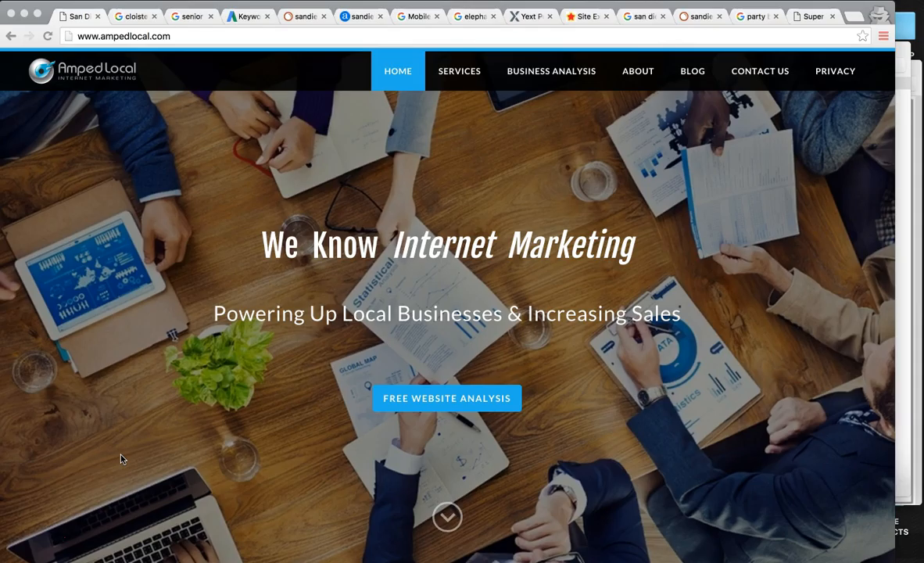
mouse_move(303, 468)
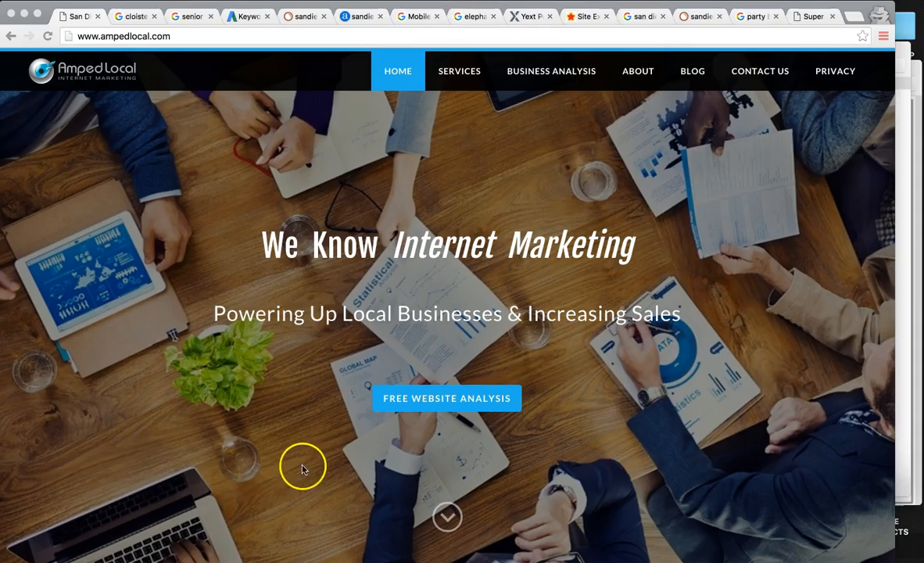
Step: Scroll the 'cloisters san diego' results: Cloisters of the Valley's site and knowledge panel
scroll(down, 3)
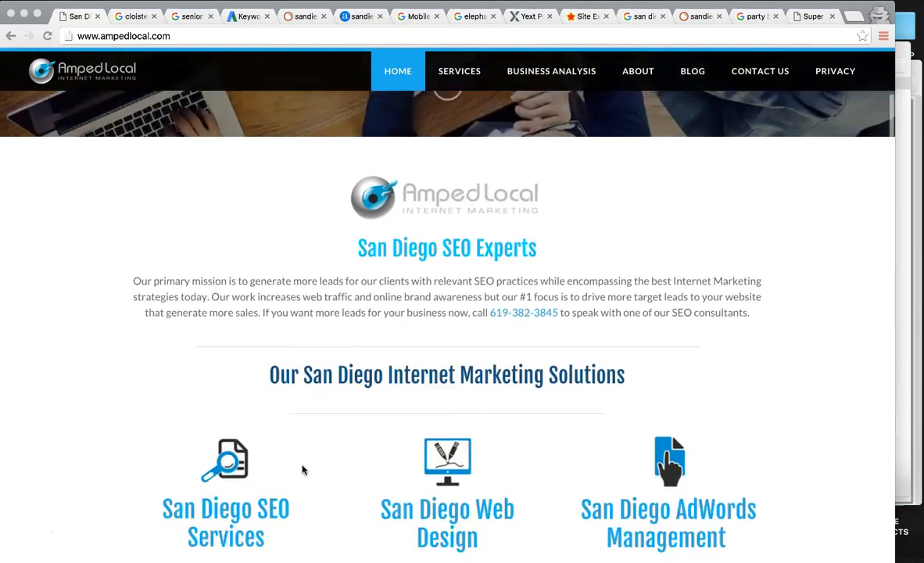
scroll(down, 3)
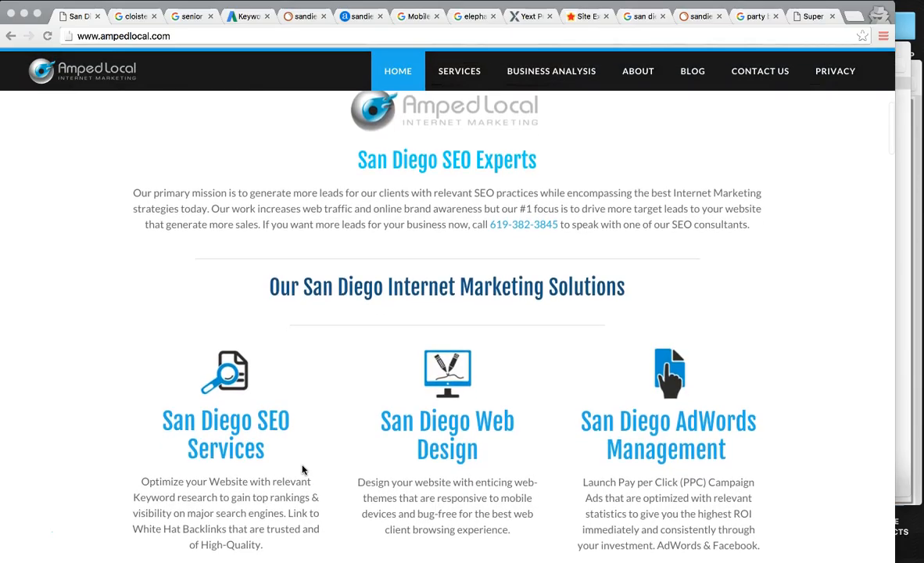
scroll(down, 3)
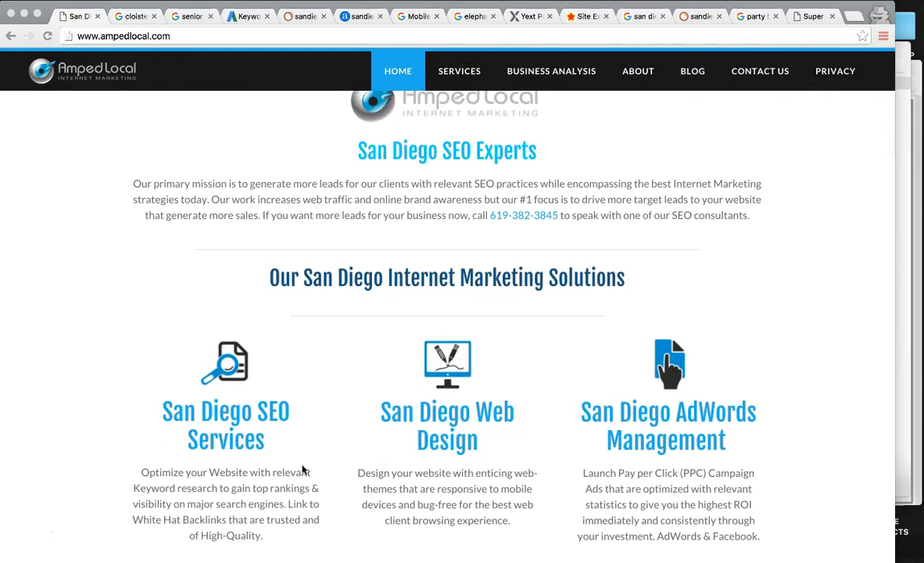
scroll(down, 3)
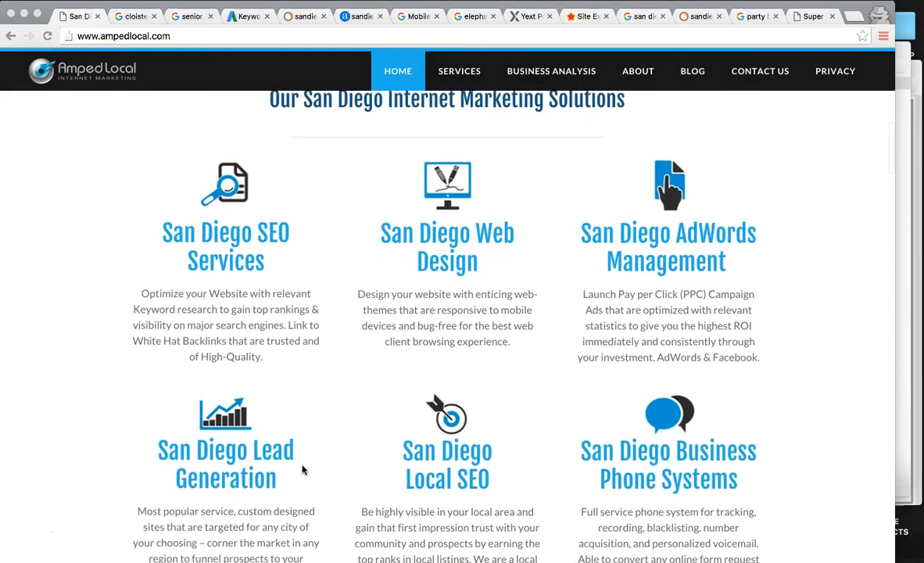
scroll(down, 3)
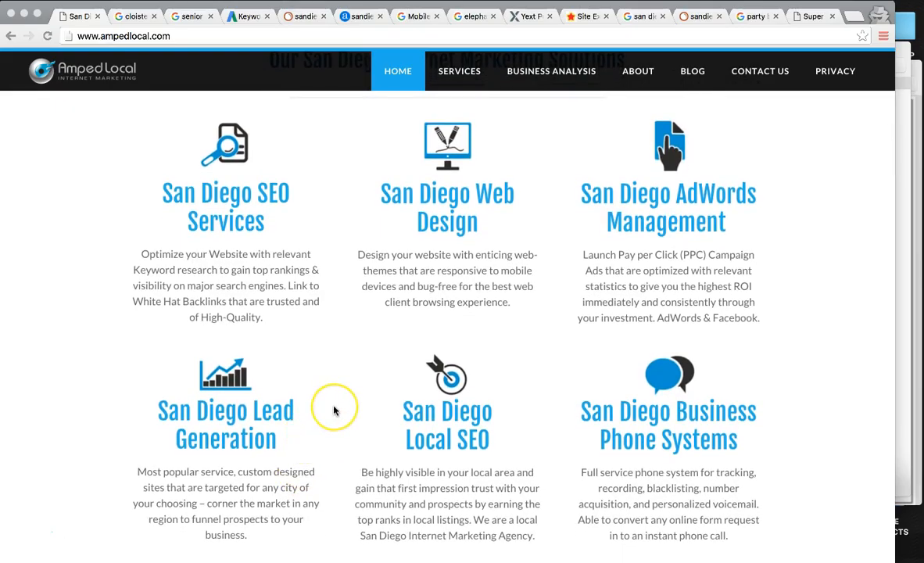
mouse_move(334, 411)
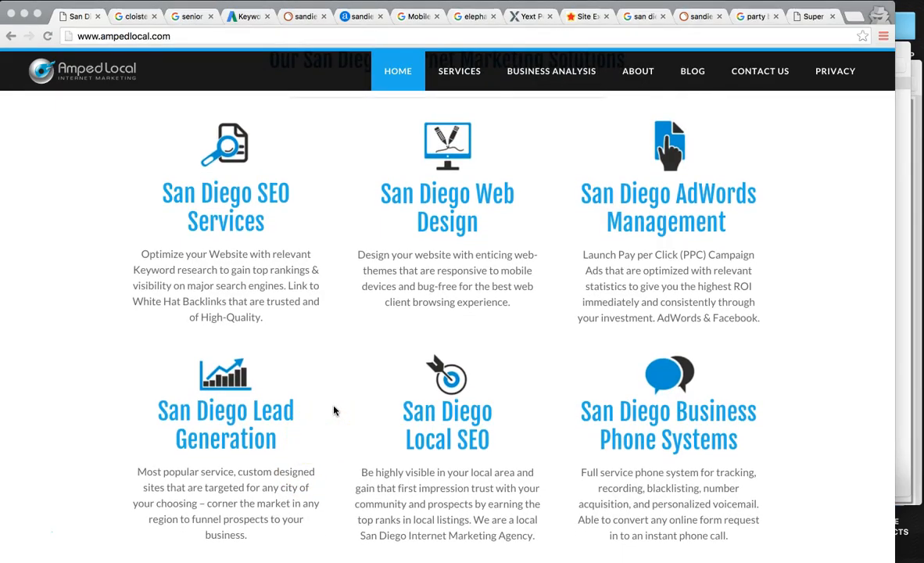
mouse_move(167, 67)
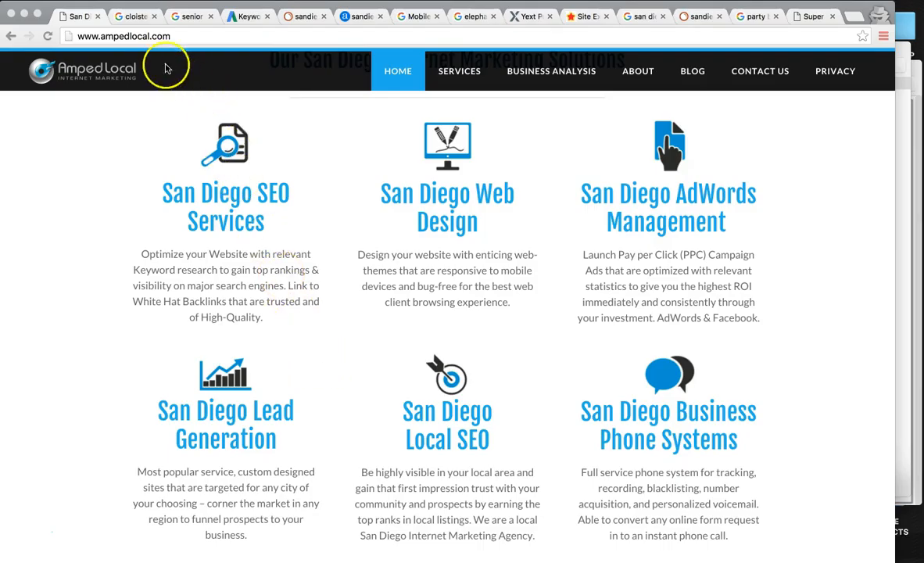
click(133, 15)
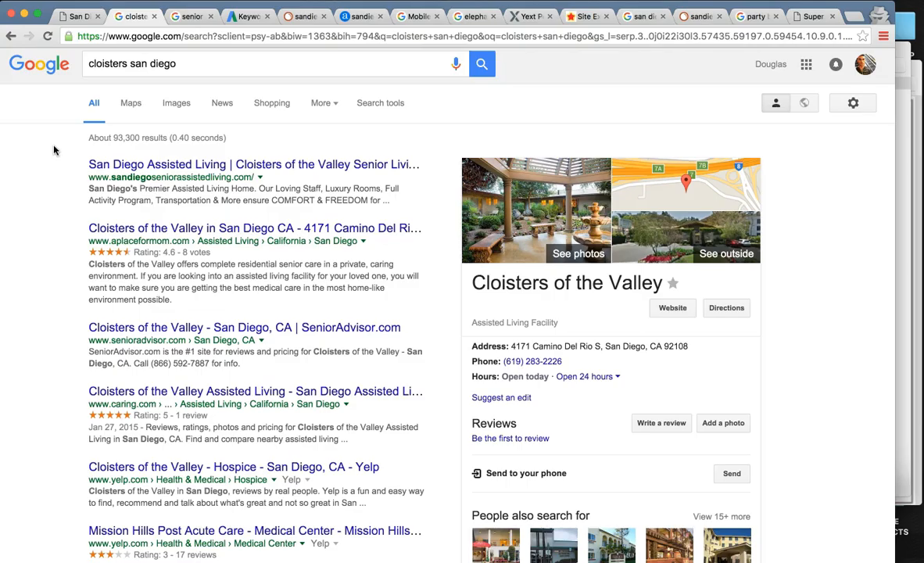
mouse_move(169, 175)
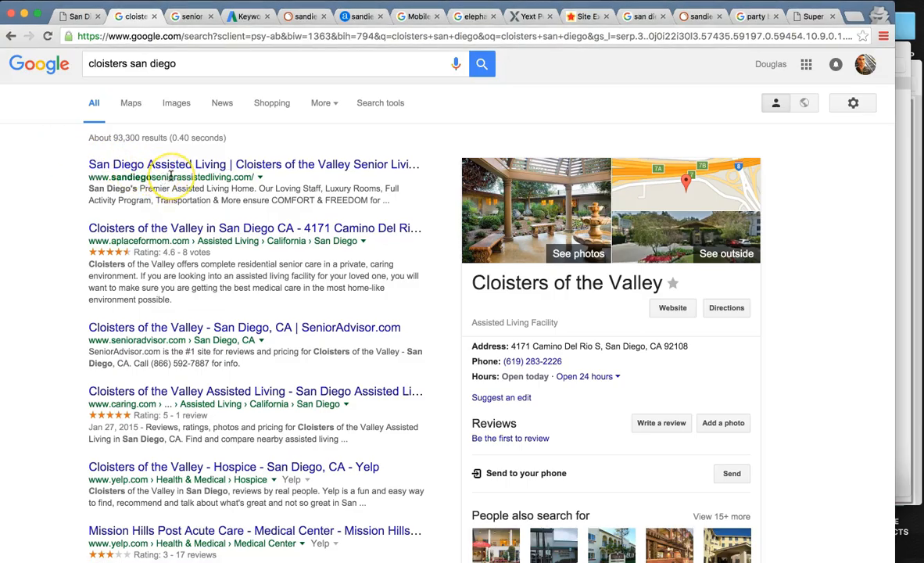
mouse_move(434, 219)
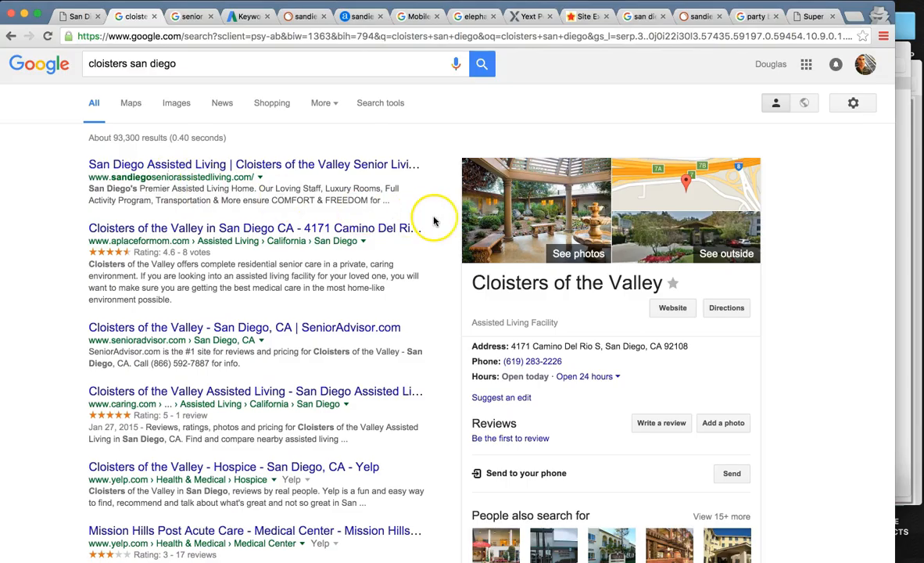
mouse_move(271, 194)
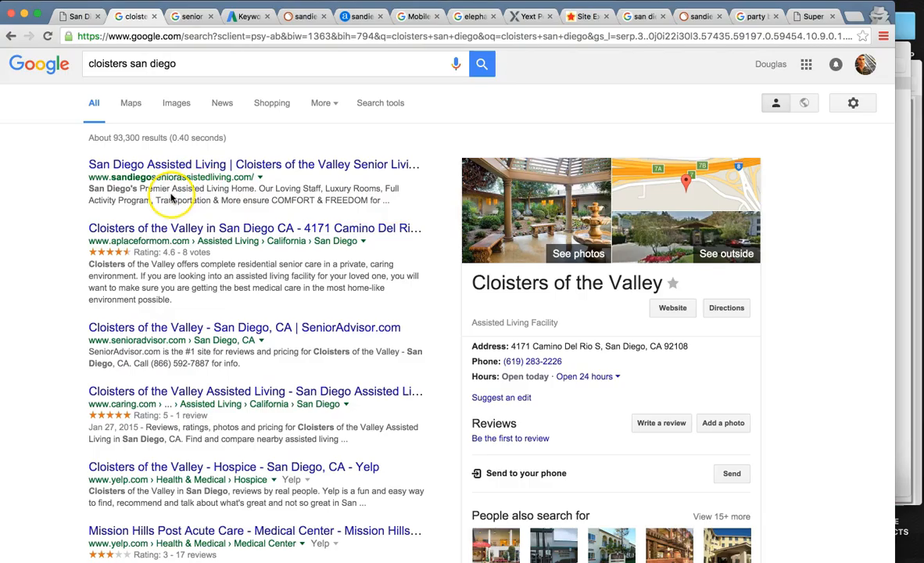
mouse_move(347, 181)
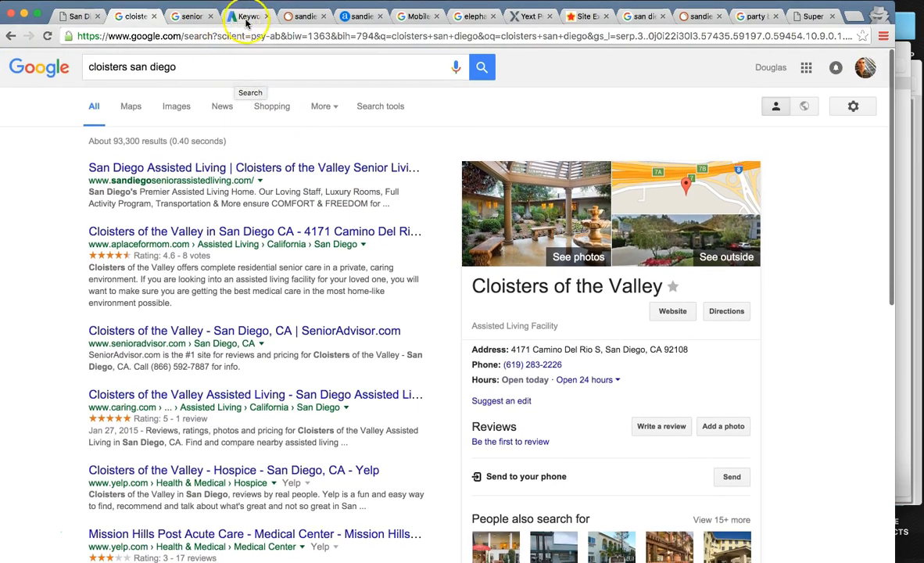
Step: Review the cloisters monthly trend chart and scroll through the related keyword ideas table
click(248, 15)
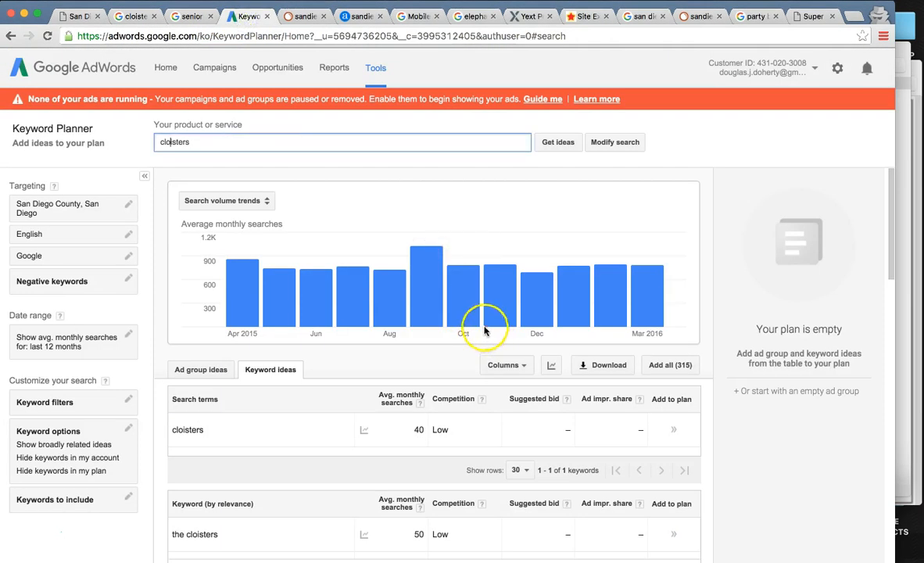
mouse_move(264, 317)
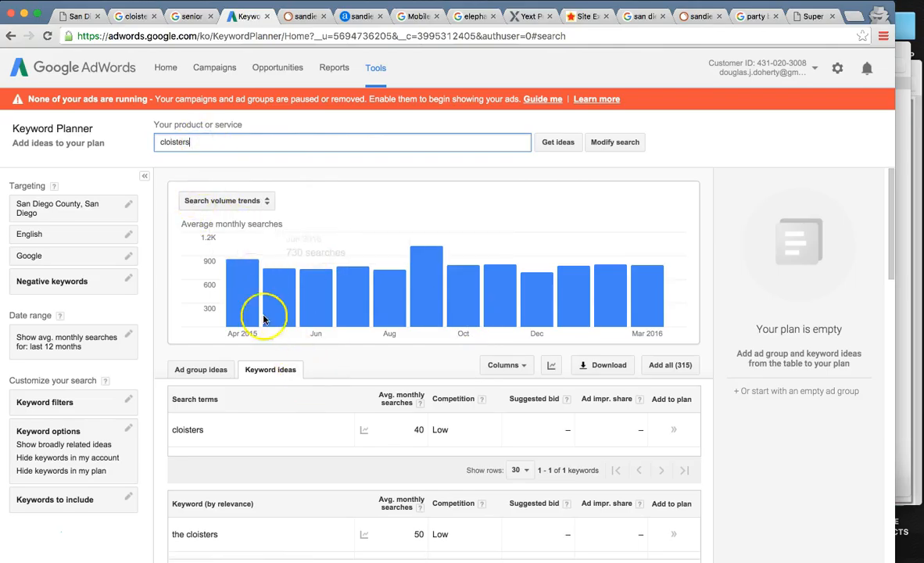
mouse_move(282, 305)
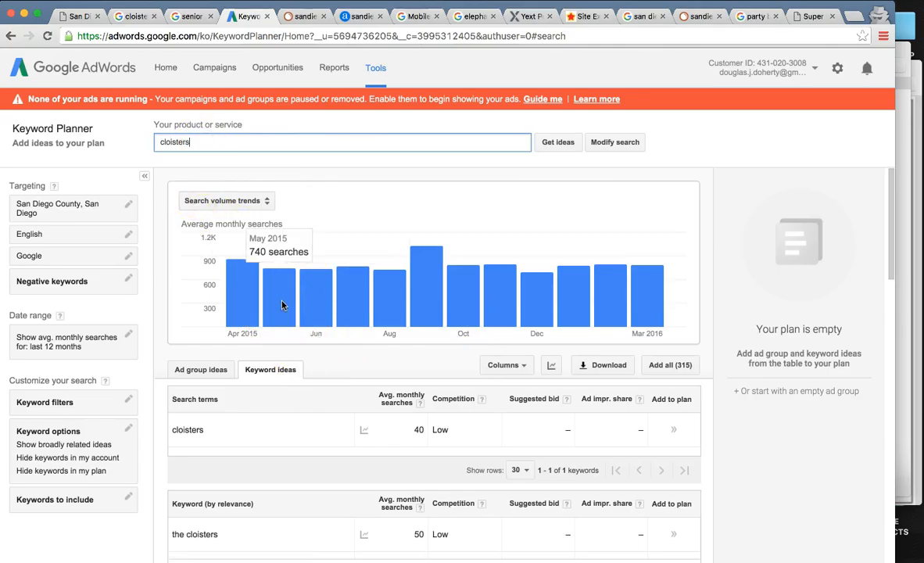
mouse_move(283, 305)
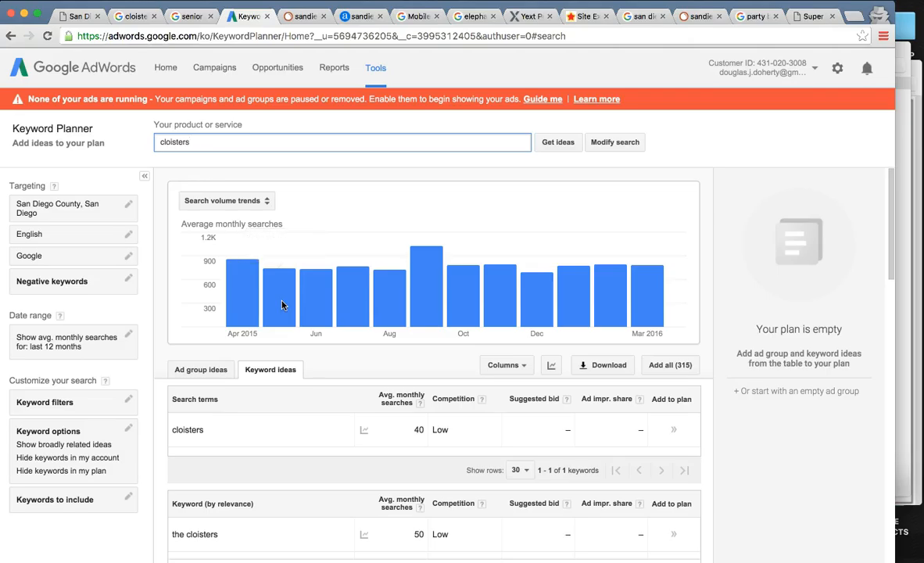
mouse_move(255, 301)
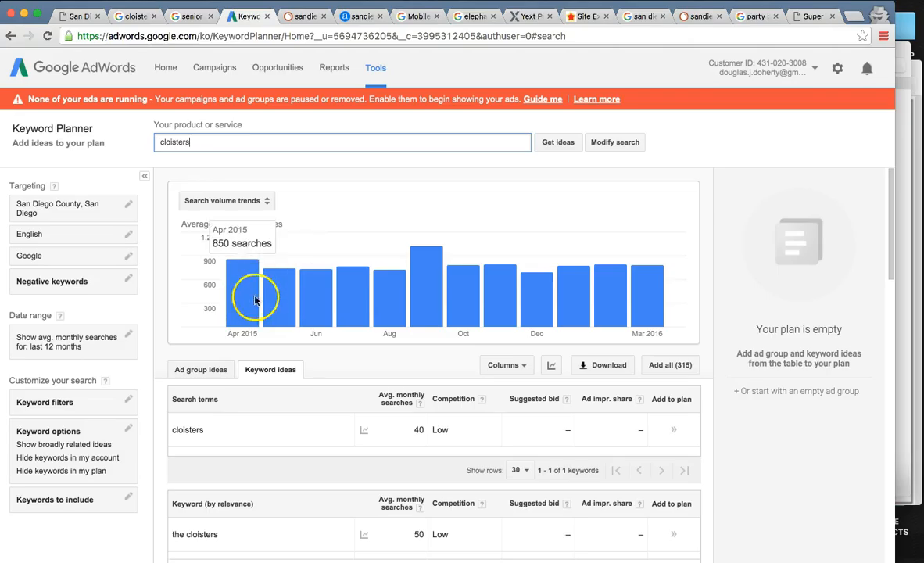
mouse_move(252, 295)
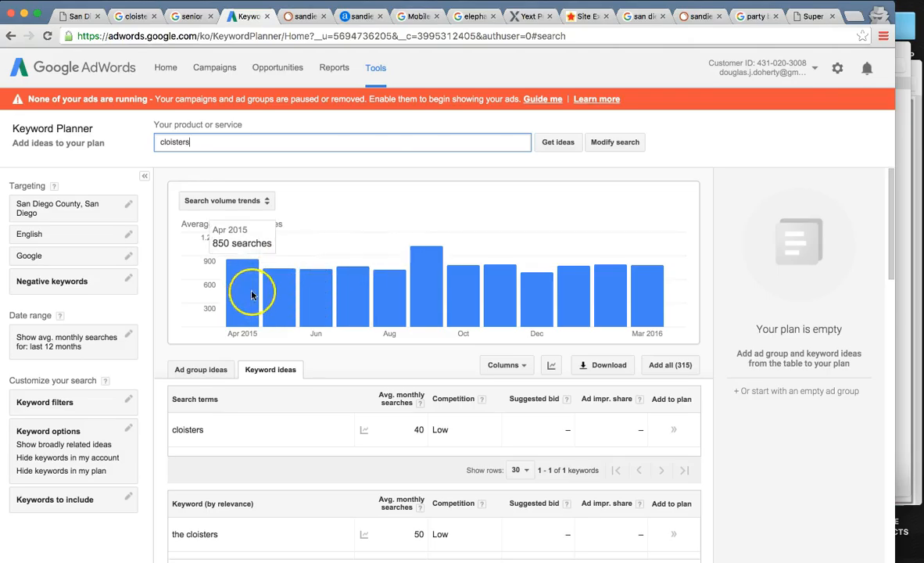
mouse_move(630, 305)
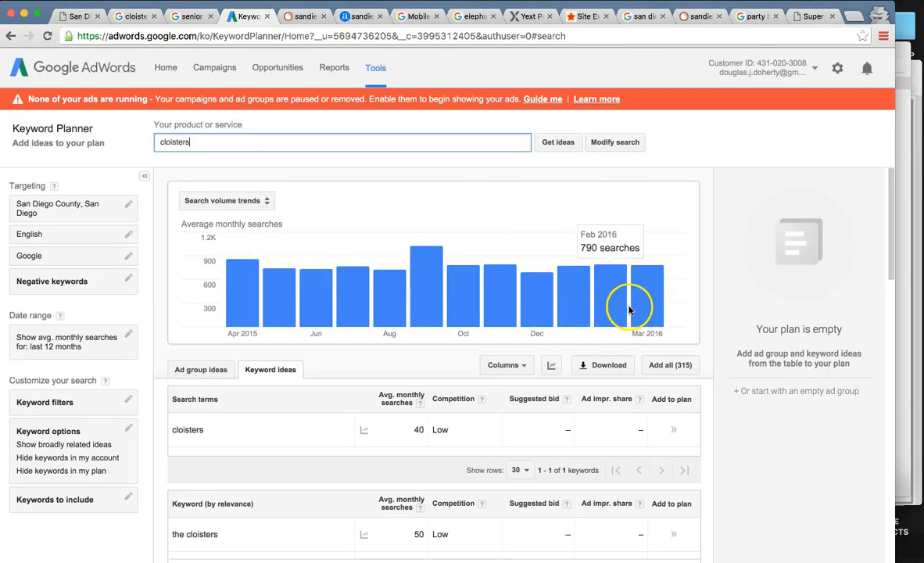
mouse_move(647, 301)
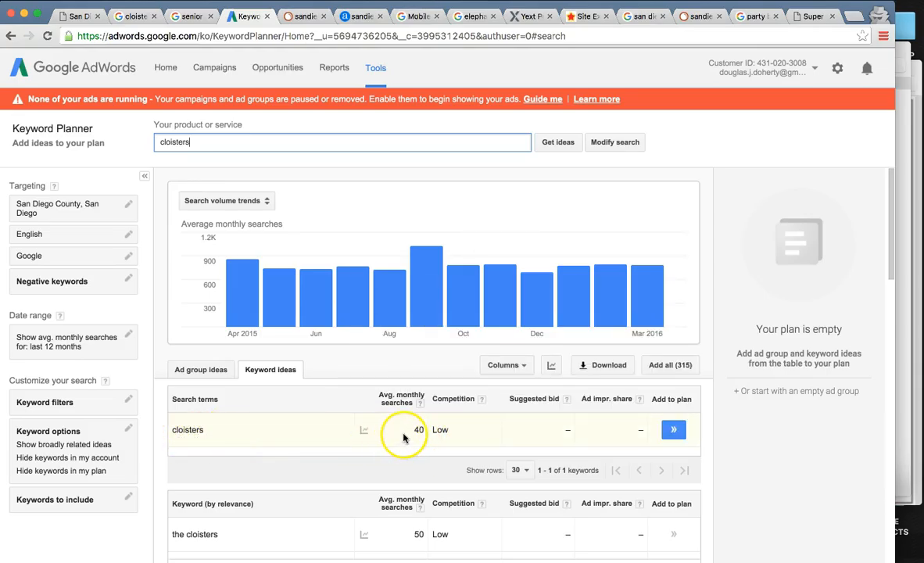
scroll(down, 3)
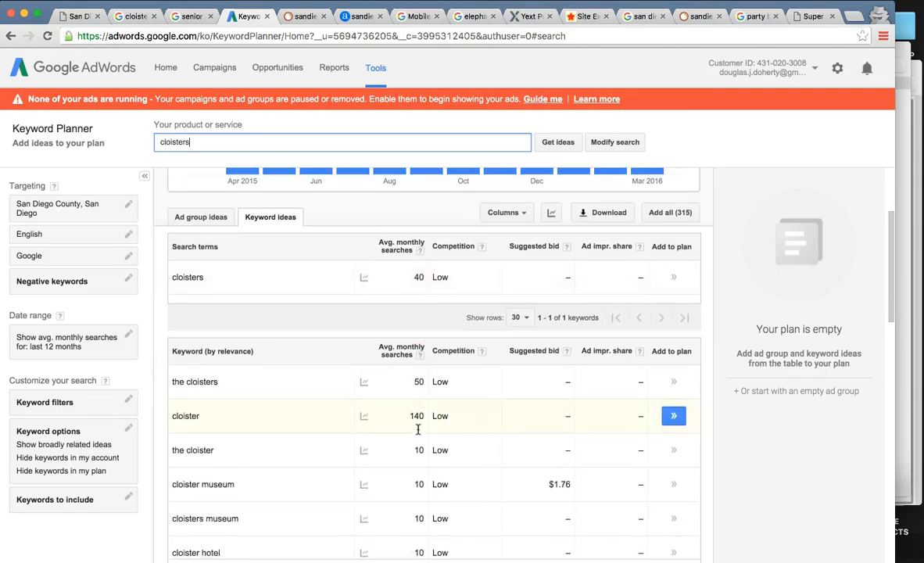
scroll(down, 3)
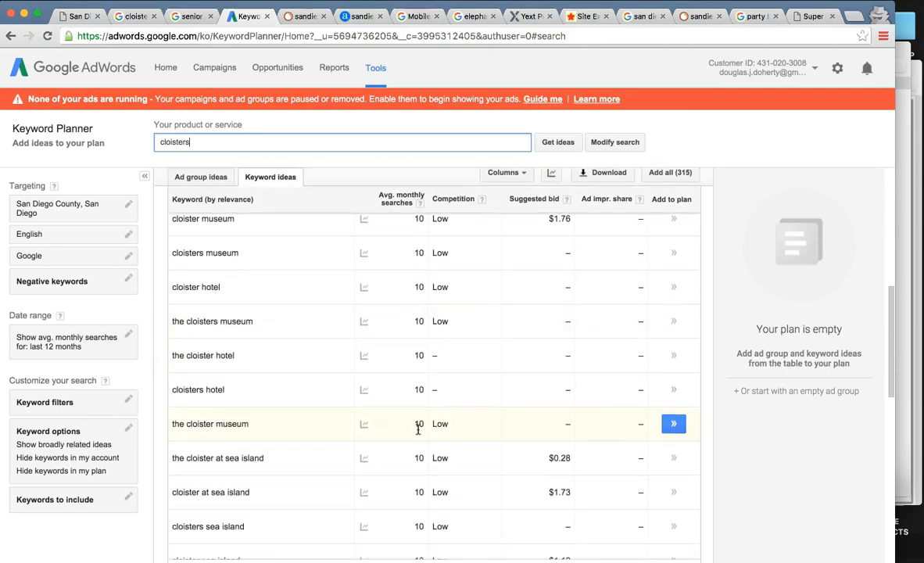
scroll(down, 3)
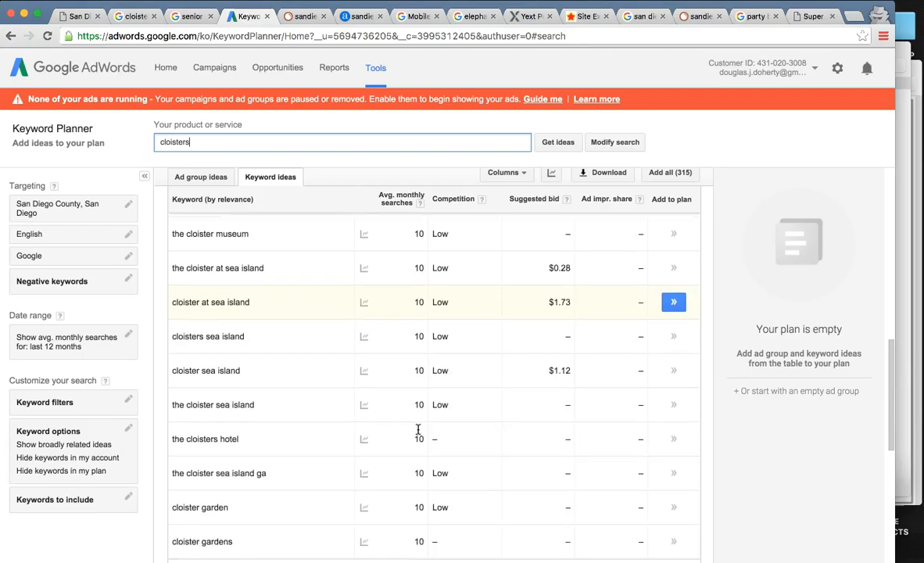
scroll(down, 3)
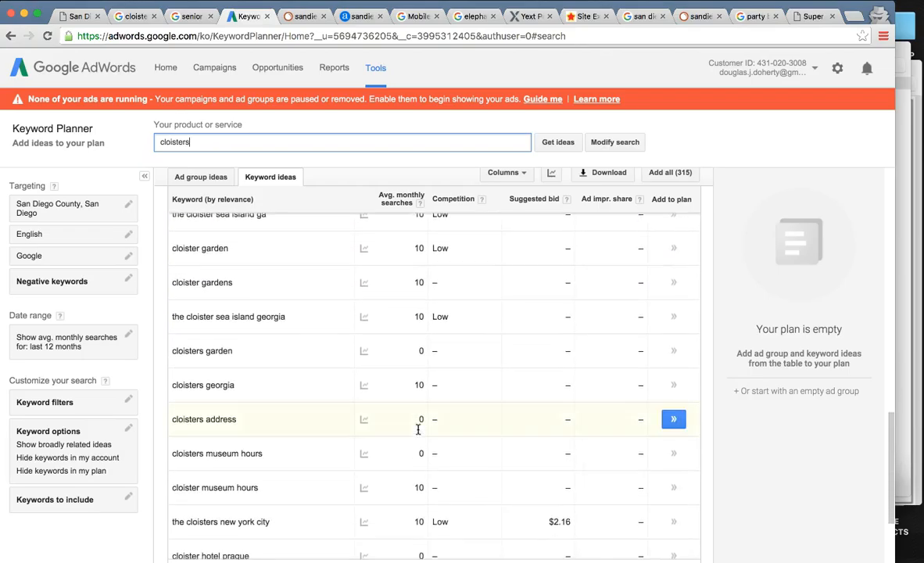
scroll(down, 3)
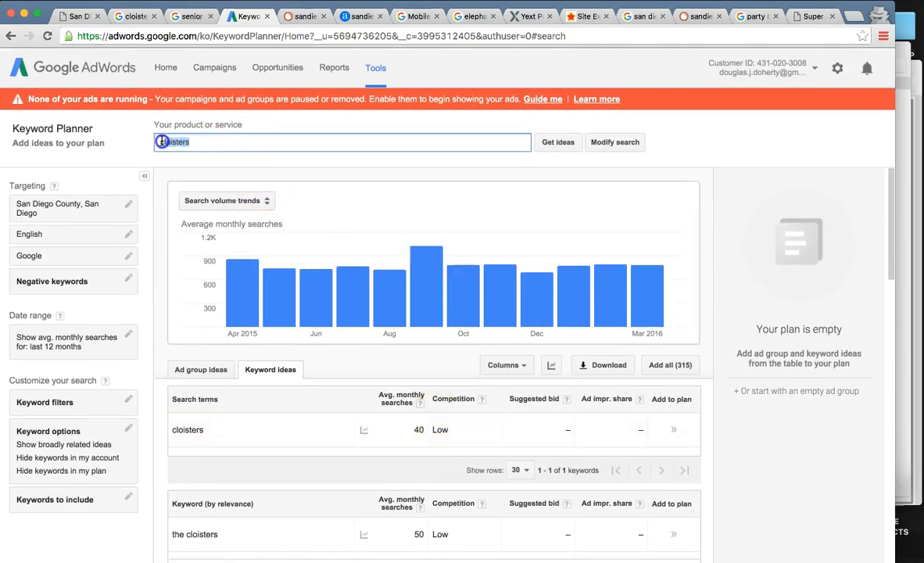
text(assisted living)
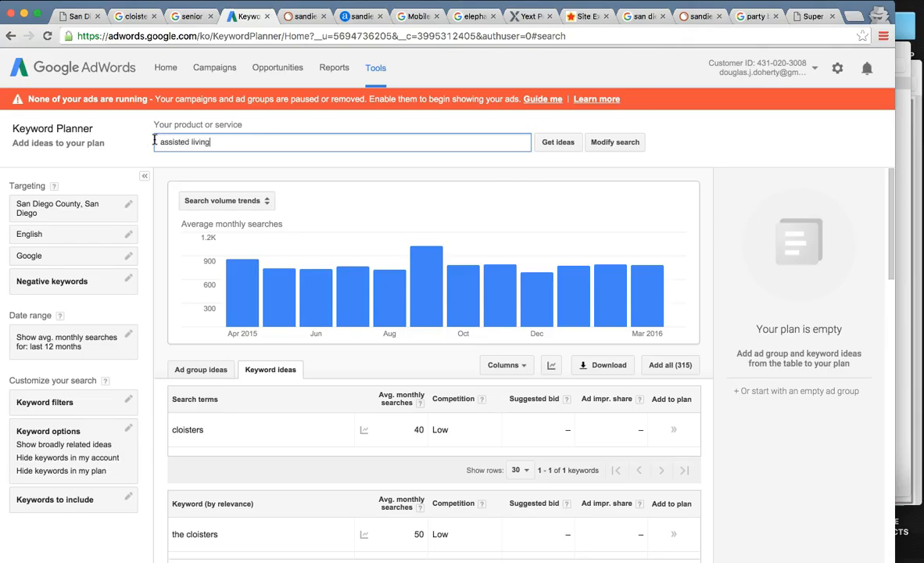
click(558, 141)
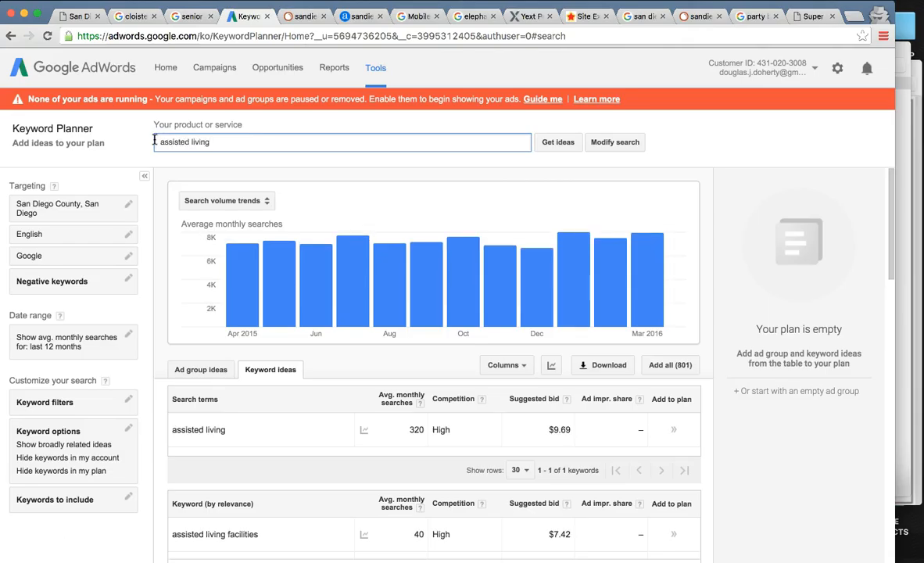
mouse_move(311, 321)
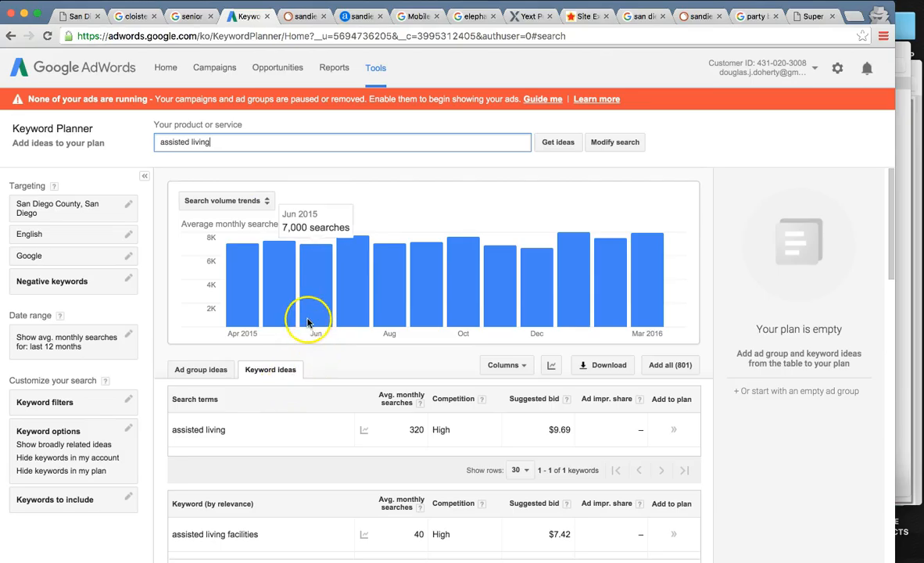
mouse_move(270, 283)
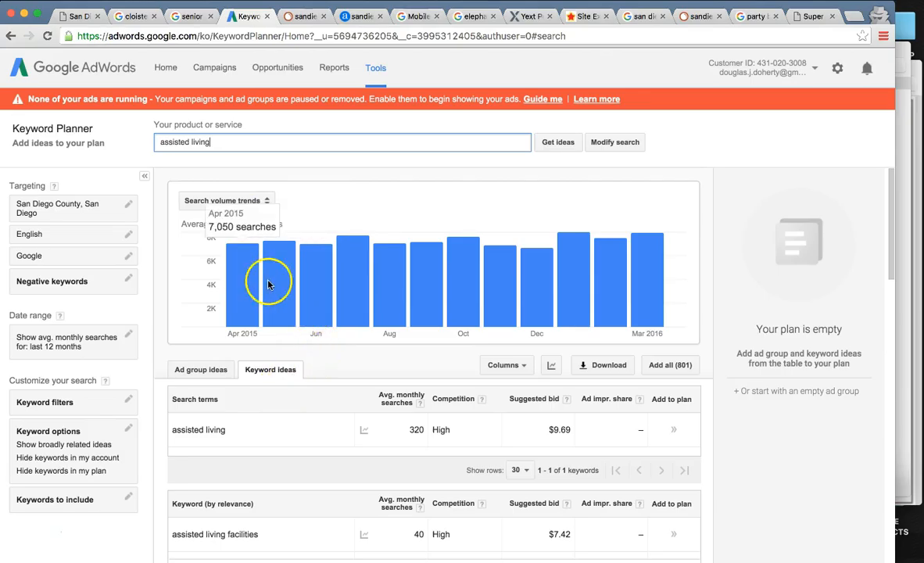
mouse_move(489, 283)
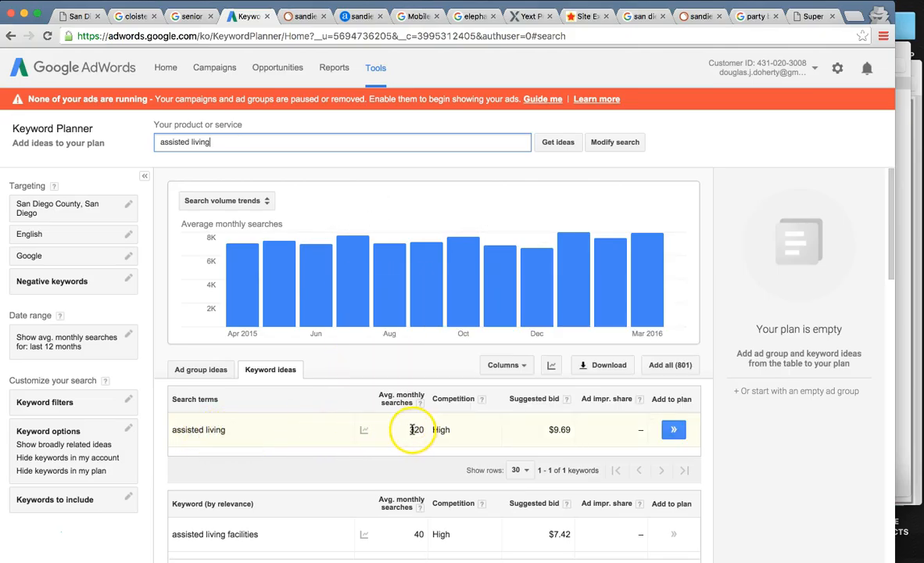
scroll(down, 3)
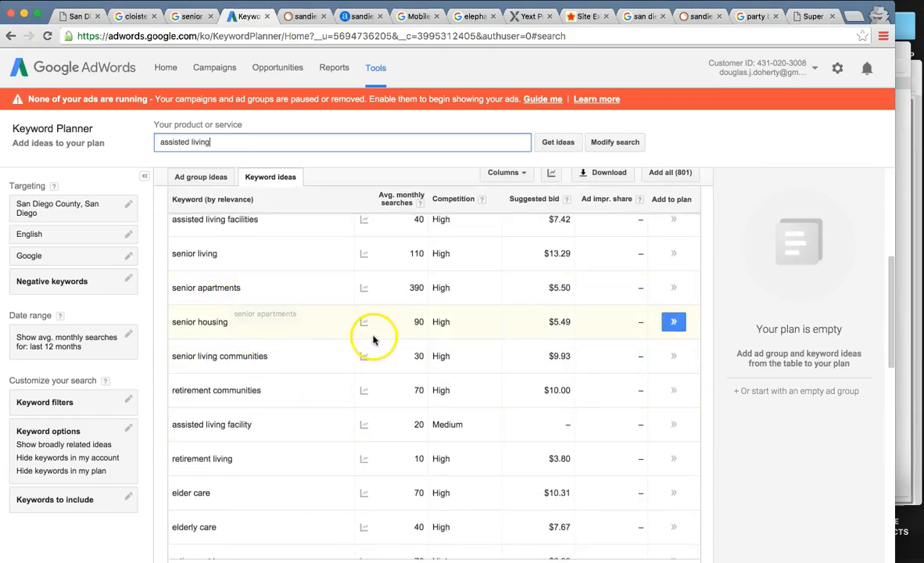
scroll(down, 3)
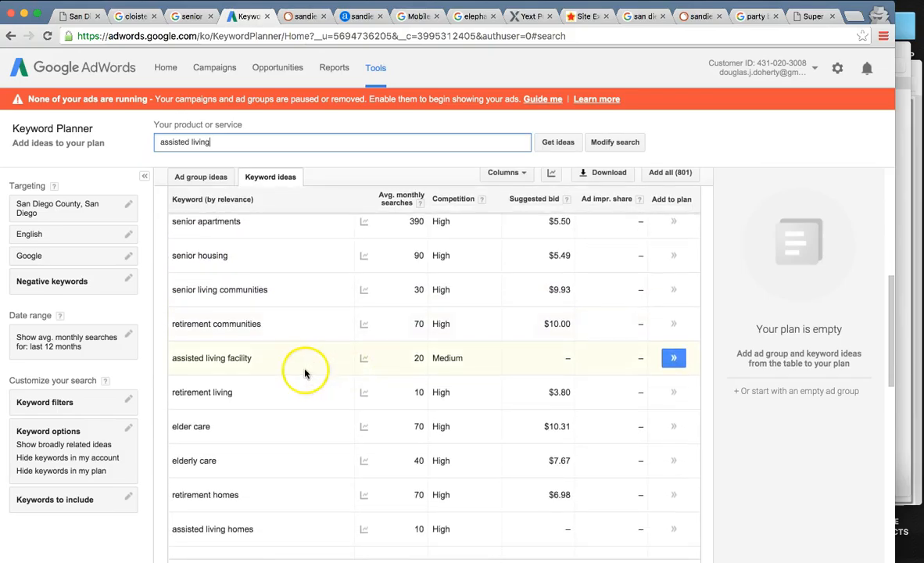
scroll(down, 3)
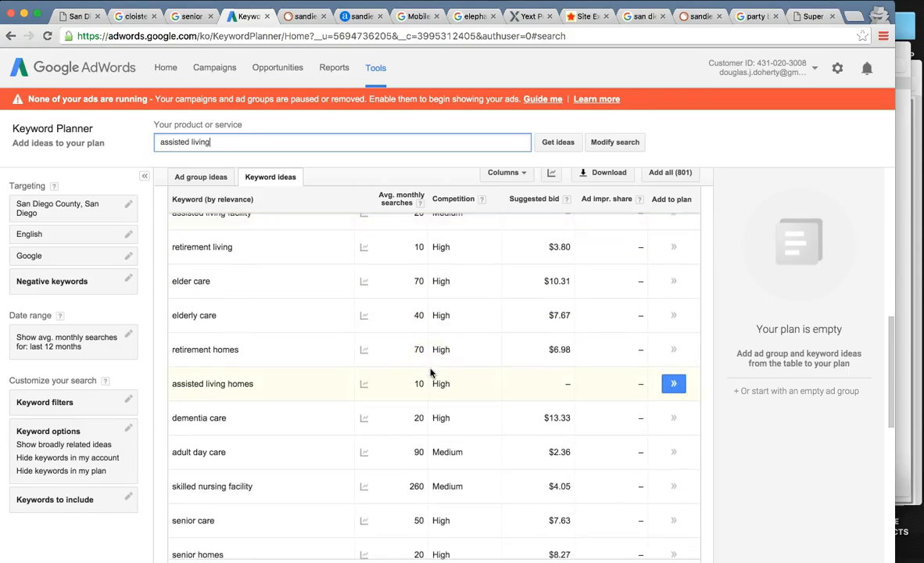
scroll(down, 3)
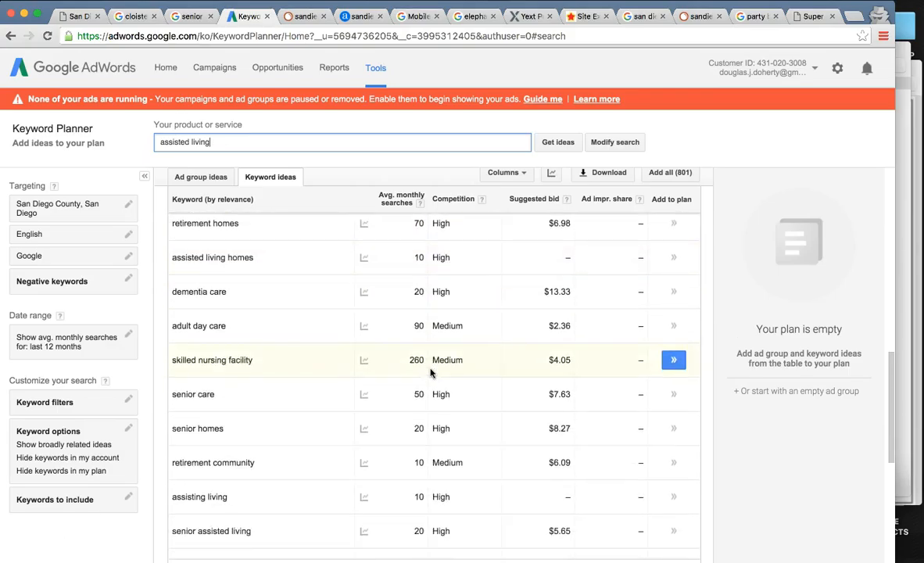
scroll(up, 3)
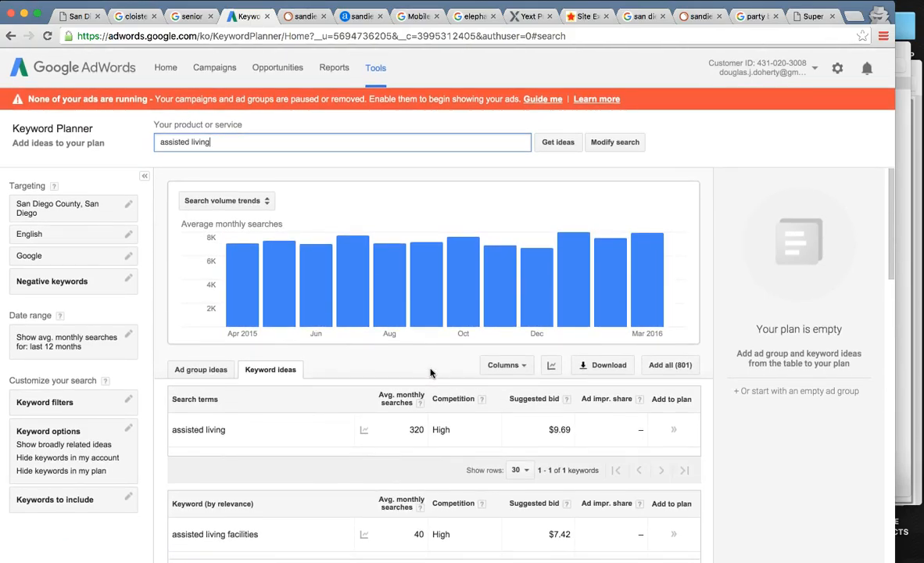
mouse_move(303, 357)
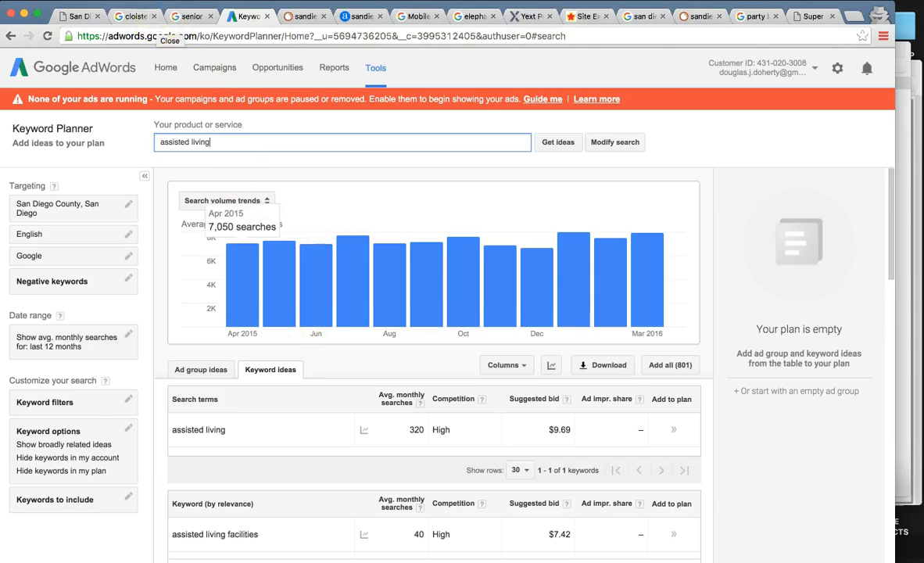
Step: Open 'San Diego Assisted Living | Cloisters of the Valley' and view its homepage
click(190, 16)
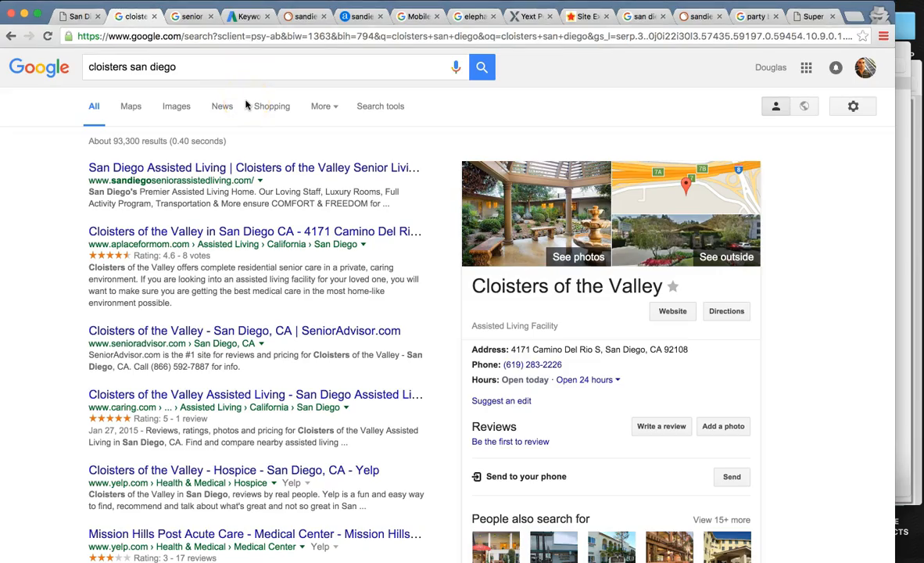
click(254, 167)
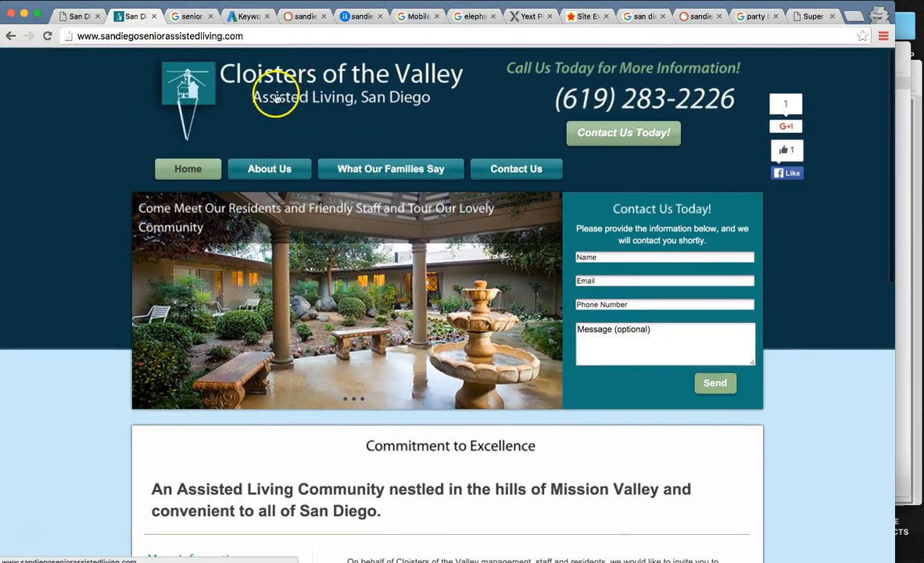
scroll(down, 3)
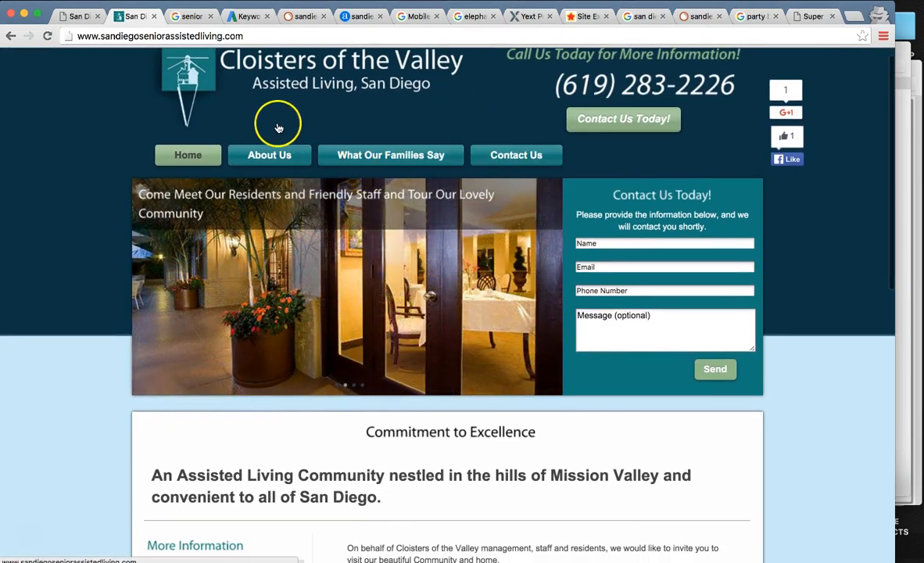
scroll(up, 3)
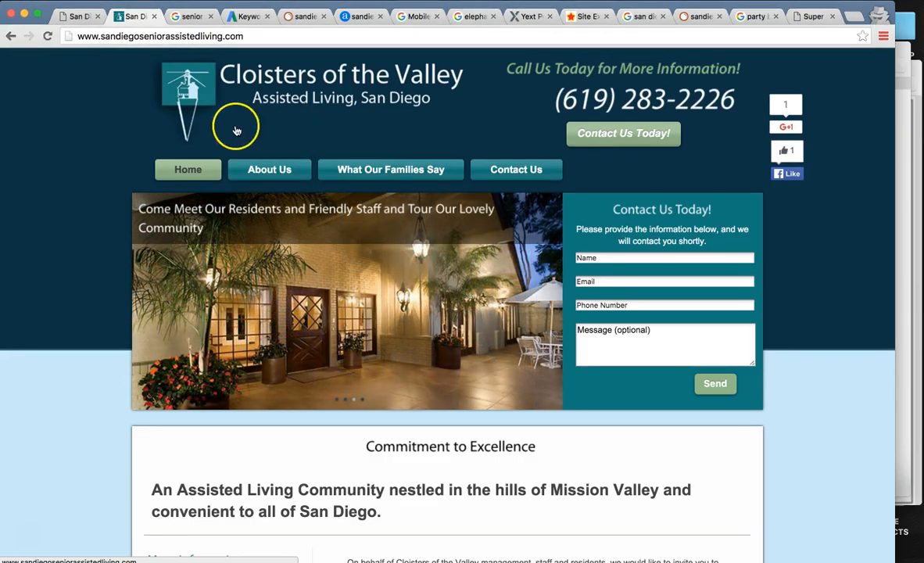
mouse_move(258, 82)
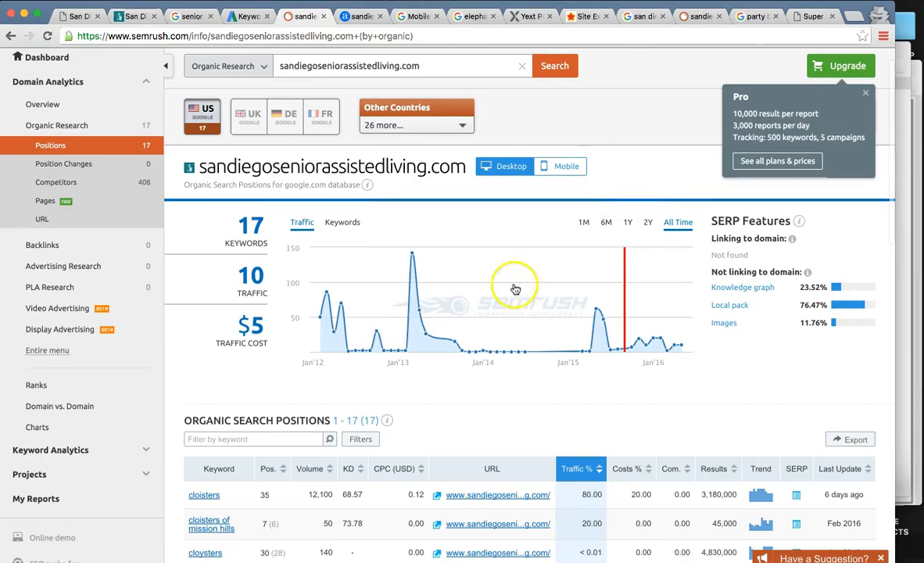
mouse_move(679, 348)
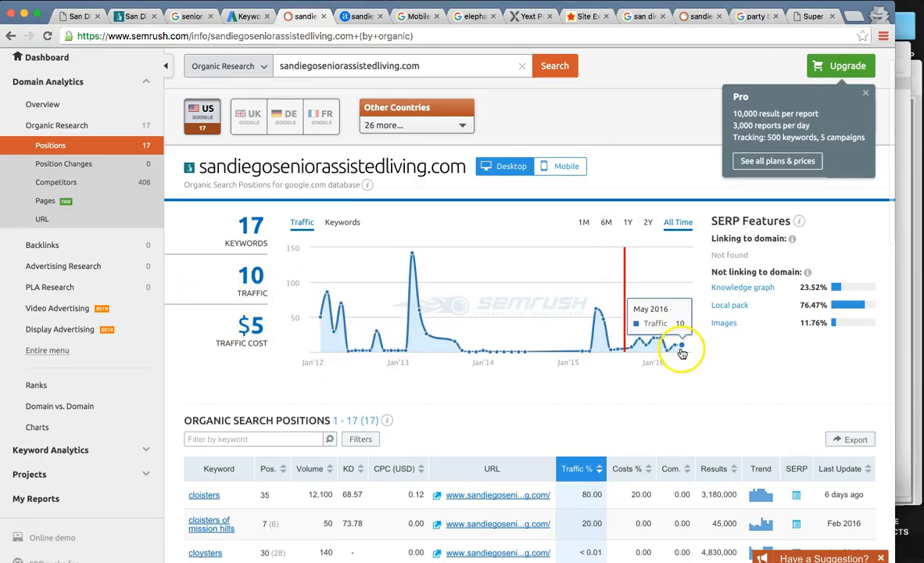
mouse_move(657, 342)
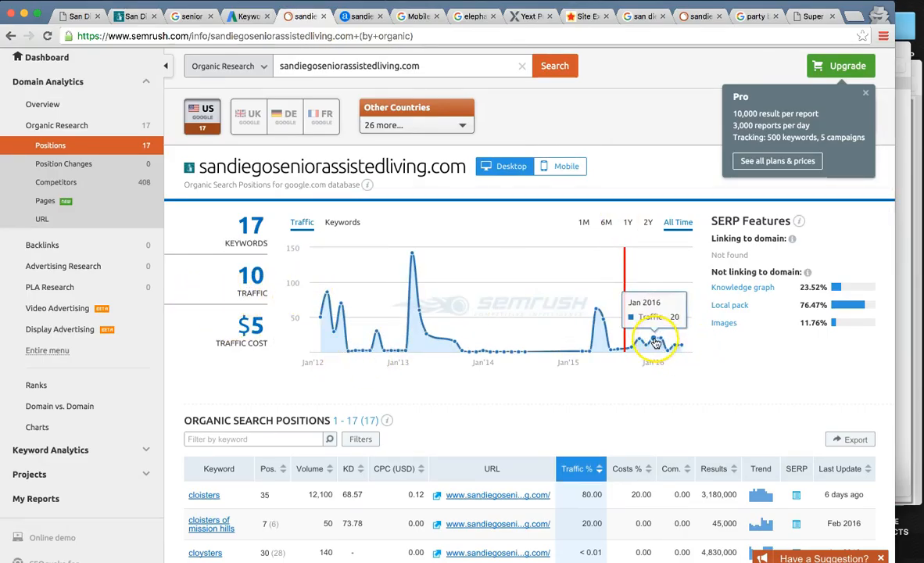
mouse_move(673, 346)
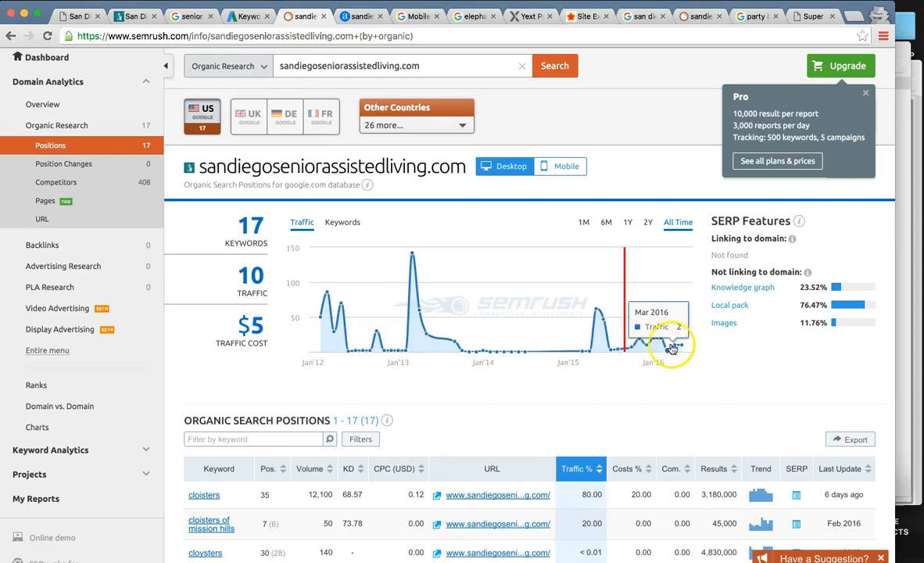
mouse_move(626, 341)
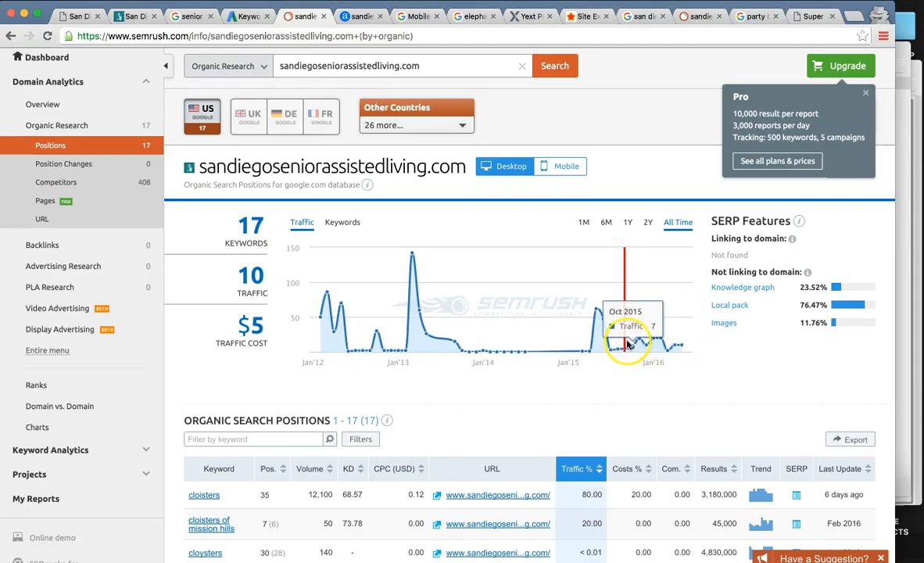
Step: Scroll sandiegoseniorassistedliving.com's 17 organic keyword positions and traffic history chart
scroll(down, 3)
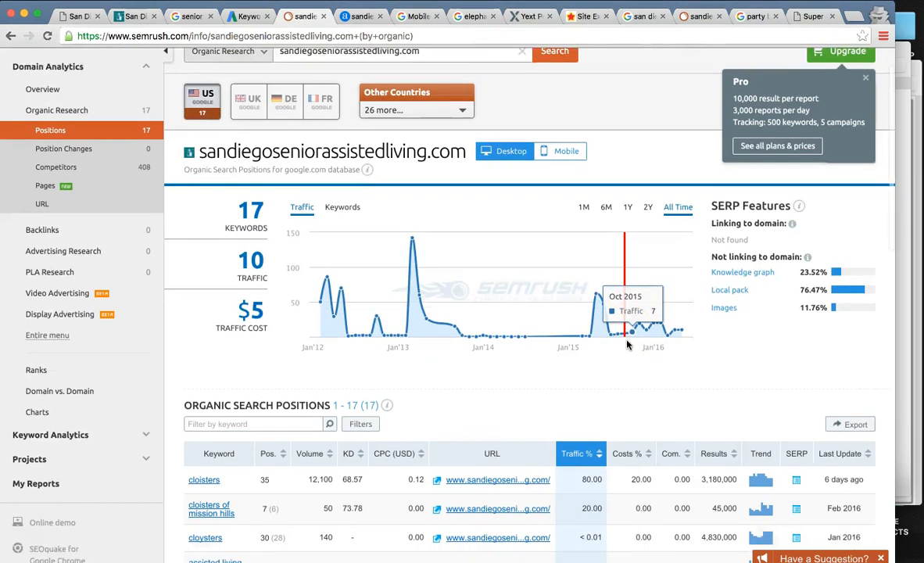
scroll(down, 3)
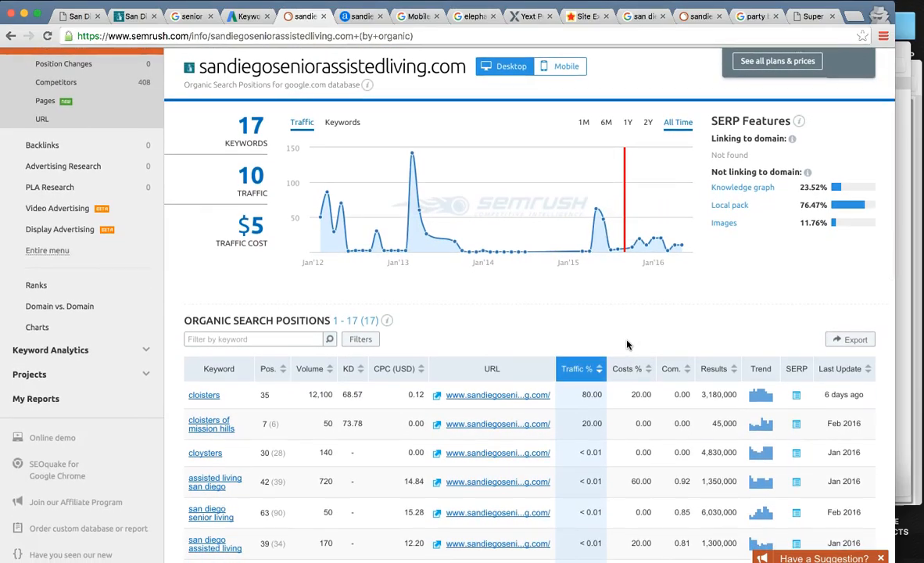
mouse_move(641, 243)
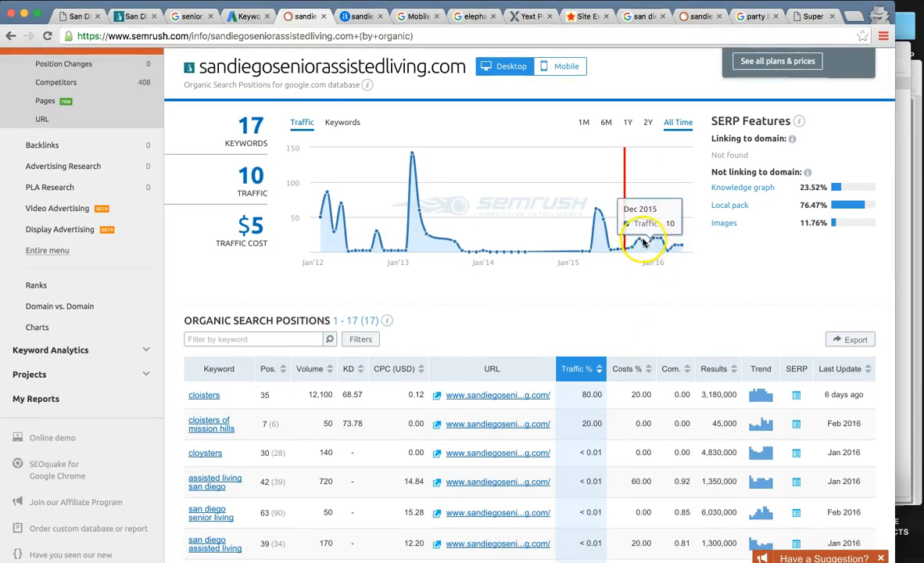
mouse_move(614, 235)
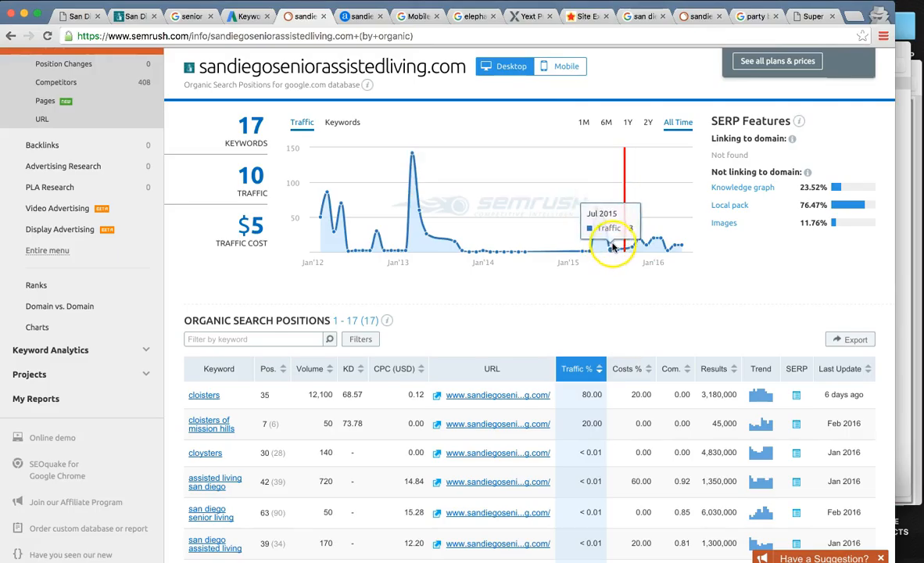
mouse_move(683, 248)
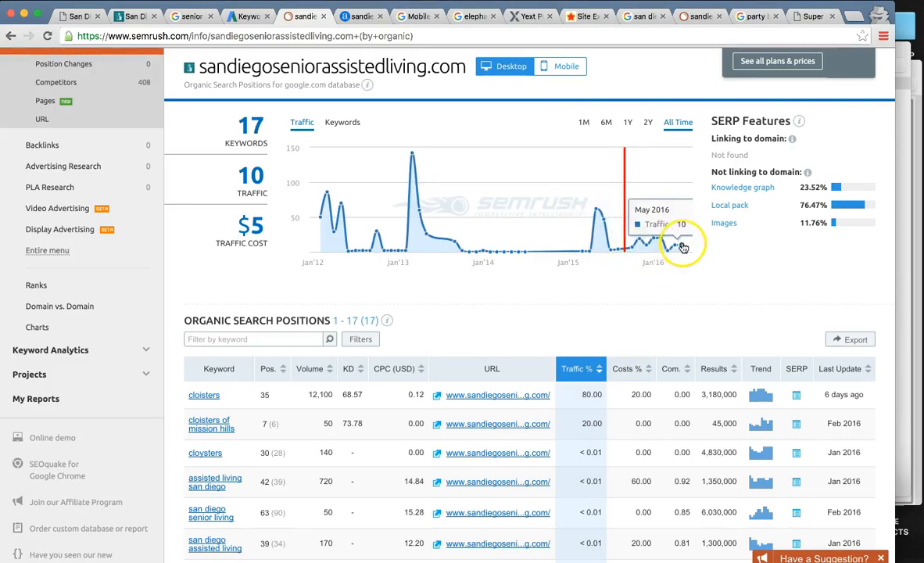
scroll(up, 3)
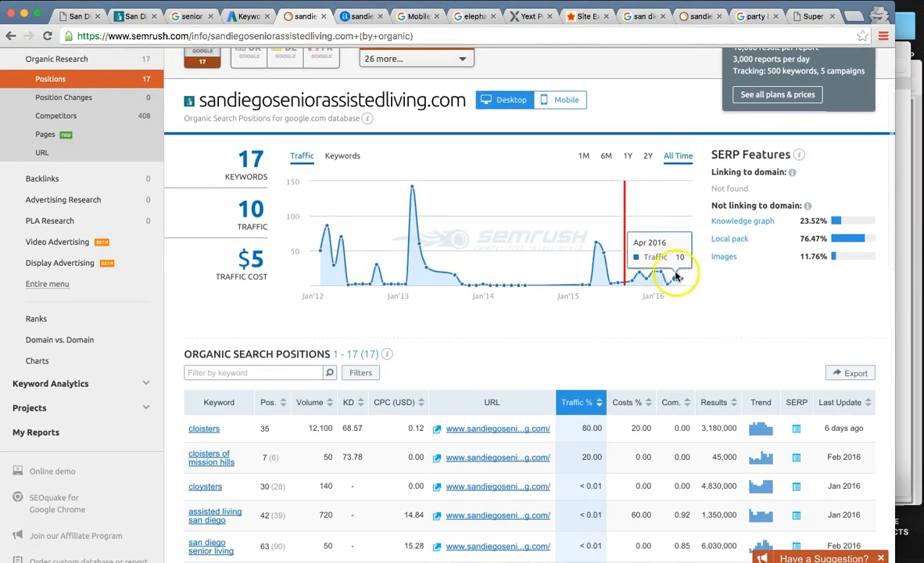
mouse_move(656, 272)
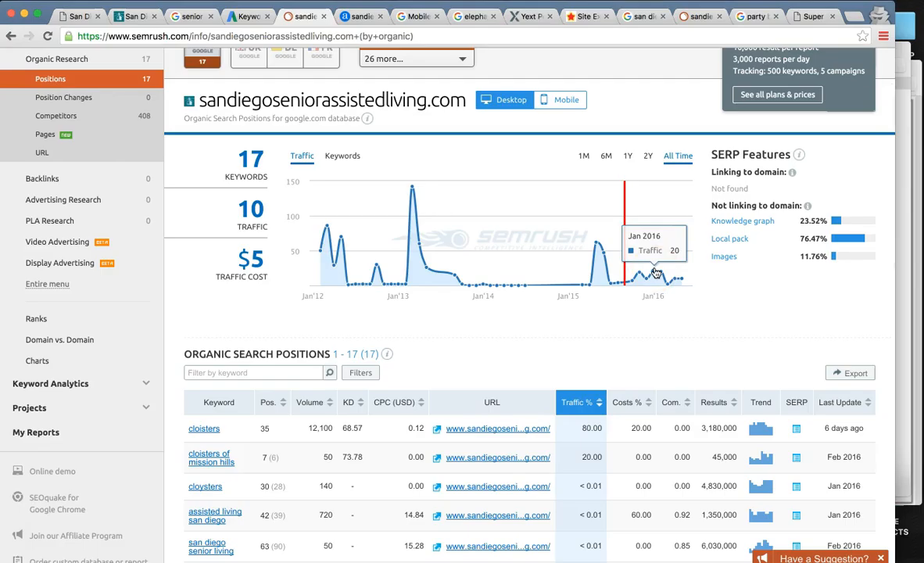
mouse_move(674, 274)
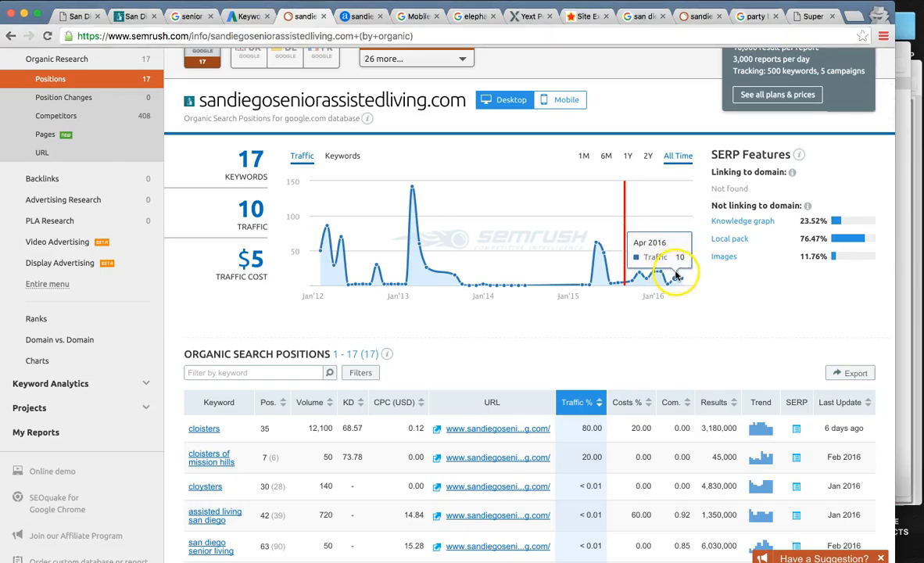
mouse_move(632, 278)
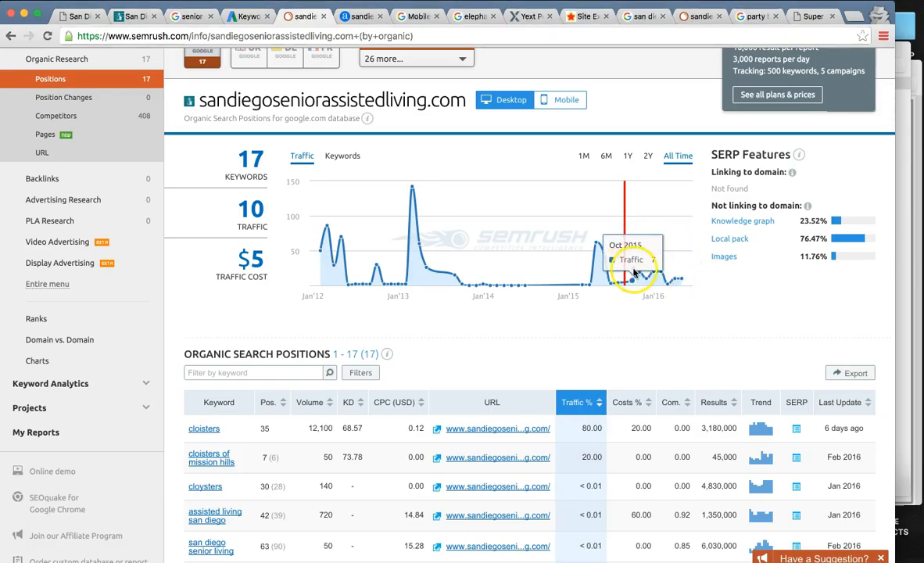
scroll(up, 3)
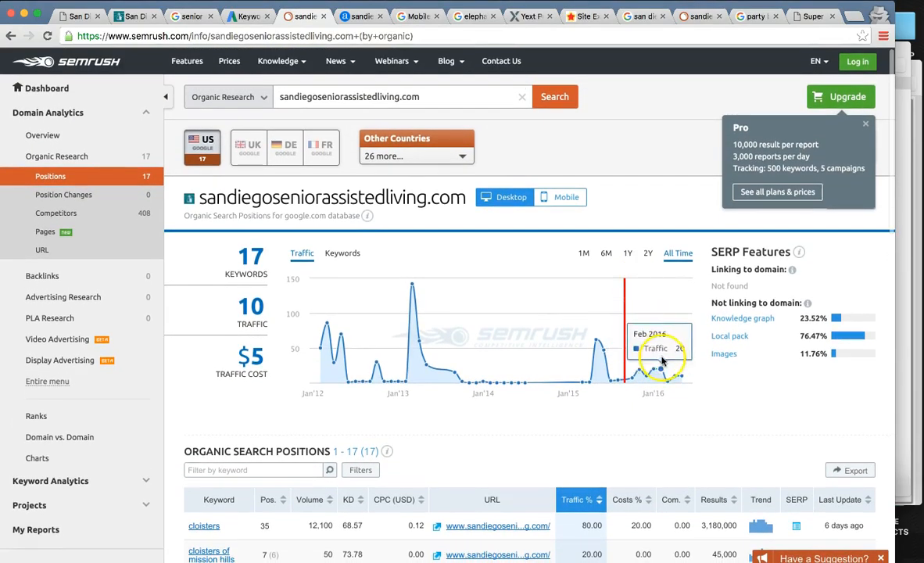
Step: Scroll the assisted living keyword ideas, including senior apartments and senior housing
click(246, 16)
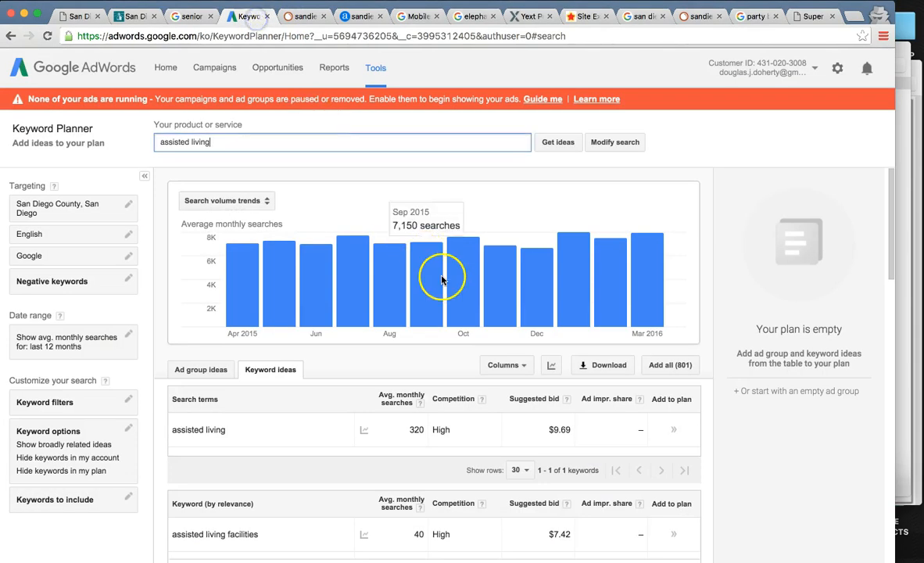
scroll(down, 3)
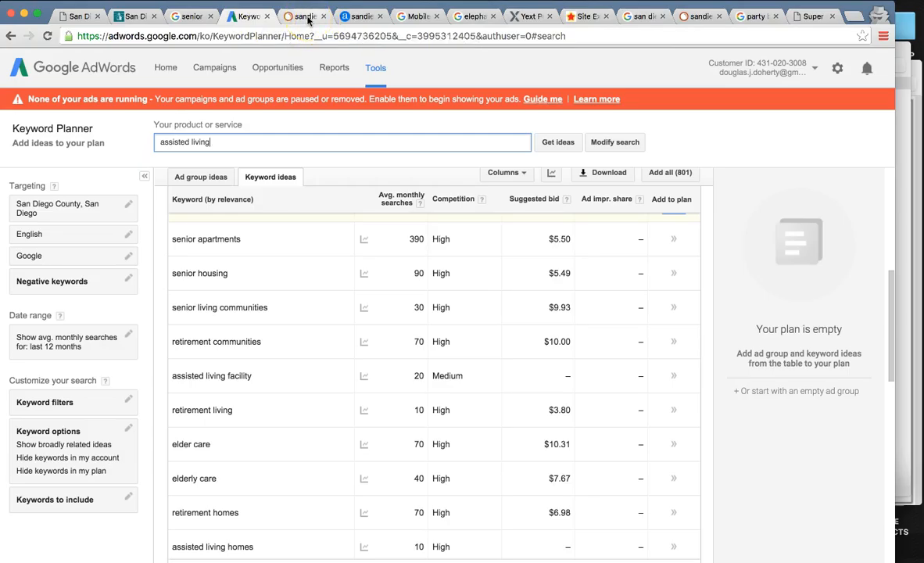
Step: Scroll sandiegoseniorassistedliving.com's Alexa overview to its top search keyword, cloisters of the valley
click(361, 15)
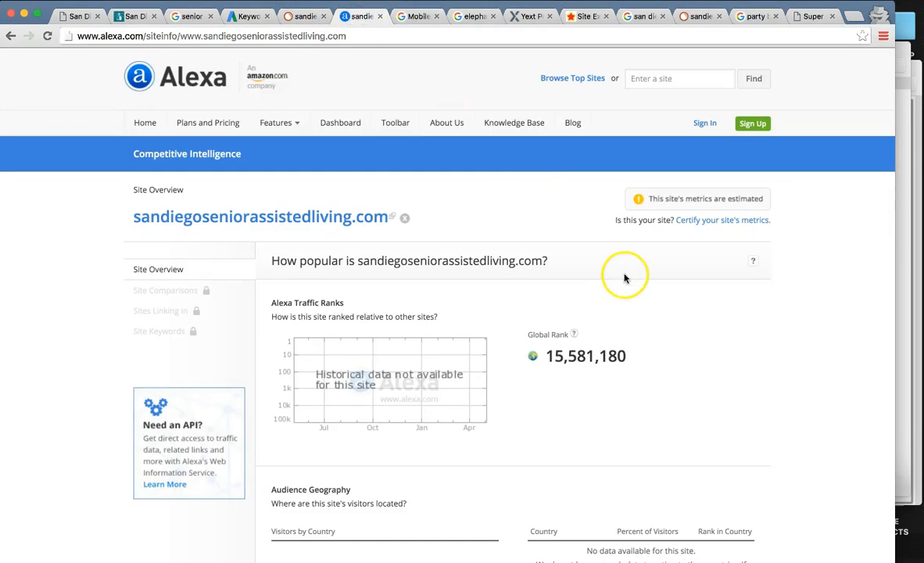
scroll(down, 3)
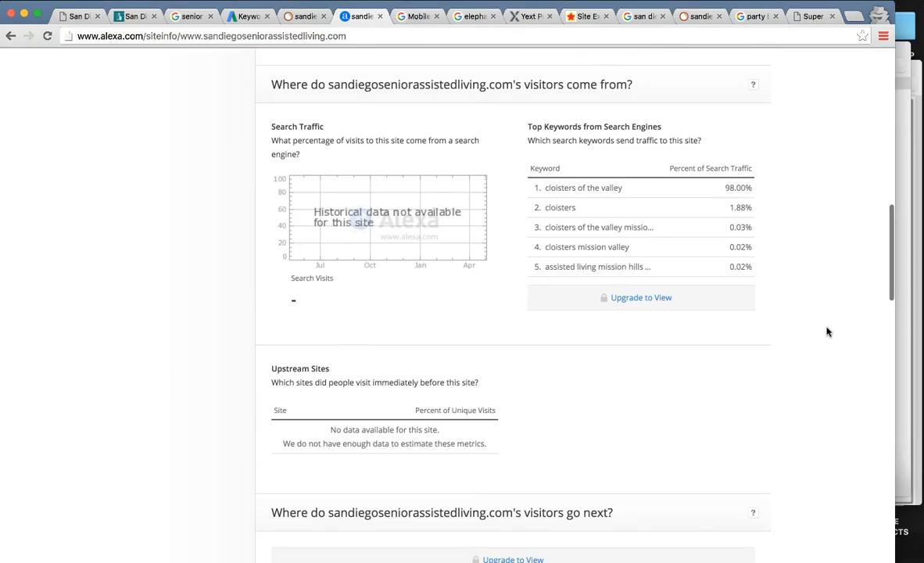
mouse_move(609, 208)
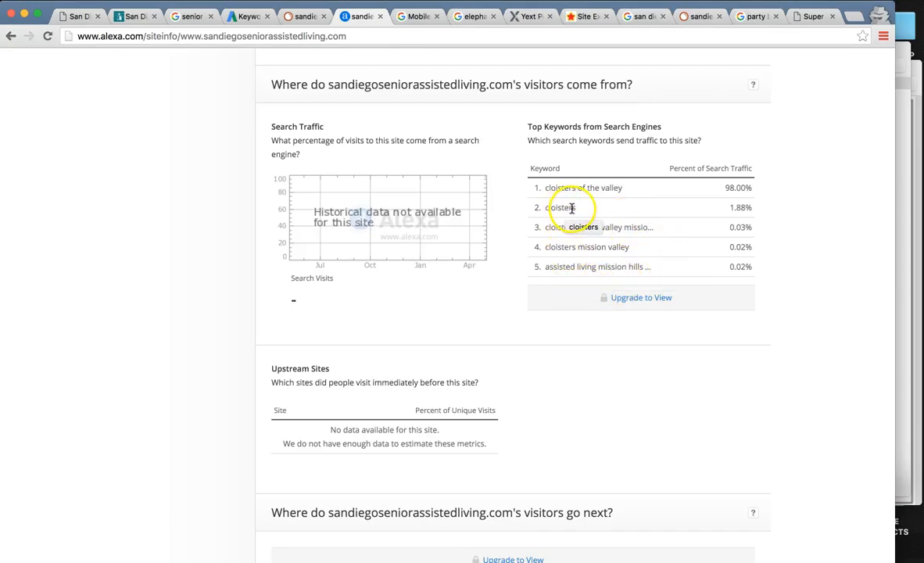
mouse_move(728, 208)
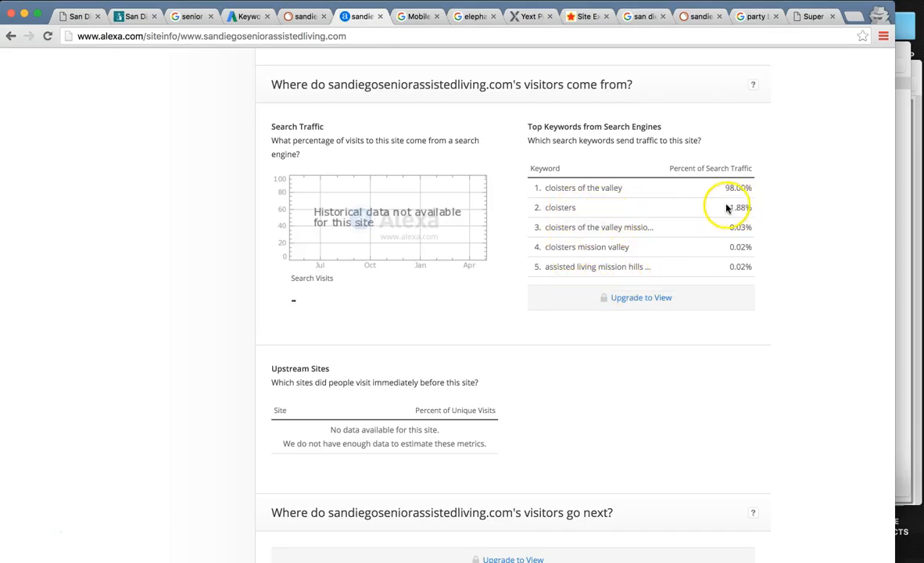
mouse_move(580, 189)
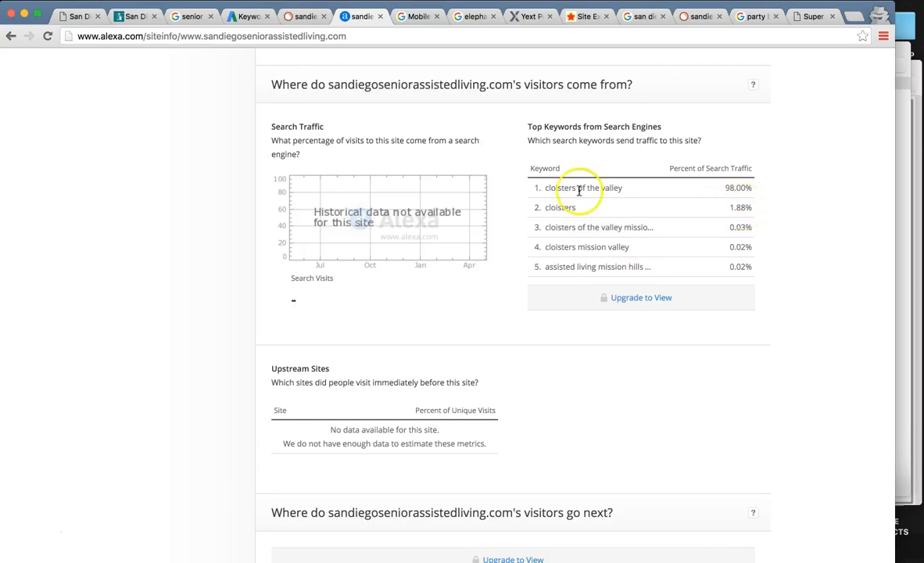
mouse_move(793, 147)
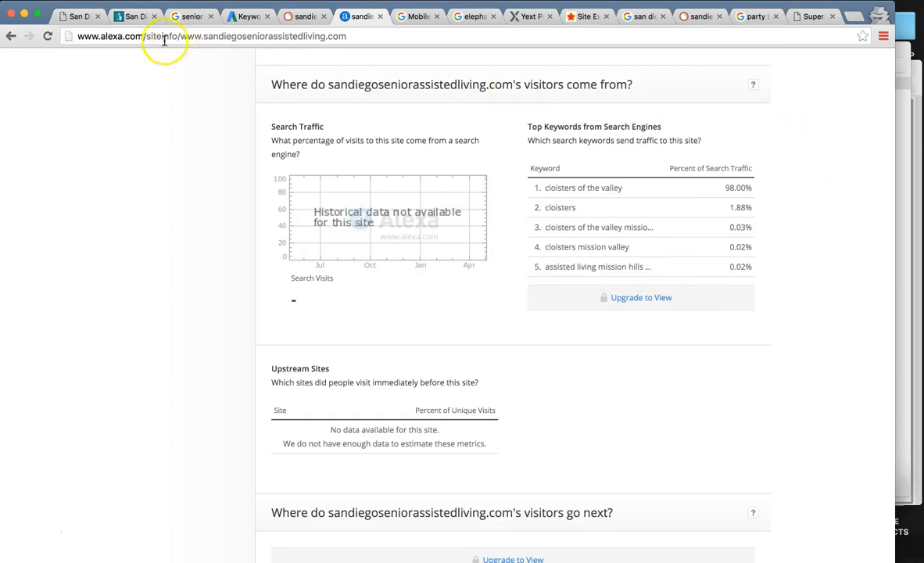
Step: Review assisted living keyword ideas with monthly searches, competition and suggested bids
click(248, 15)
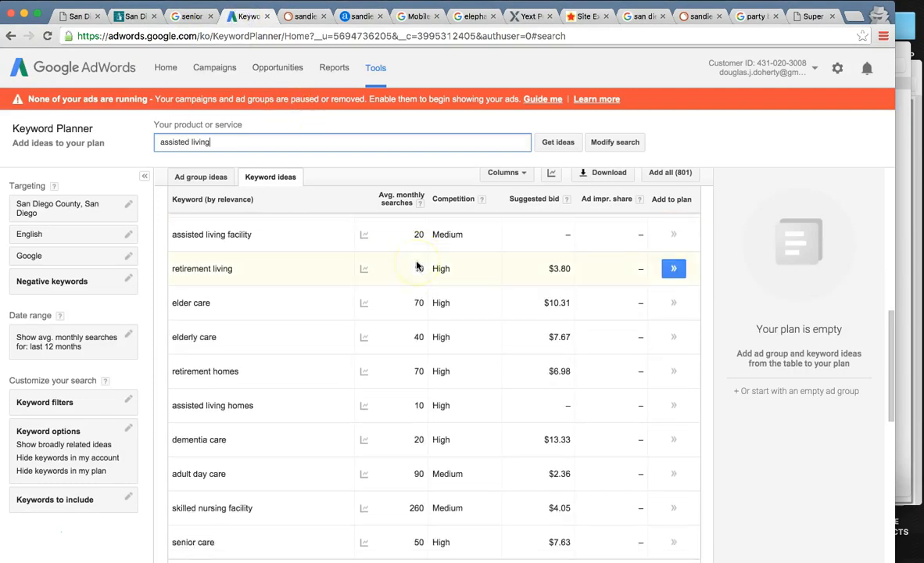
click(557, 142)
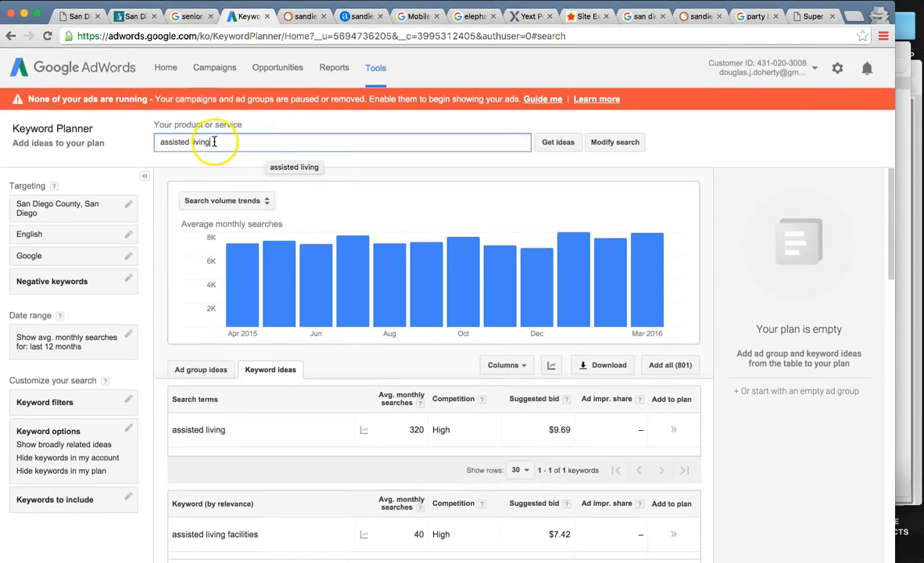
scroll(down, 3)
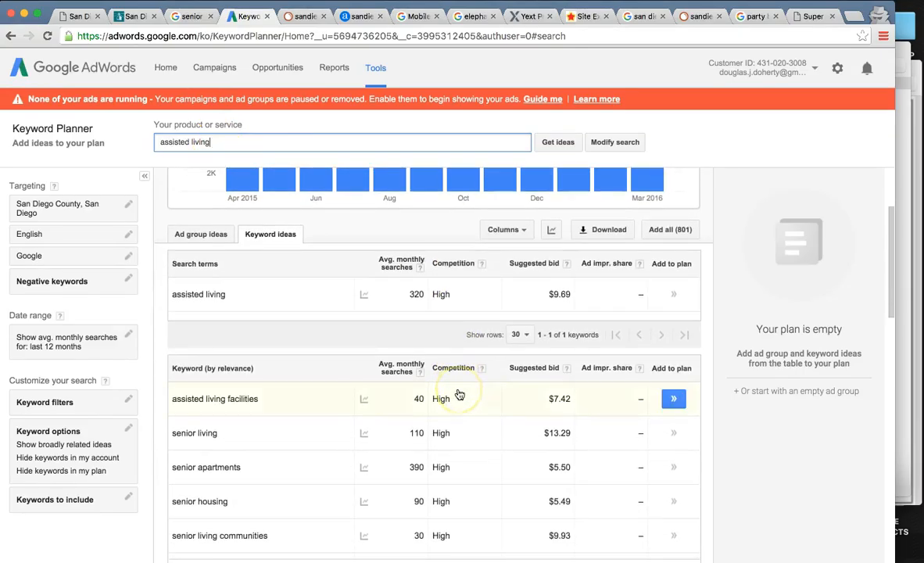
scroll(up, 3)
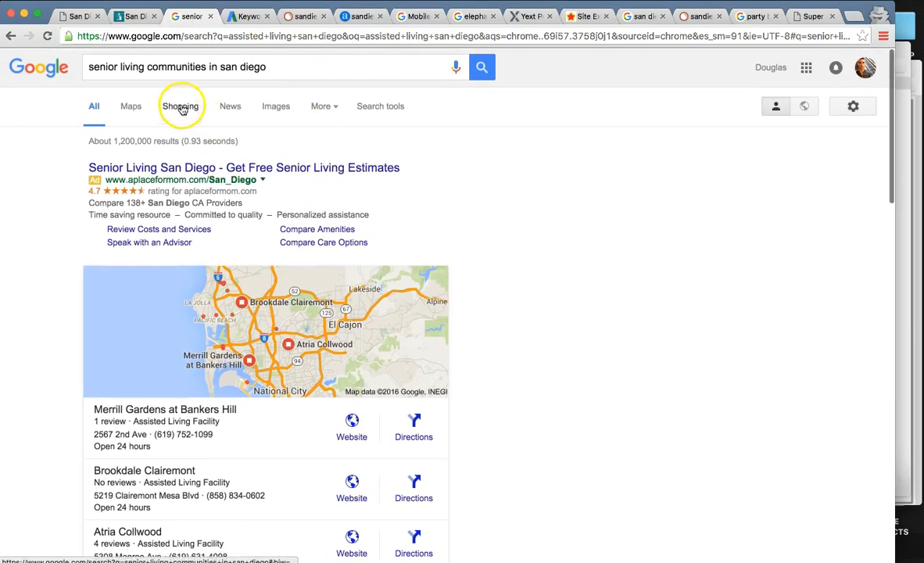
Step: Scroll past the ad and open the full map of San Diego senior living communities
scroll(down, 3)
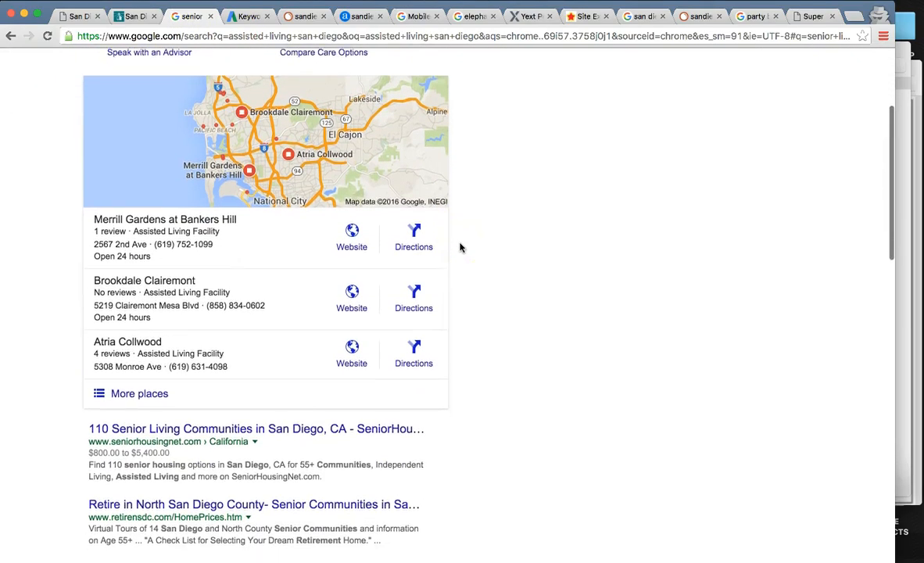
scroll(down, 3)
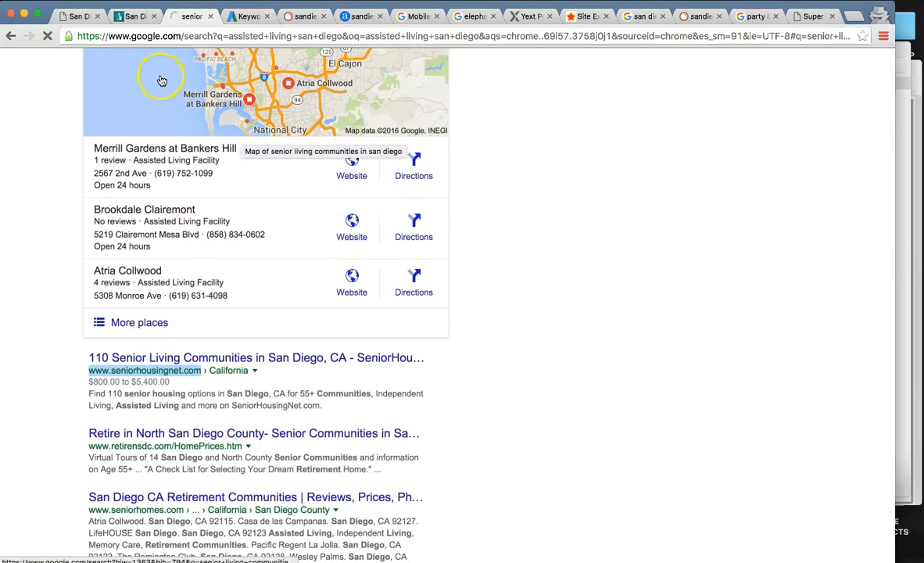
click(351, 165)
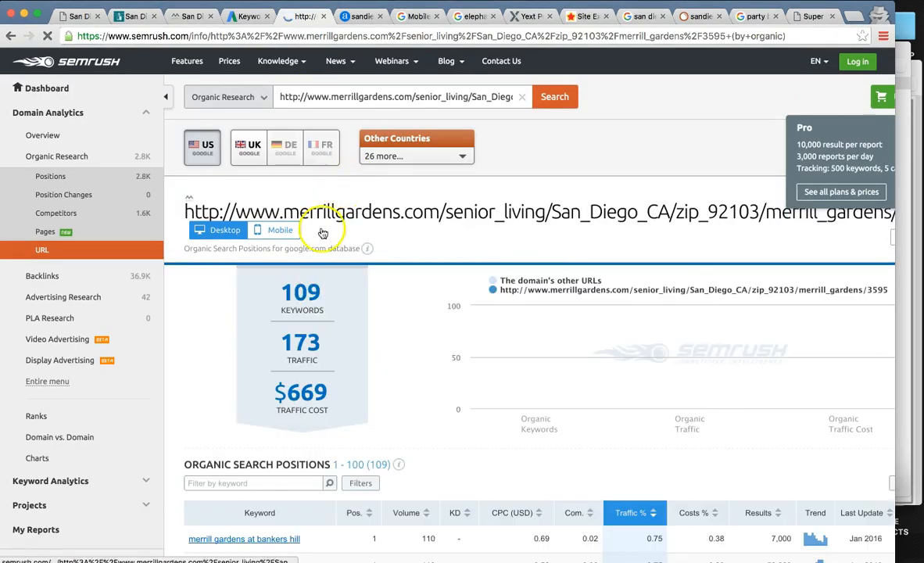
Step: View the Merrill Gardens San Diego organic report: 109 keywords, traffic 173, $669 cost
click(555, 96)
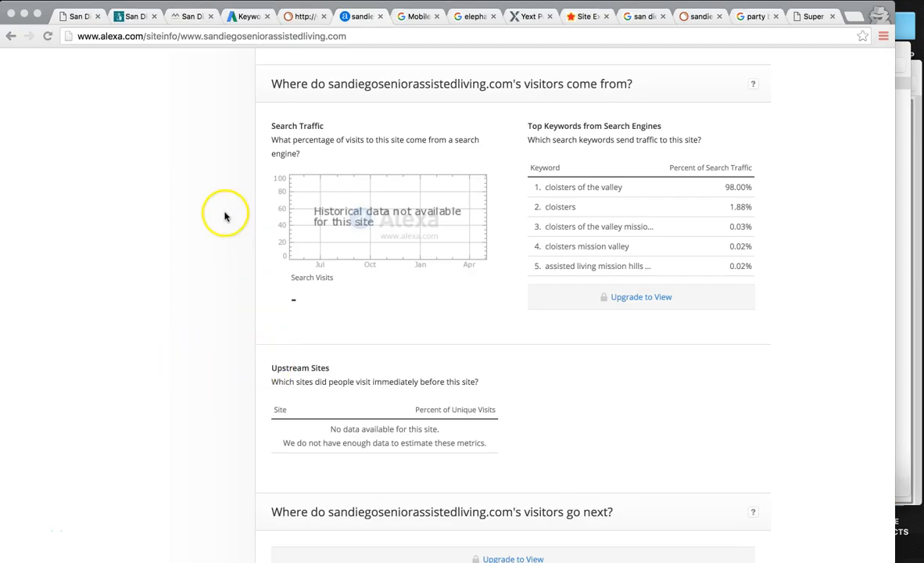
Step: Scroll the Alexa engagement and visitor sections: 15,581,180 global rank, 1.80 pageviews per visitor
scroll(down, 3)
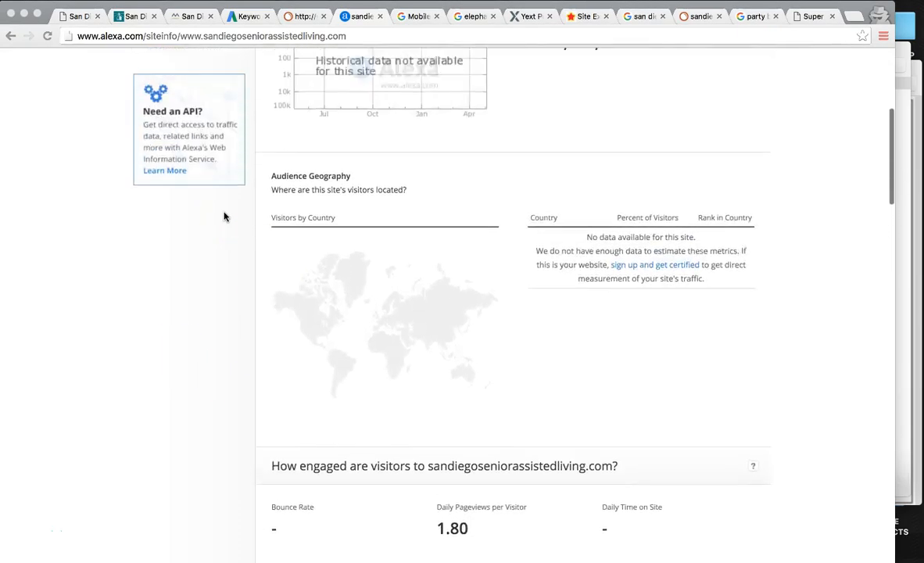
scroll(up, 3)
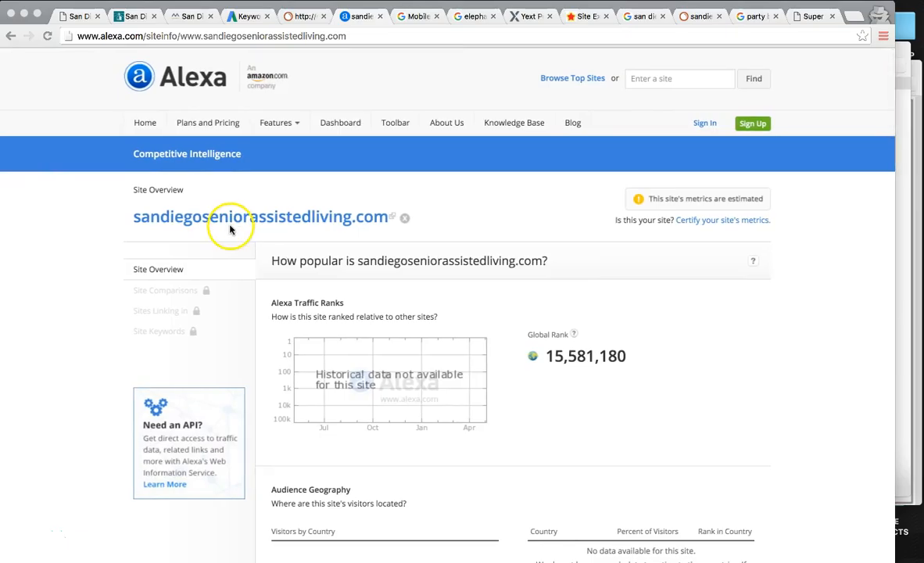
scroll(down, 3)
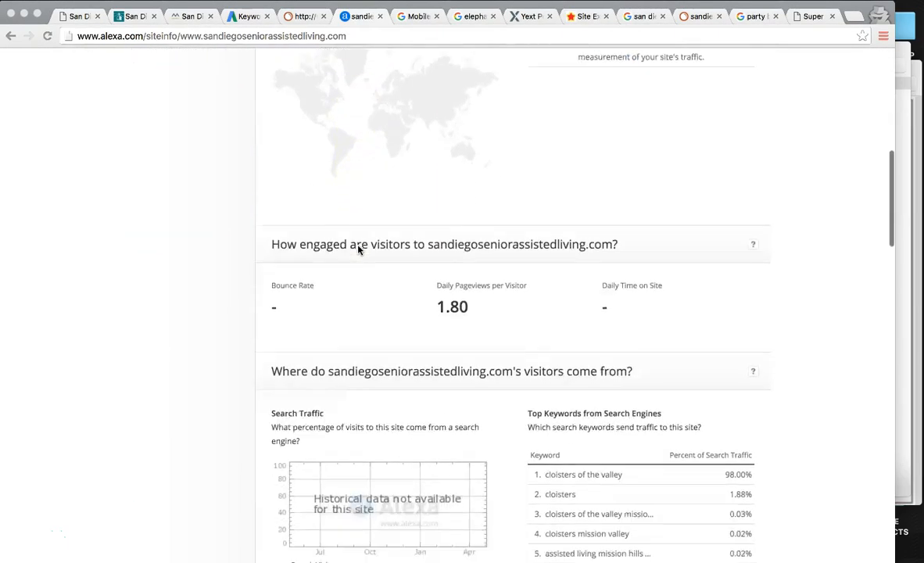
scroll(down, 3)
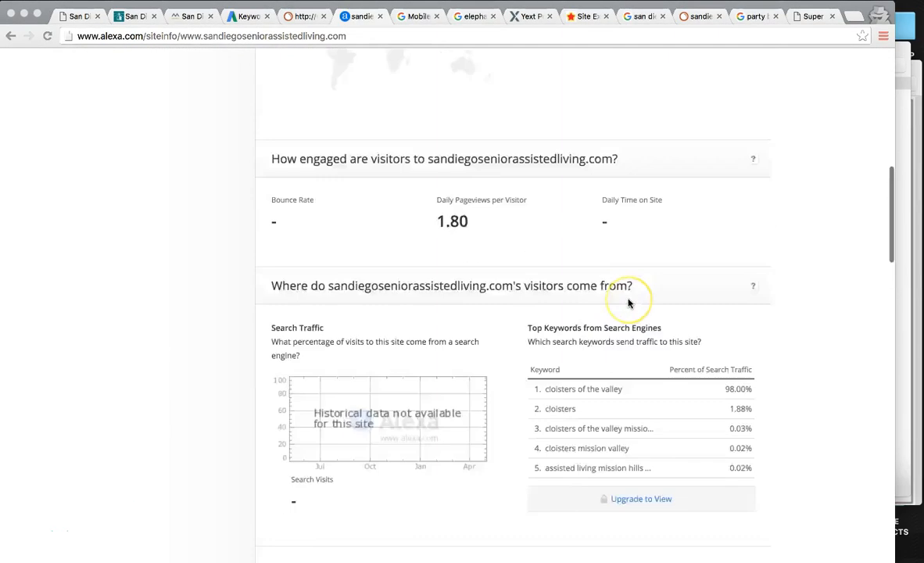
scroll(up, 3)
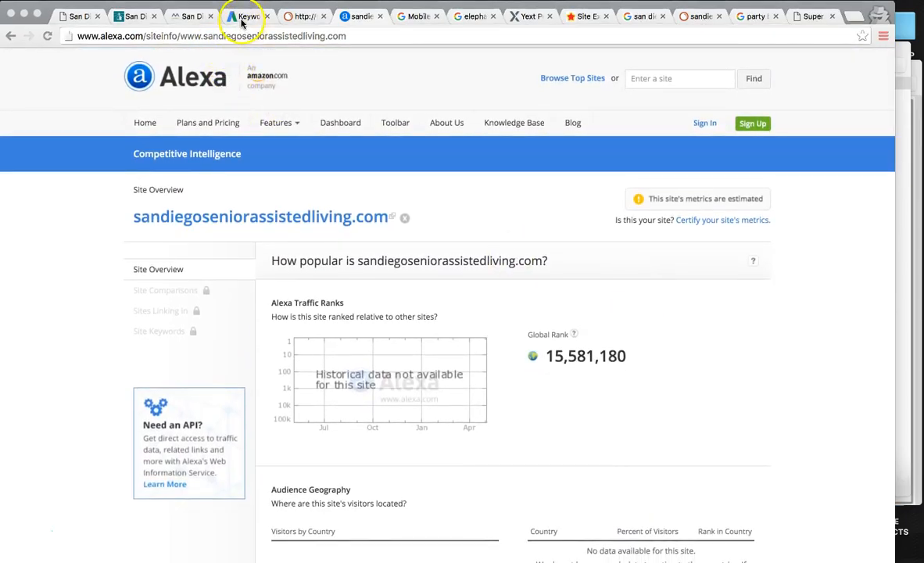
click(246, 15)
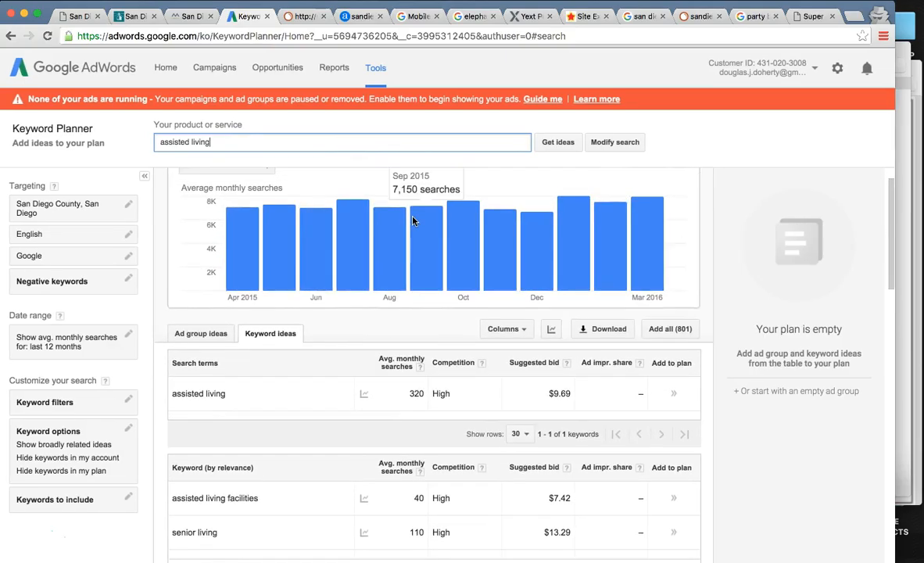
mouse_move(340, 259)
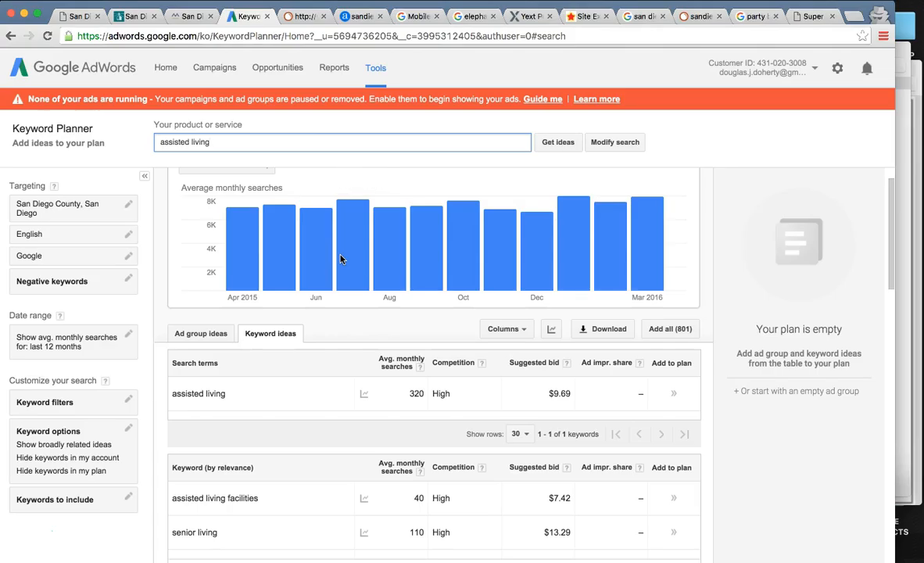
mouse_move(316, 250)
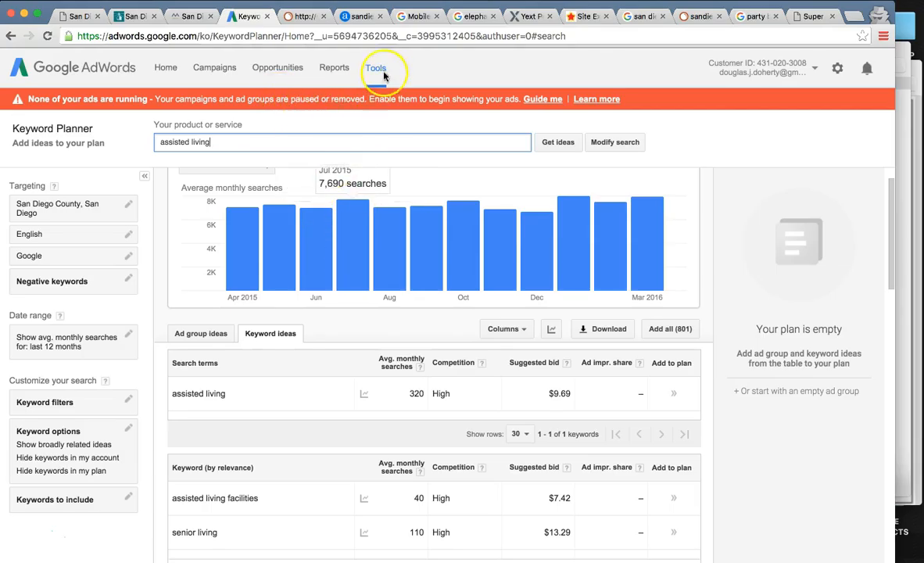
mouse_move(456, 71)
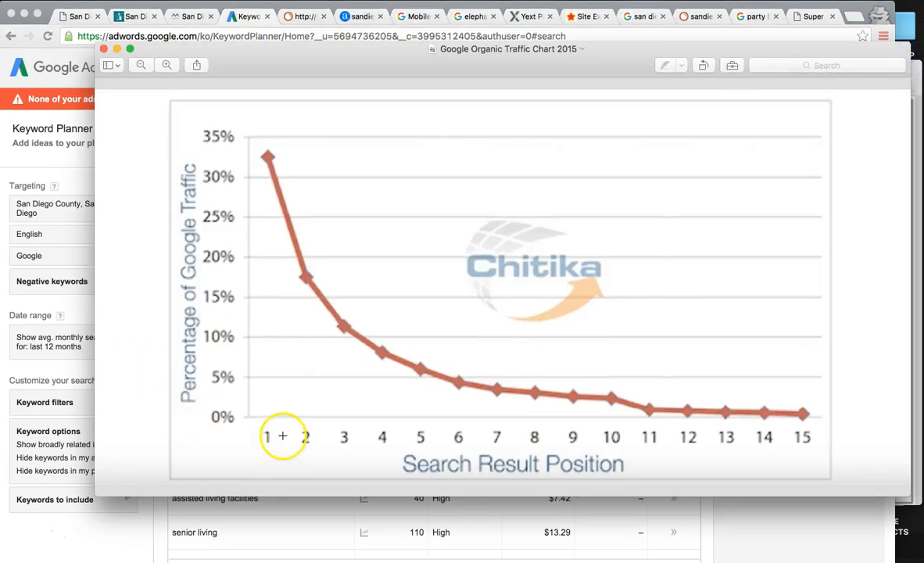
mouse_move(304, 124)
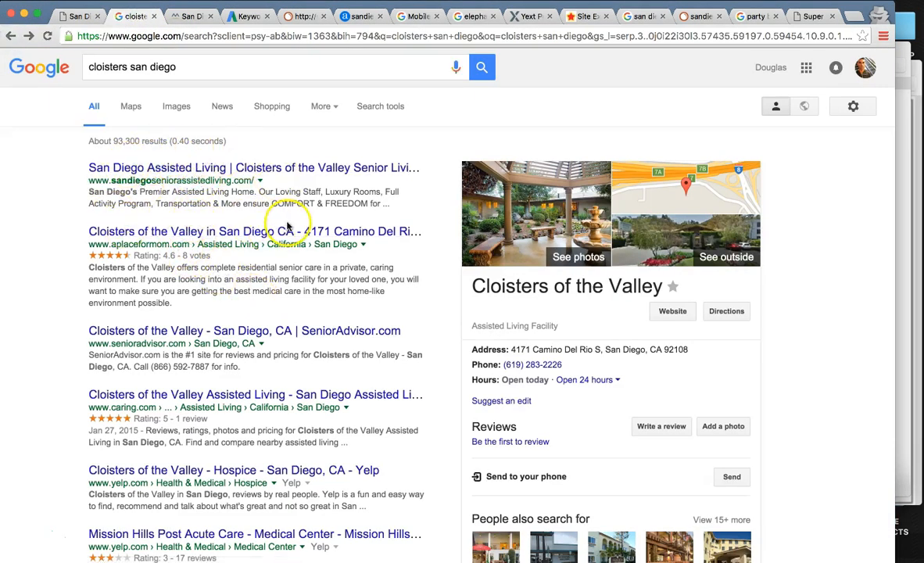
mouse_move(751, 238)
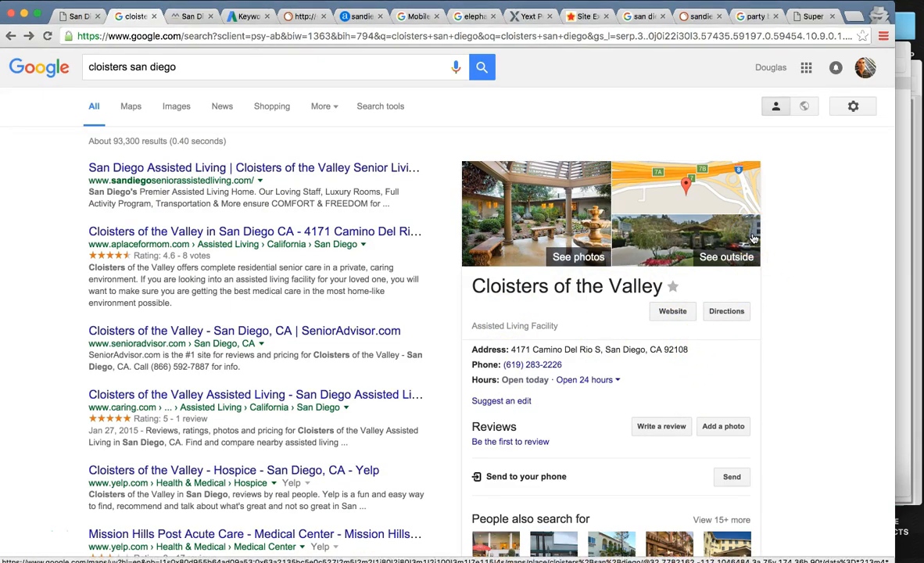
mouse_move(823, 342)
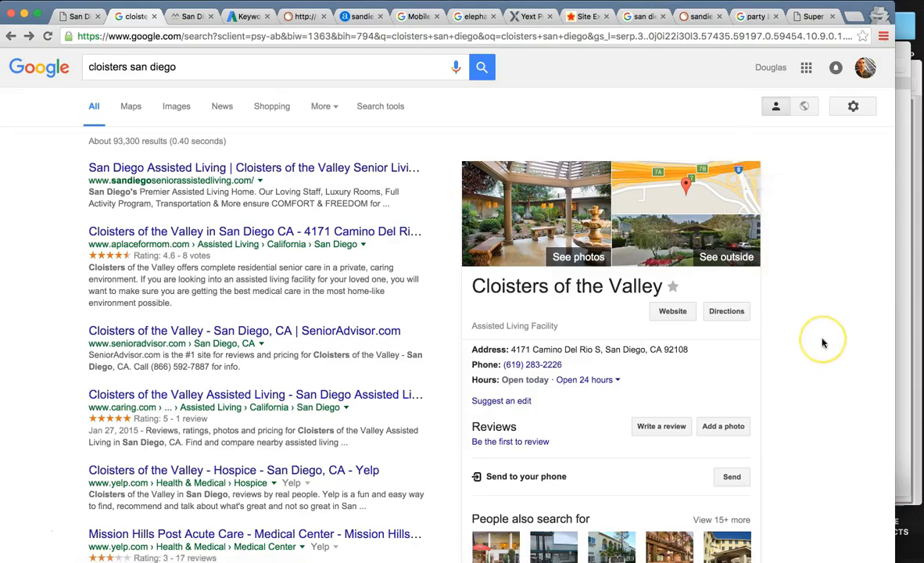
Step: Scroll through page 2 of the cloisters san diego results, then advance to page 3
scroll(down, 3)
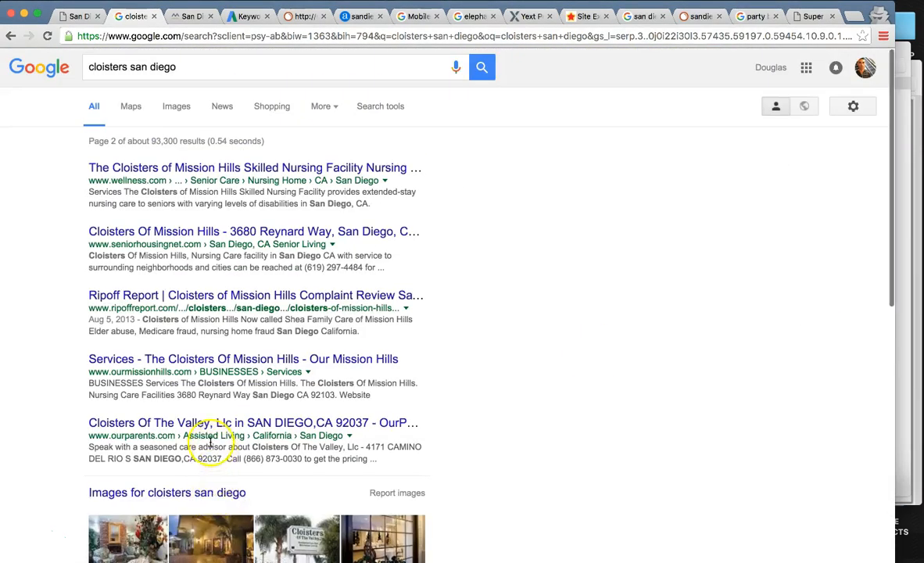
scroll(down, 3)
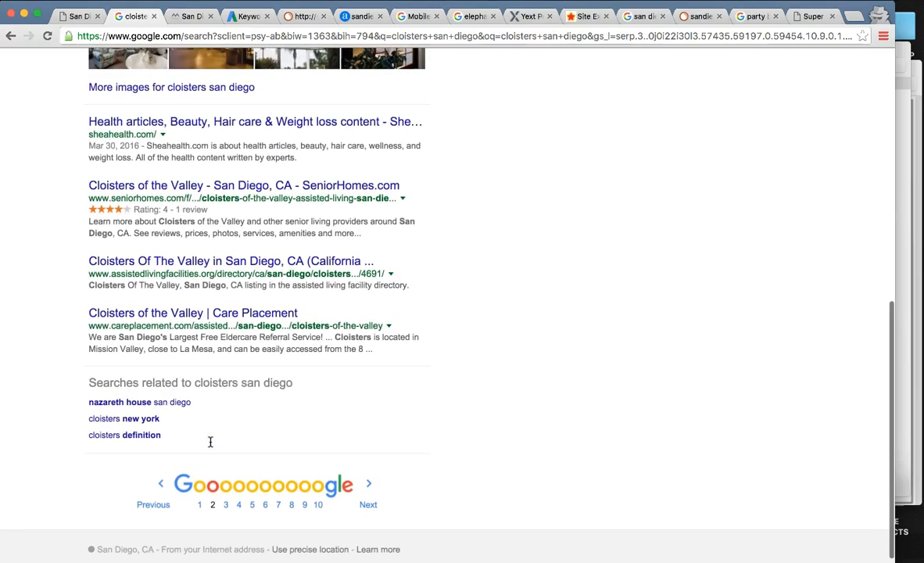
scroll(down, 3)
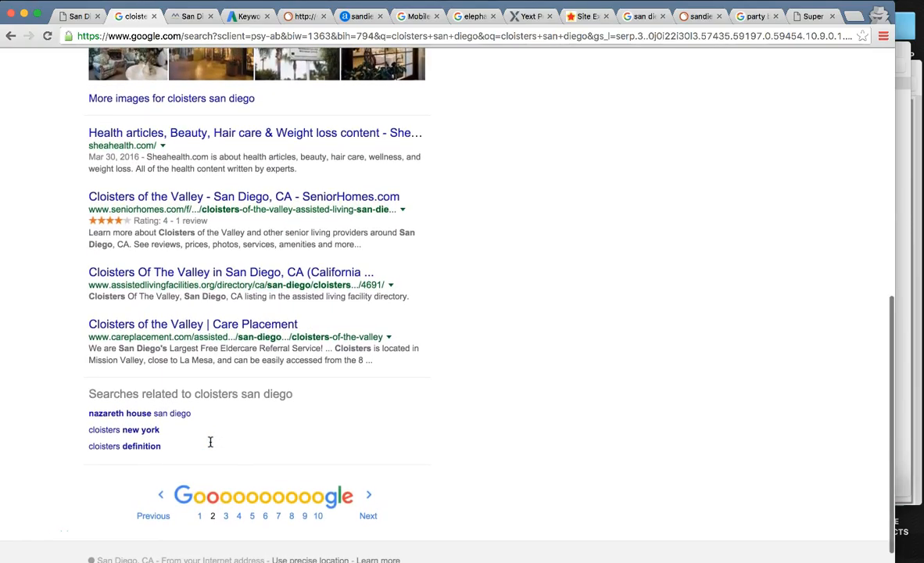
scroll(up, 3)
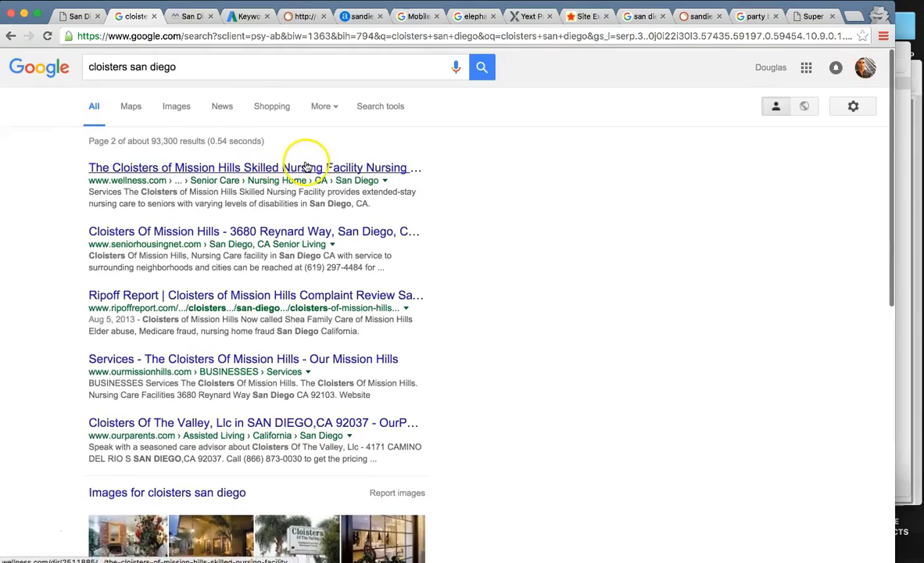
scroll(down, 3)
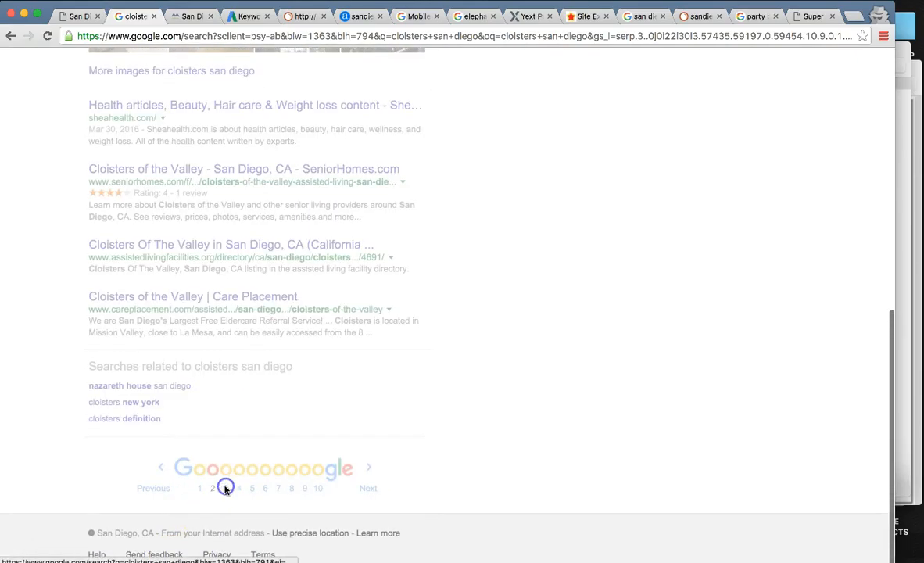
click(226, 488)
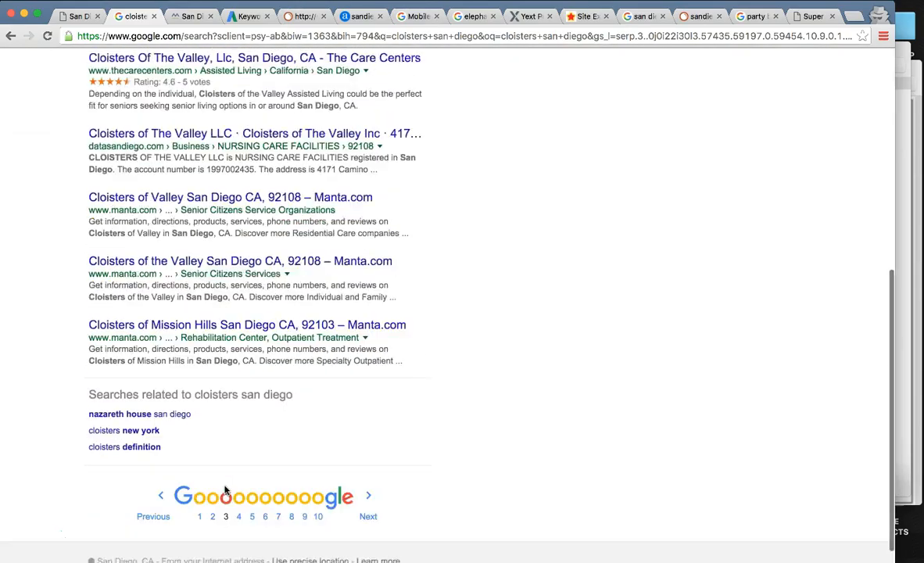
scroll(down, 3)
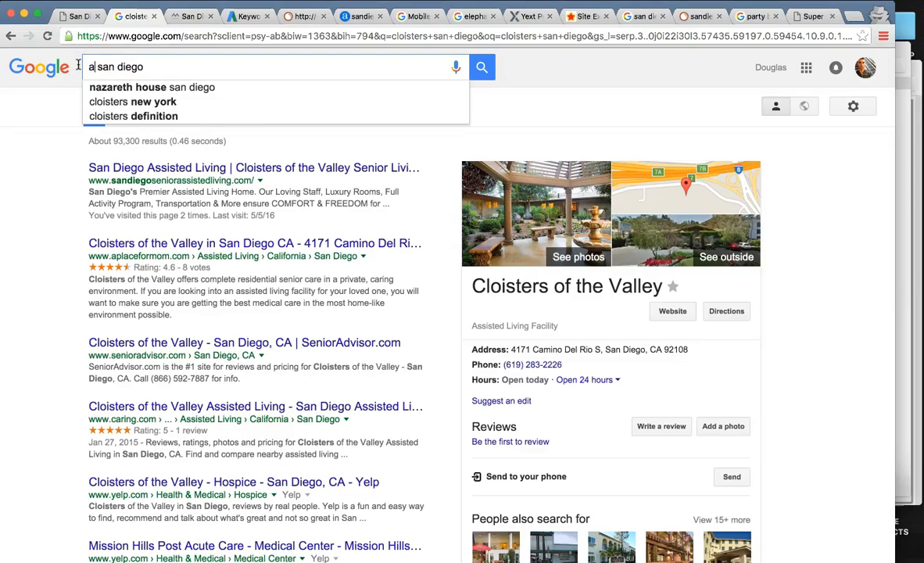
text(ssisted living)
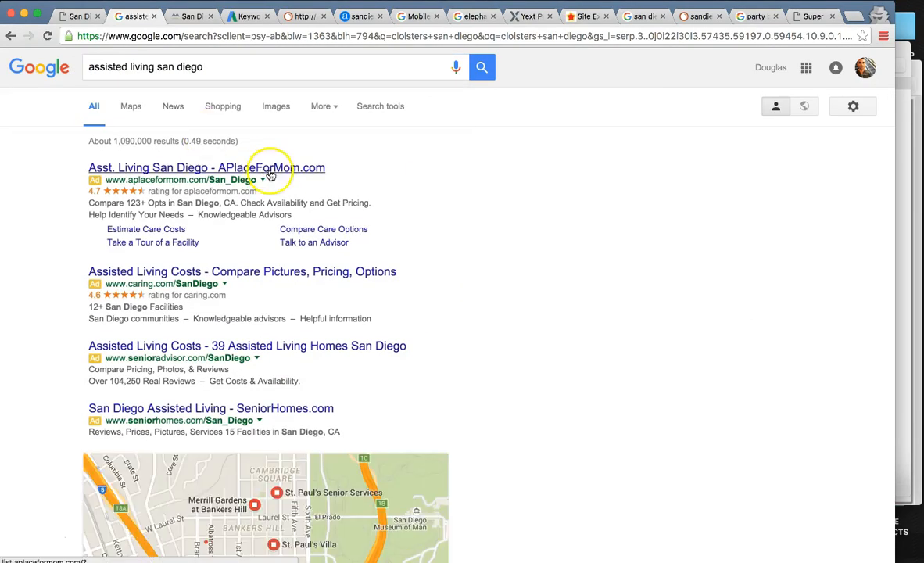
mouse_move(388, 371)
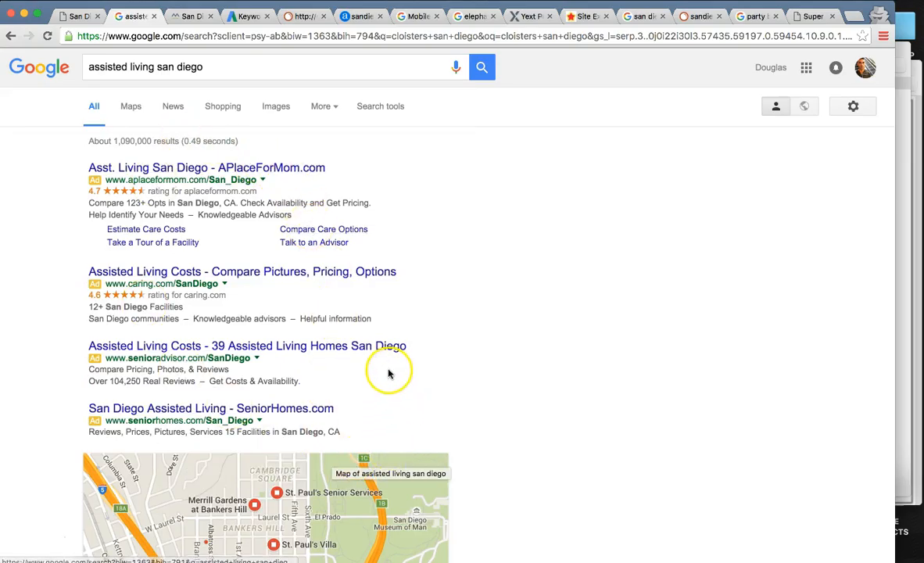
scroll(down, 3)
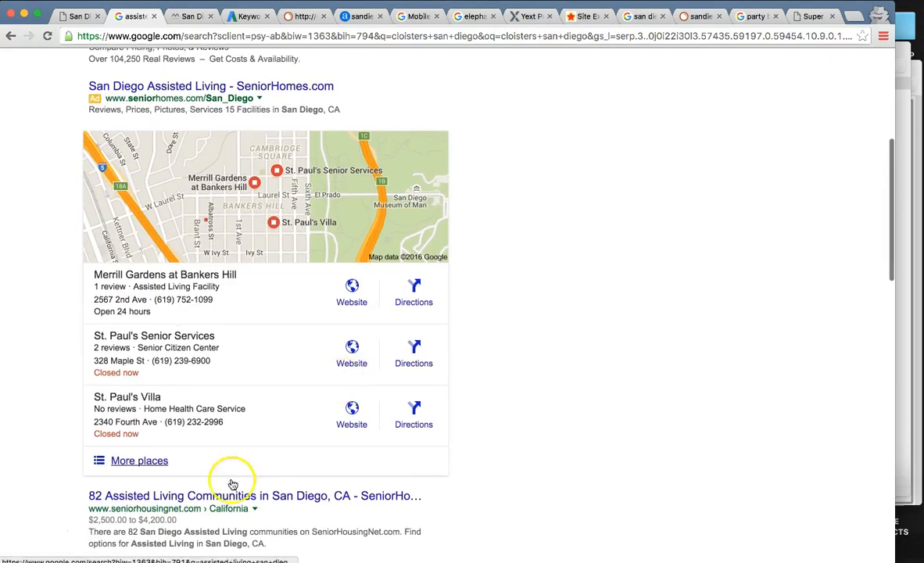
scroll(down, 3)
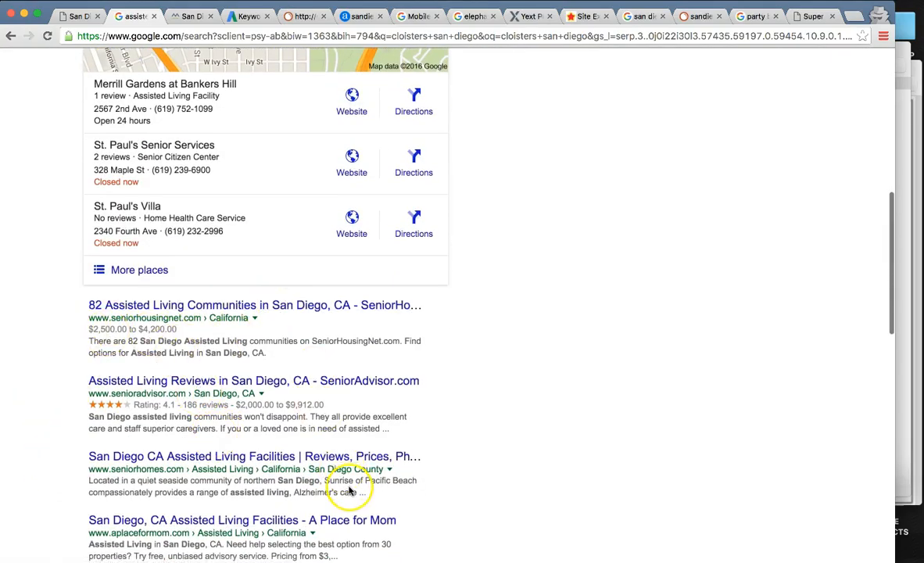
scroll(up, 3)
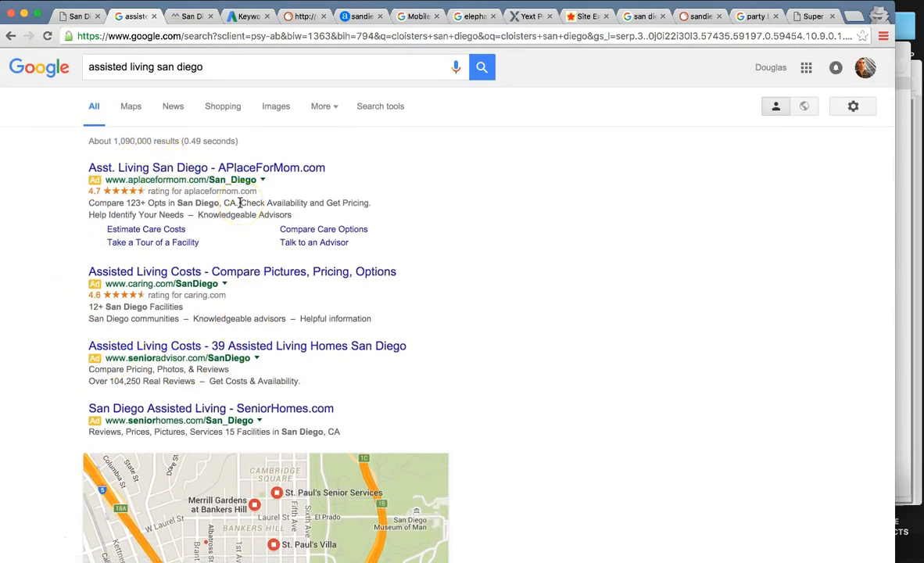
scroll(down, 3)
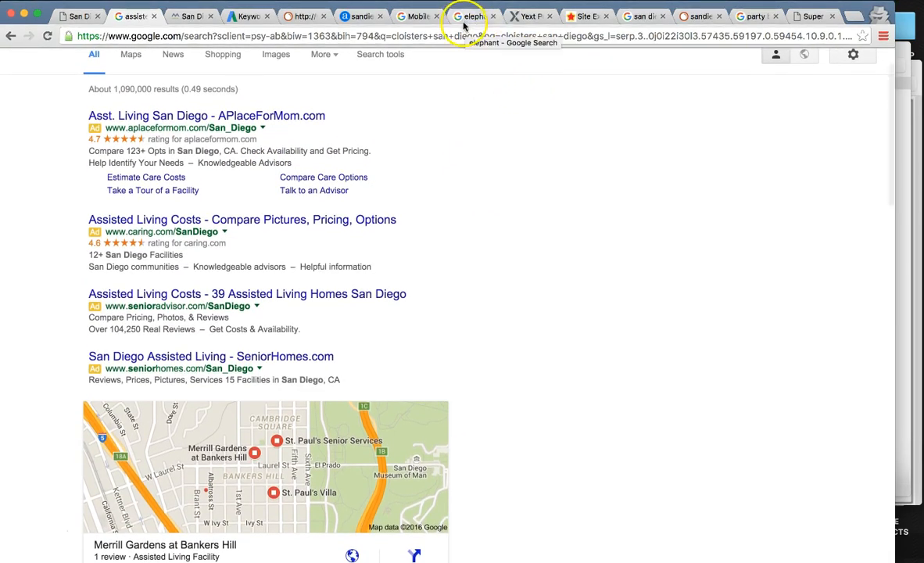
click(469, 15)
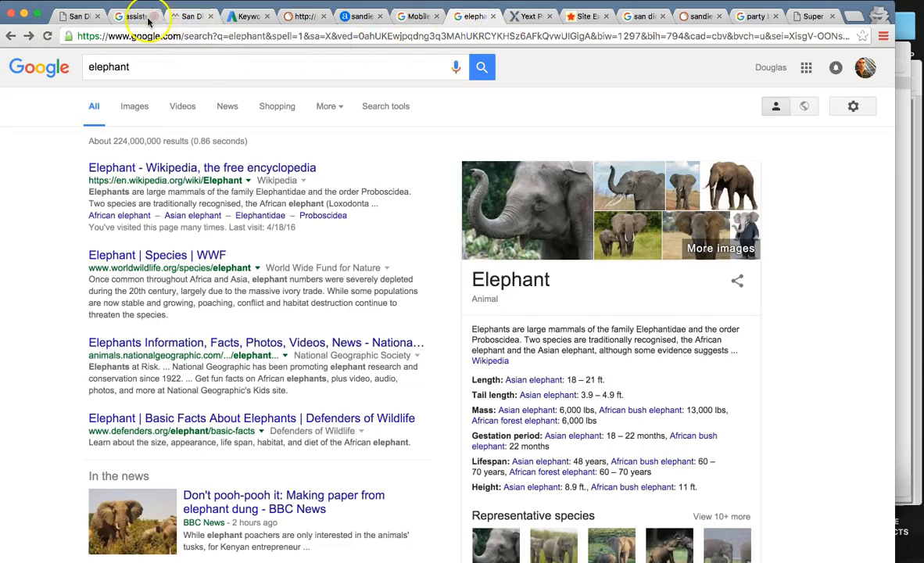
click(133, 15)
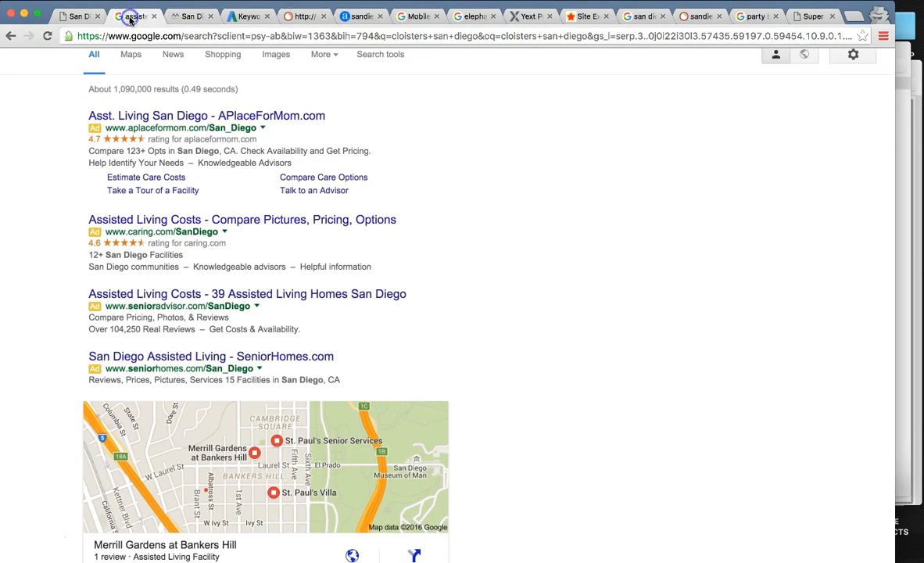
click(10, 36)
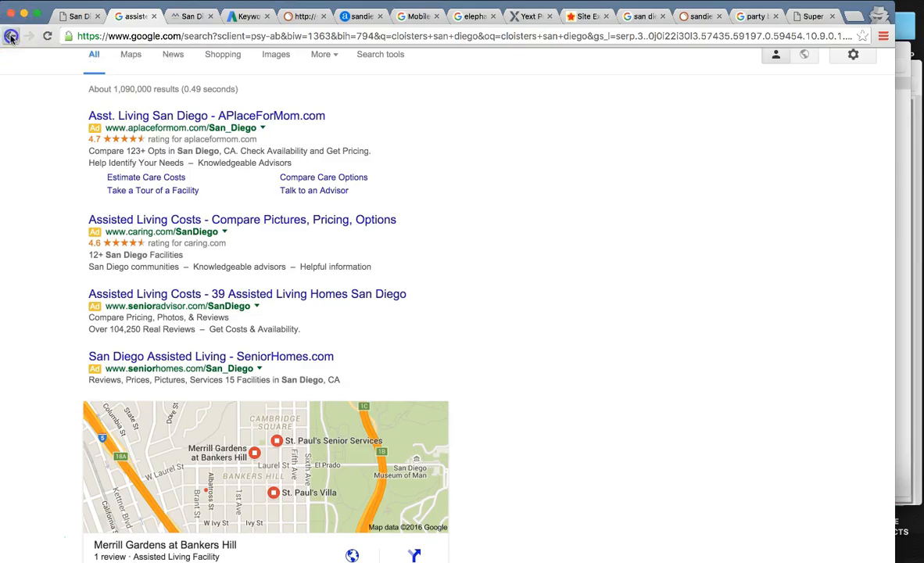
Step: Scroll the Cloisters of the Valley homepage through care services, room options and footer, then back up
click(11, 36)
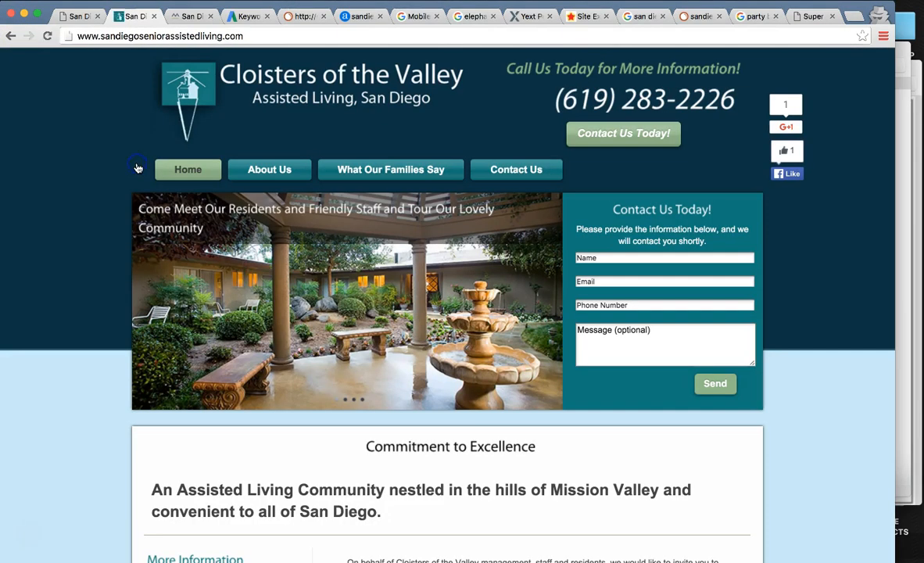
scroll(down, 3)
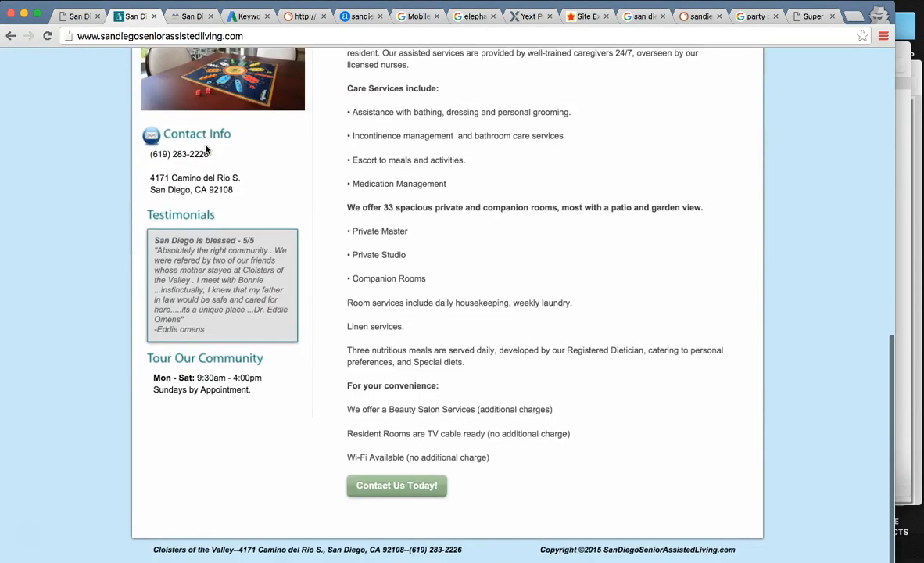
scroll(up, 3)
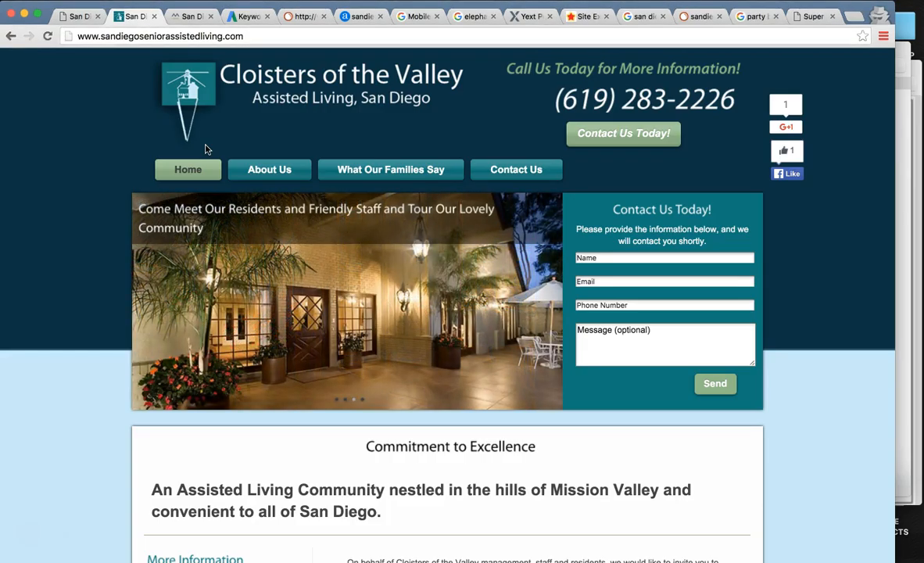
mouse_move(578, 66)
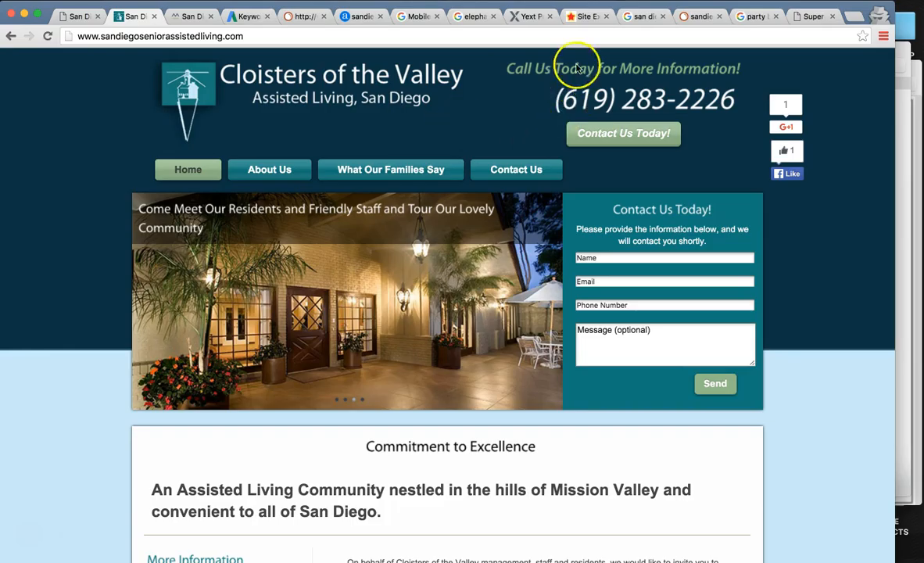
scroll(down, 3)
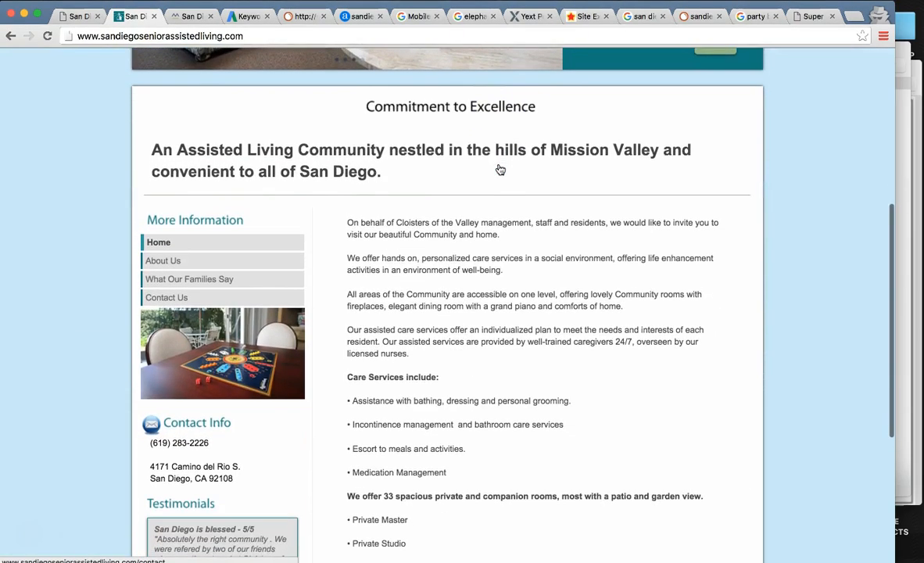
scroll(down, 3)
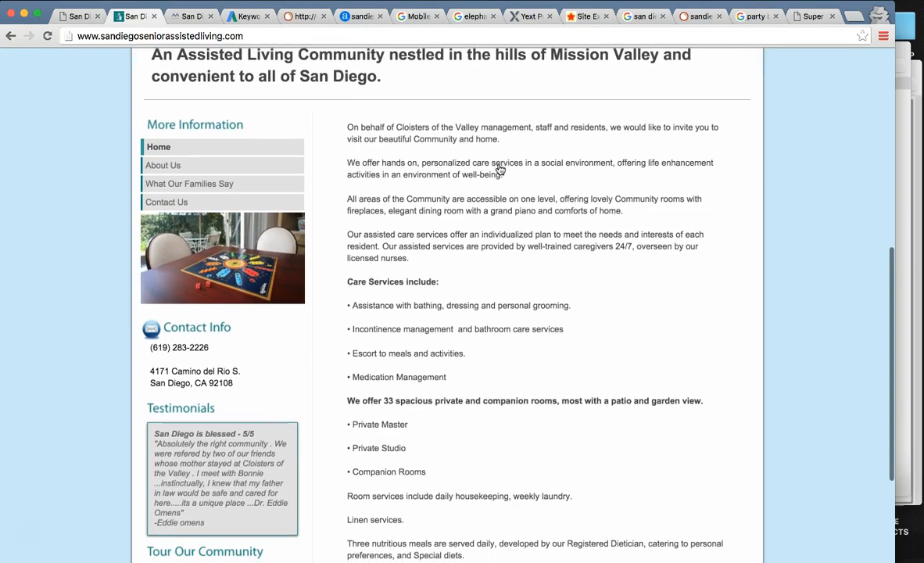
scroll(down, 3)
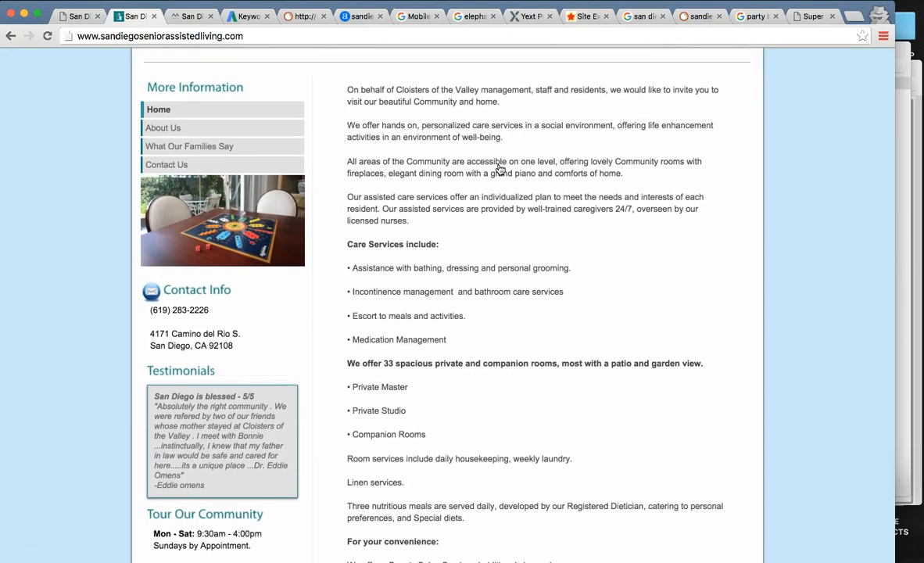
mouse_move(509, 238)
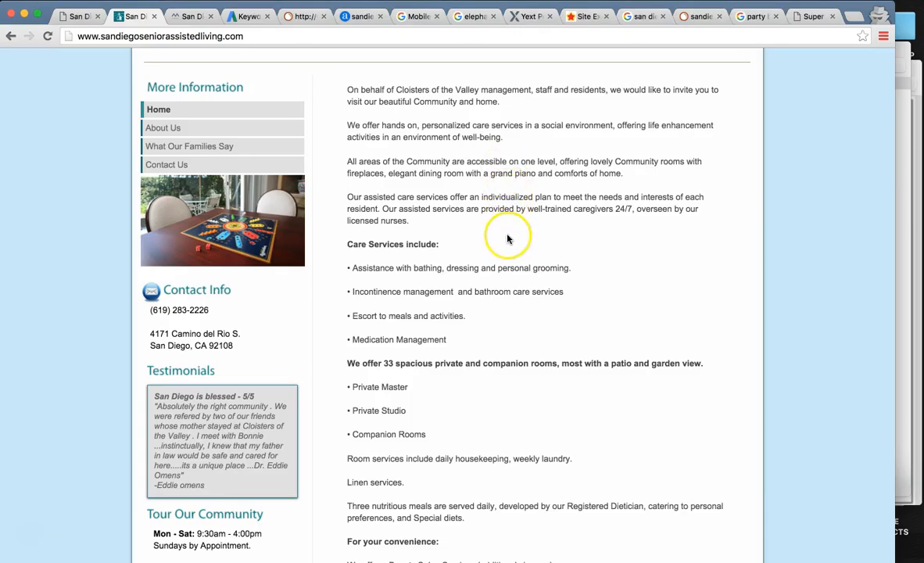
scroll(down, 3)
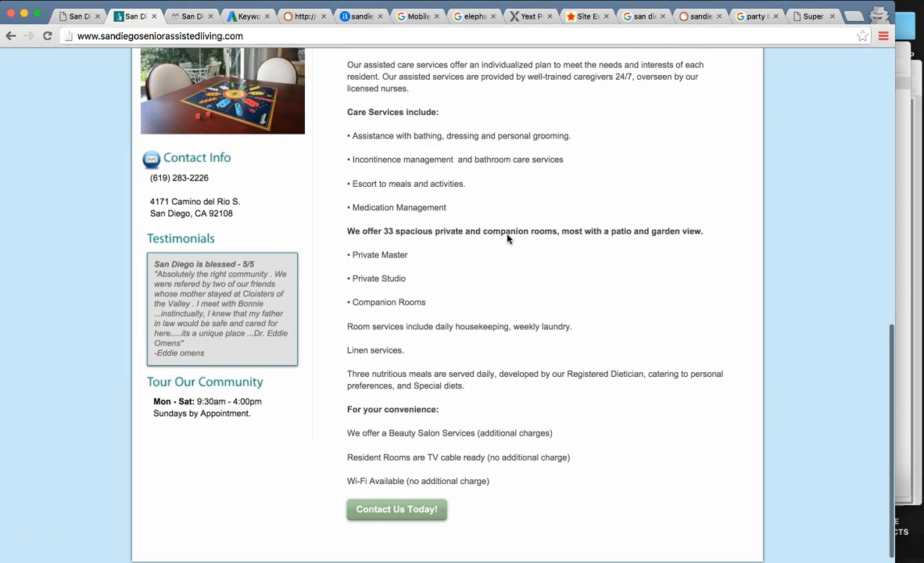
scroll(up, 3)
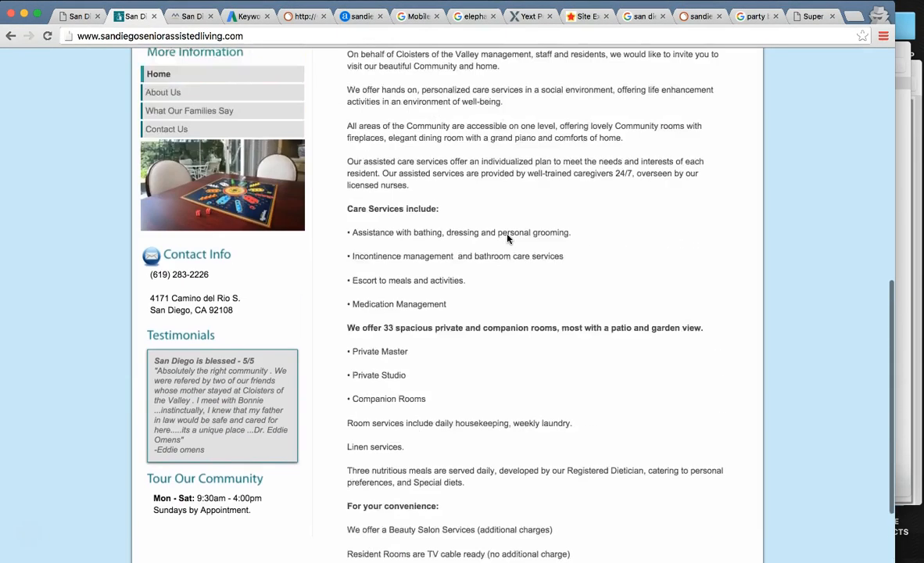
scroll(up, 3)
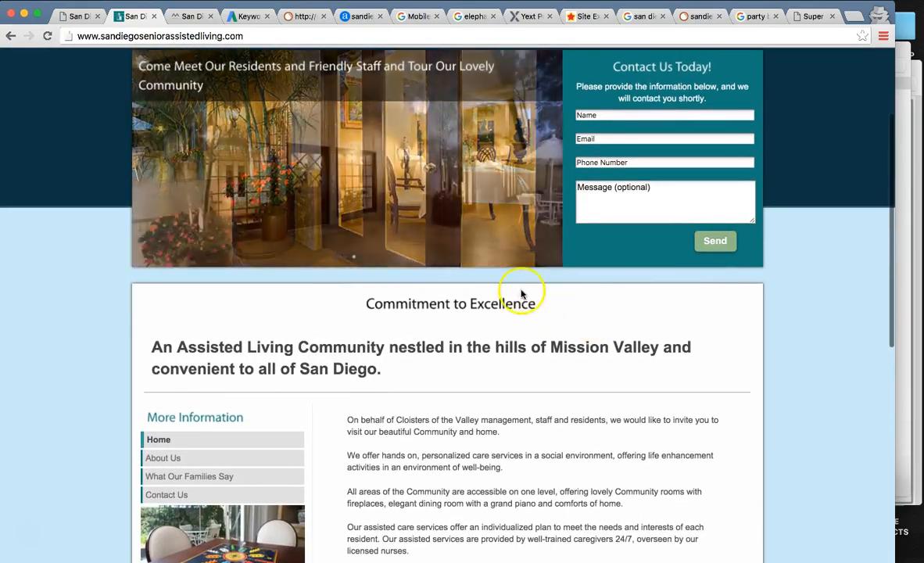
scroll(down, 3)
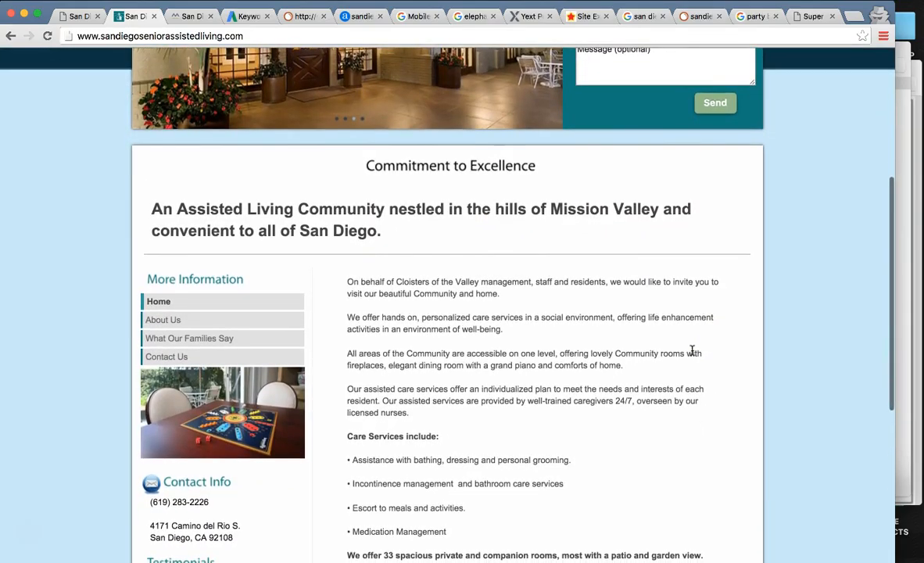
scroll(down, 3)
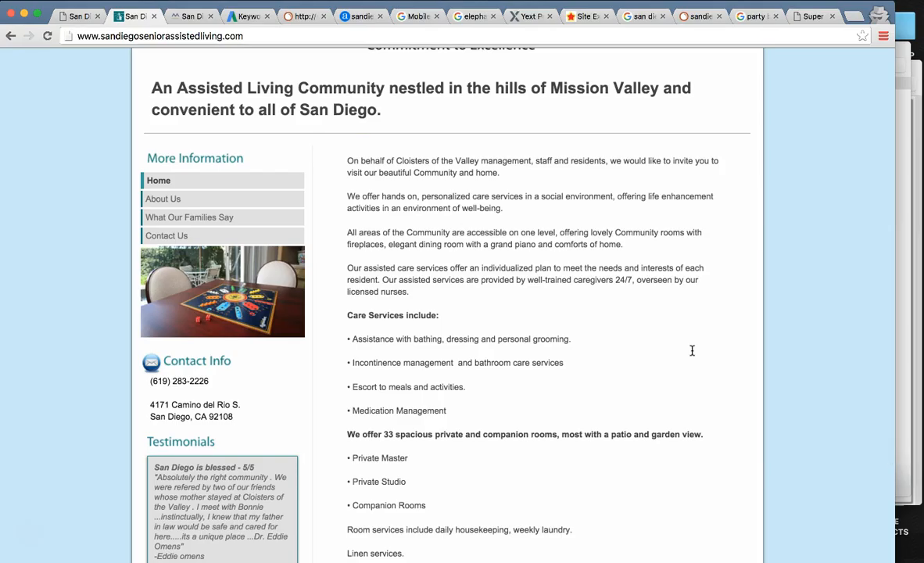
mouse_move(693, 365)
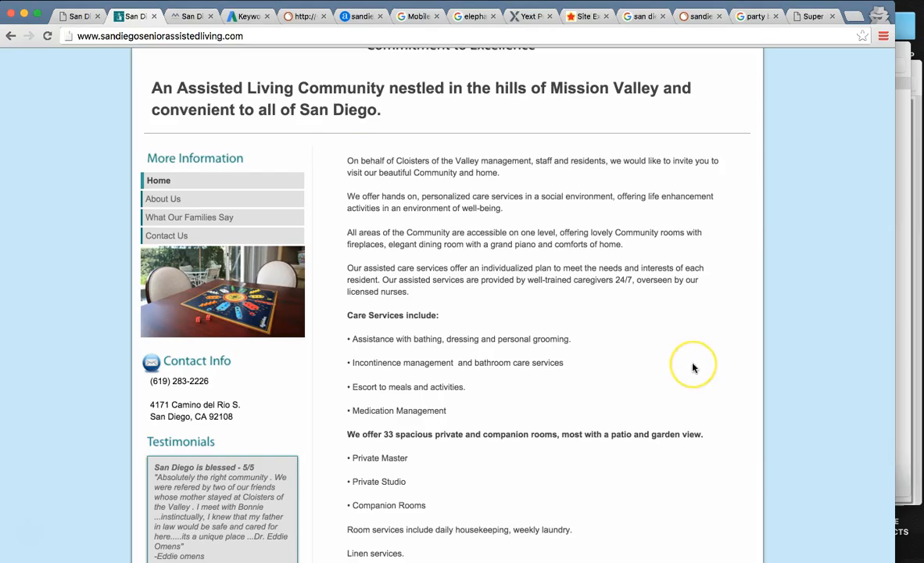
scroll(down, 3)
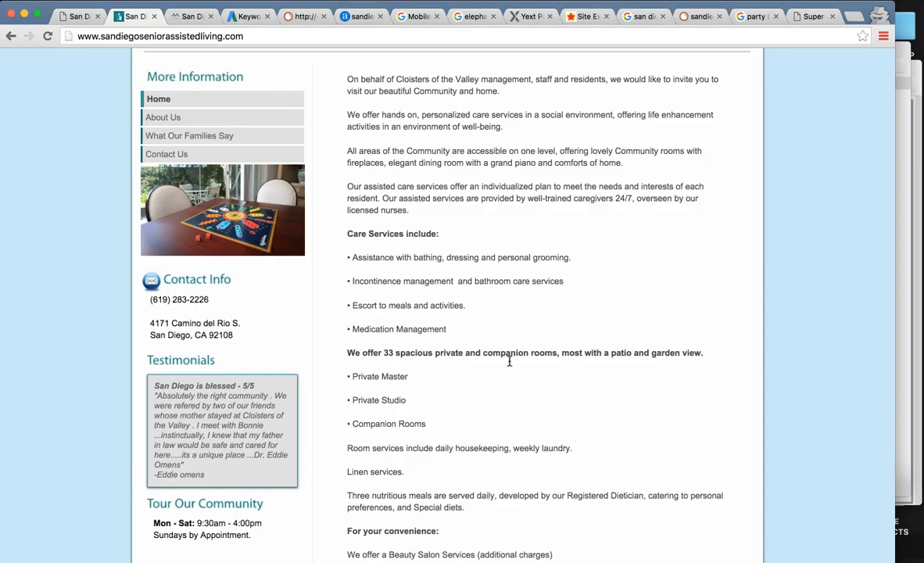
scroll(down, 3)
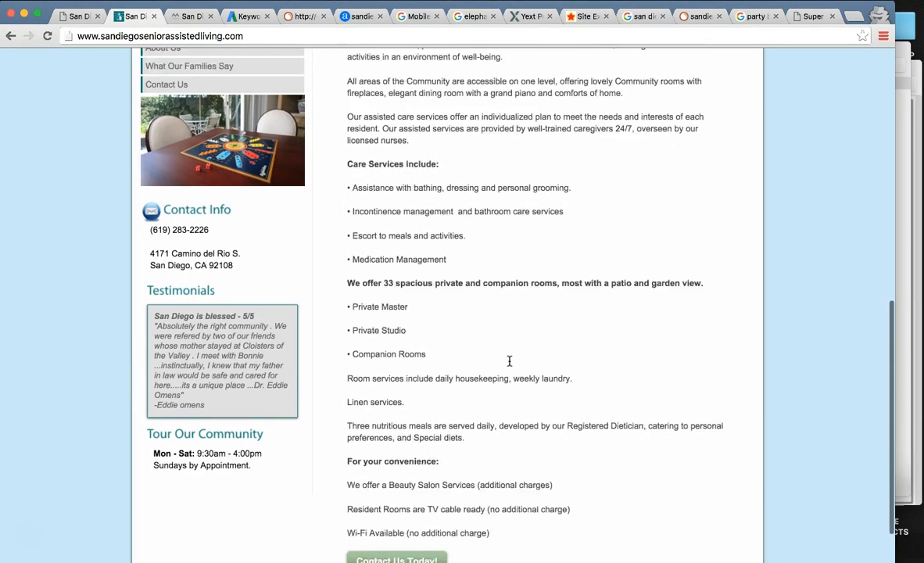
scroll(up, 3)
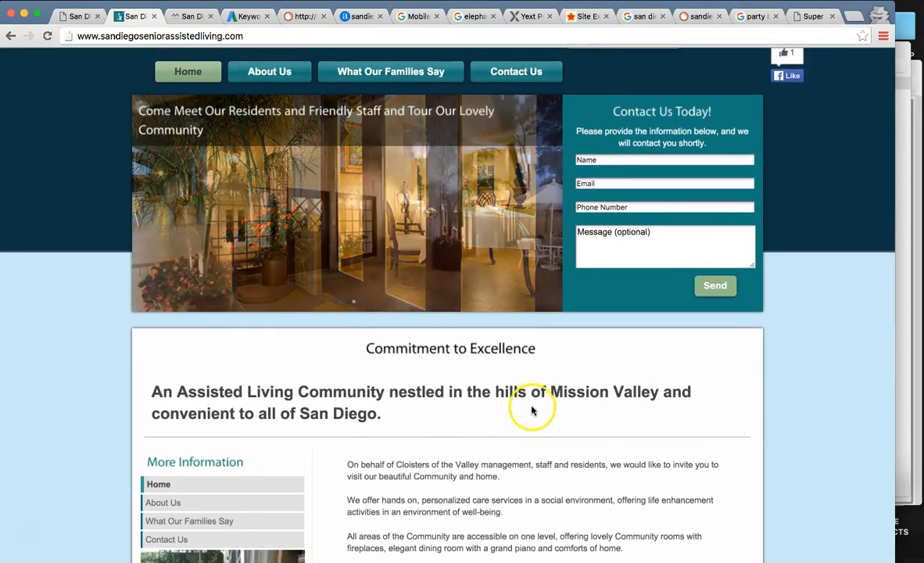
scroll(down, 3)
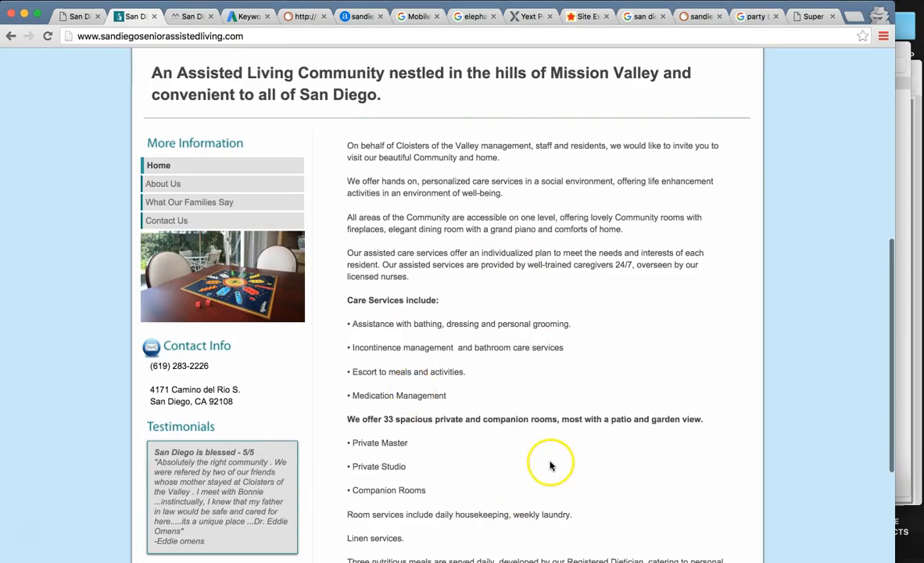
scroll(down, 3)
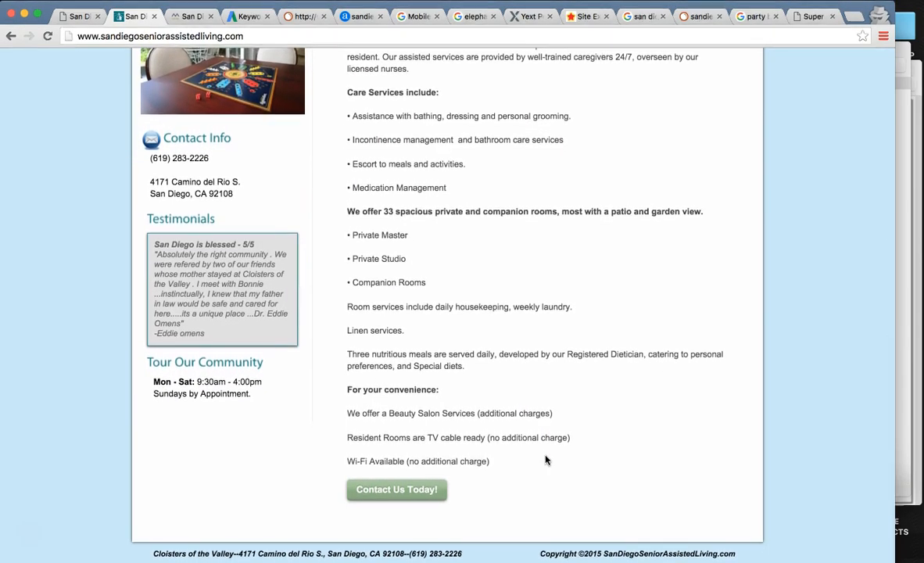
scroll(up, 3)
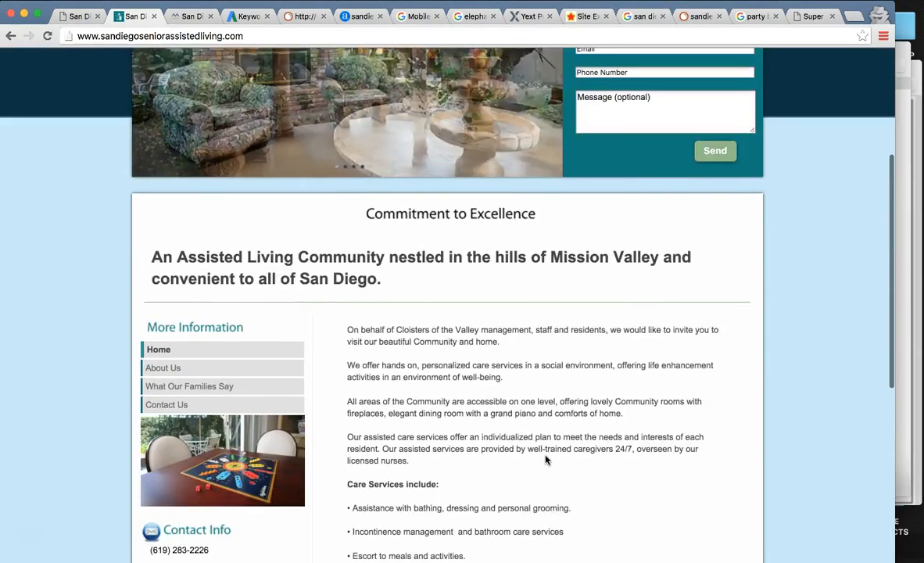
scroll(down, 3)
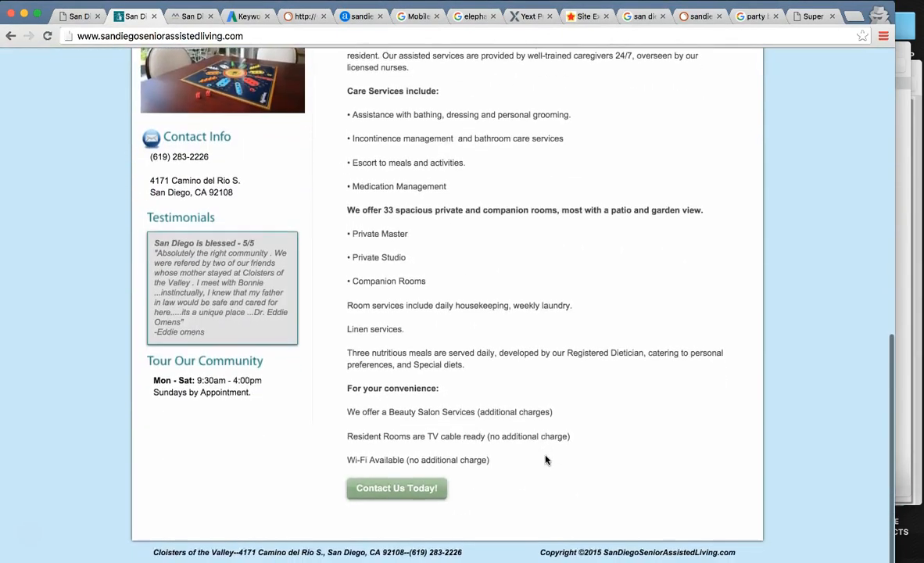
scroll(up, 3)
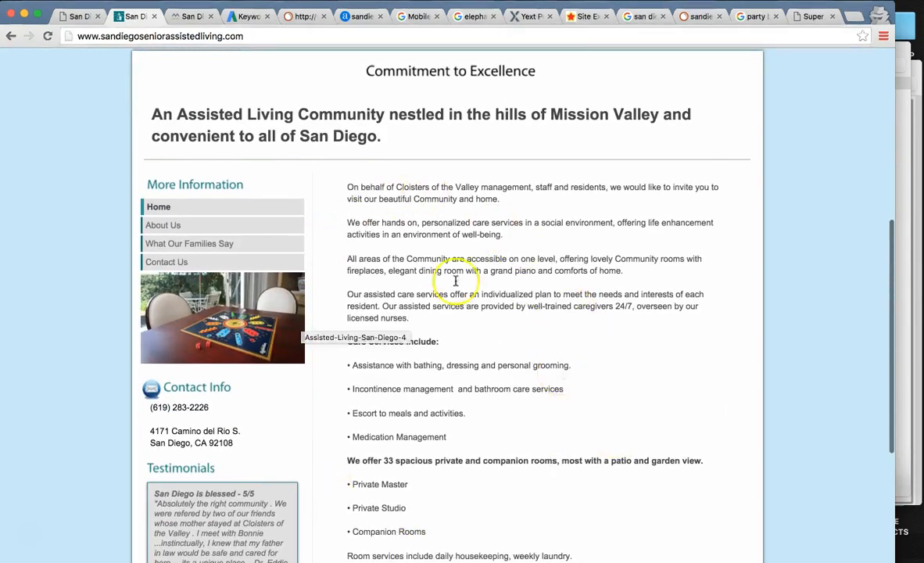
scroll(up, 3)
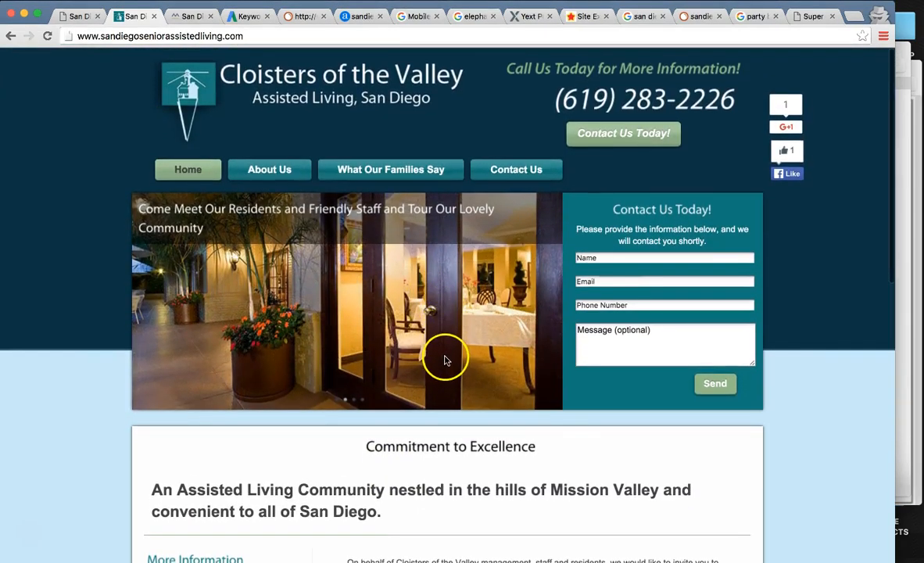
mouse_move(574, 461)
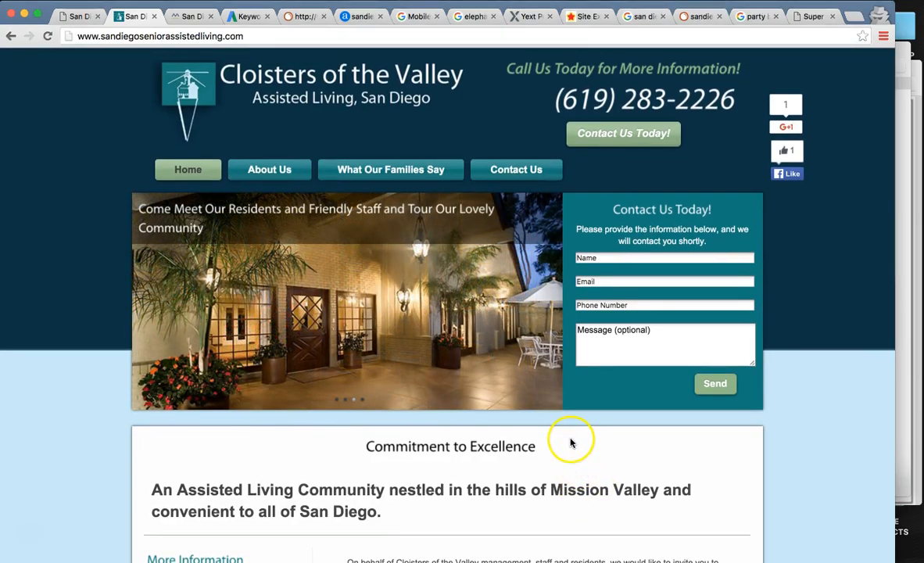
mouse_move(407, 493)
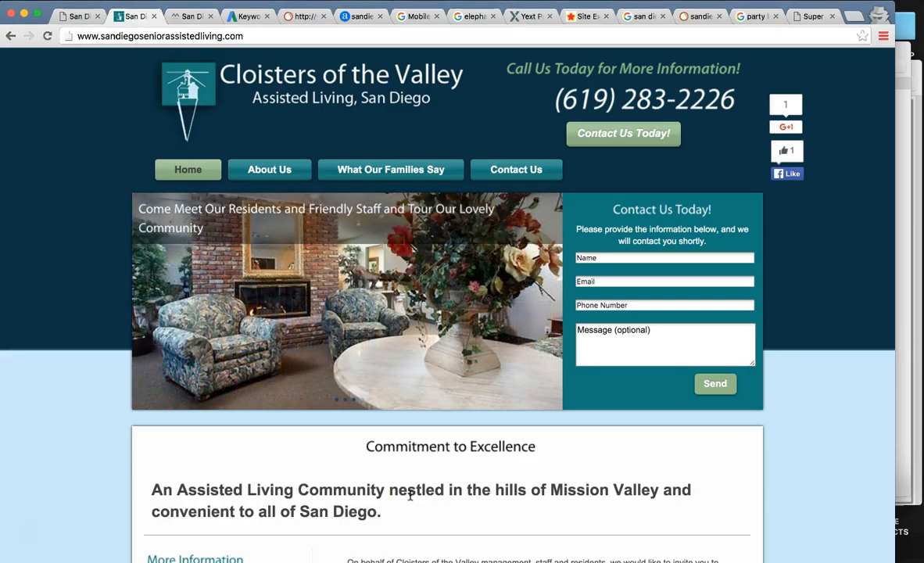
scroll(up, 3)
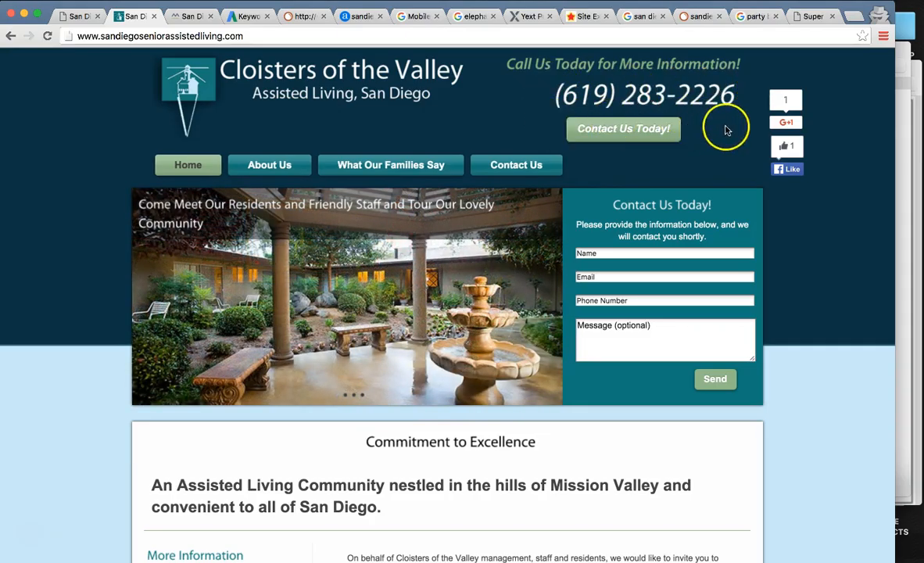
mouse_move(581, 210)
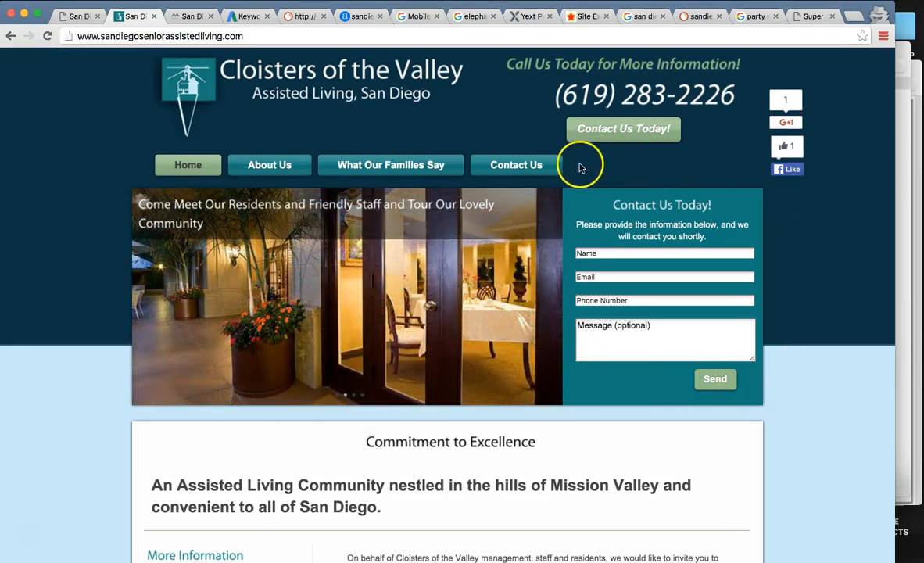
mouse_move(818, 202)
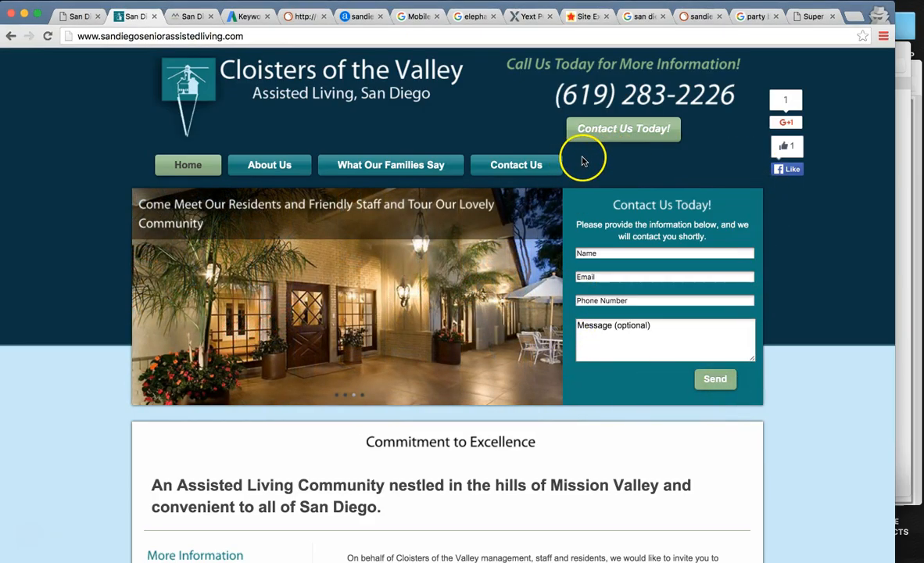
mouse_move(552, 82)
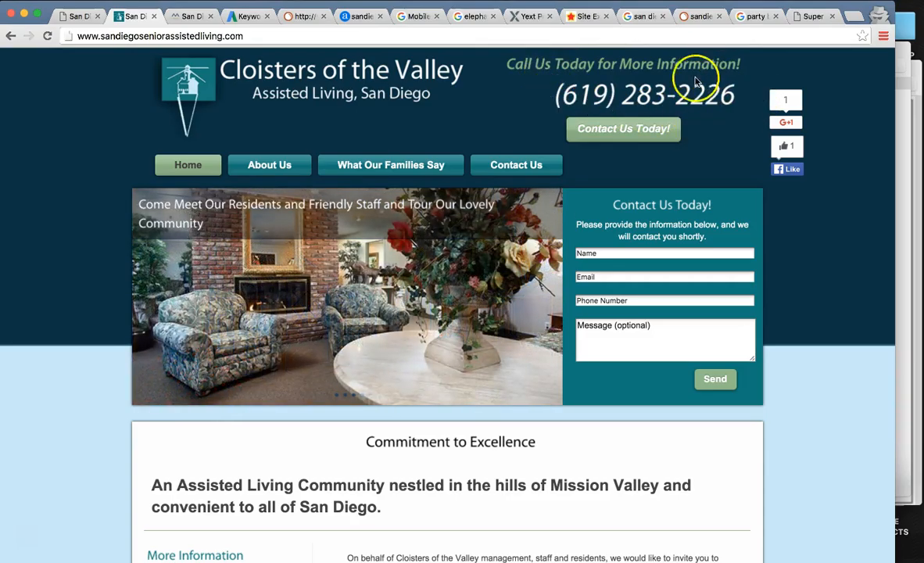
mouse_move(583, 95)
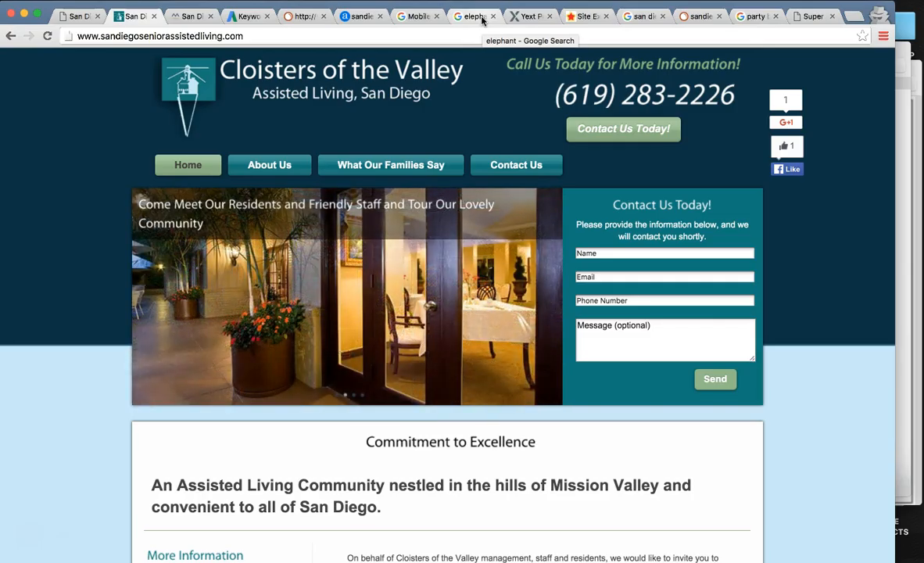
Step: View the 'This page is mobile-friendly' result and Googlebot phone preview for the site
click(418, 16)
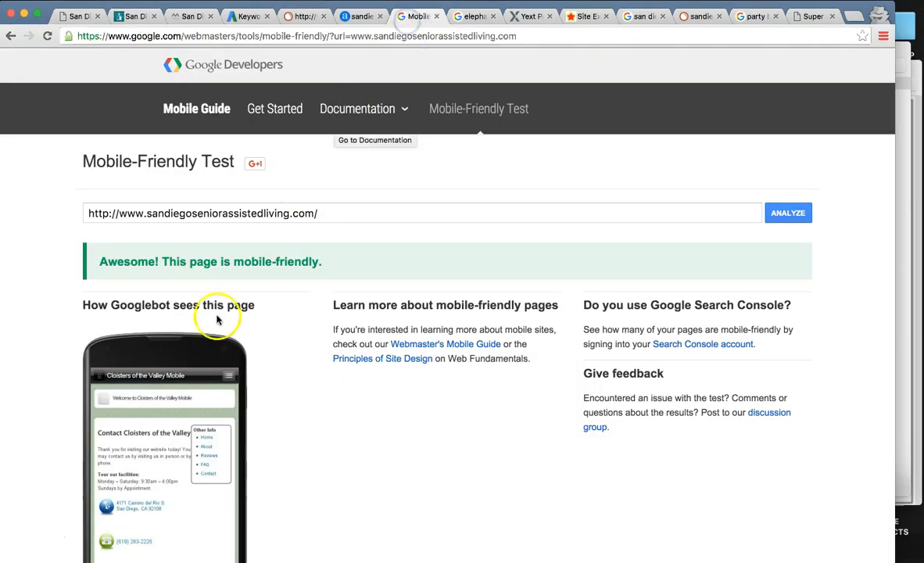
scroll(down, 3)
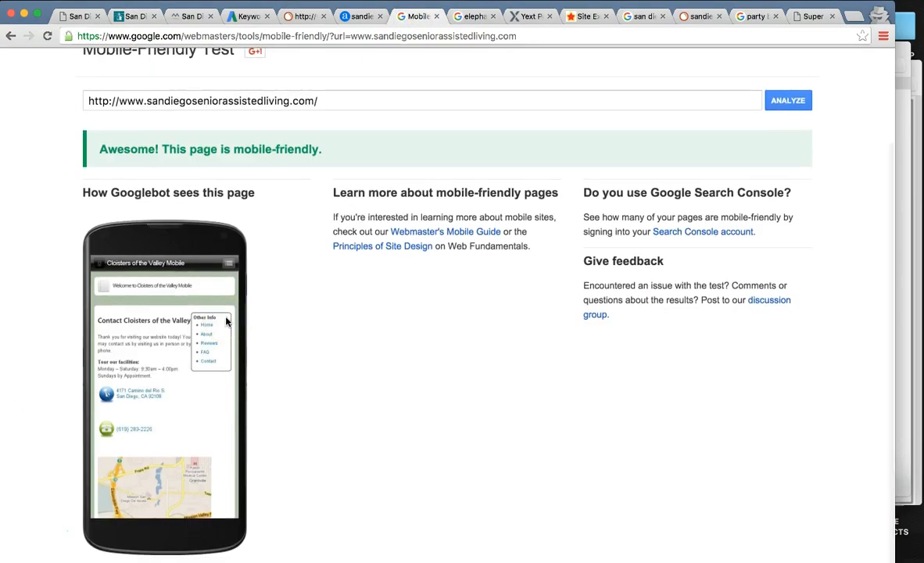
mouse_move(273, 75)
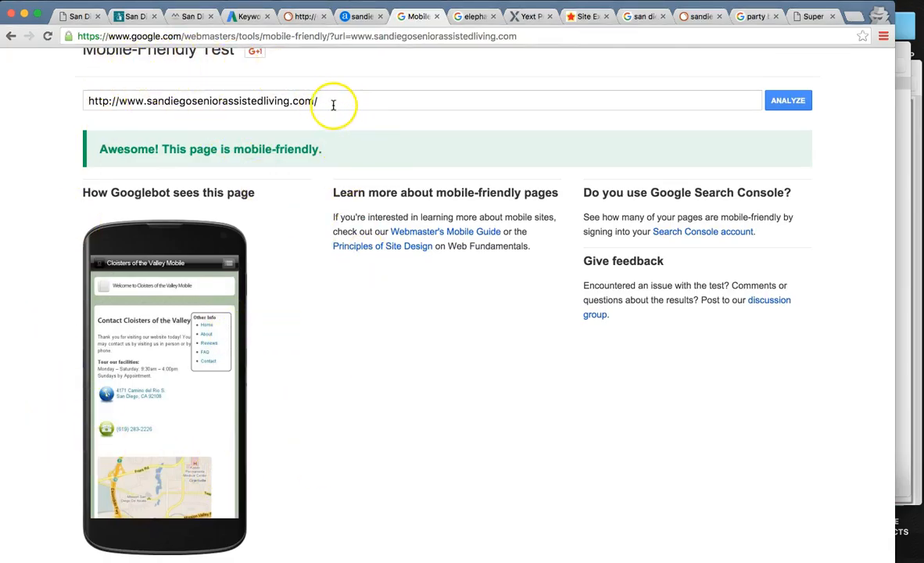
scroll(up, 3)
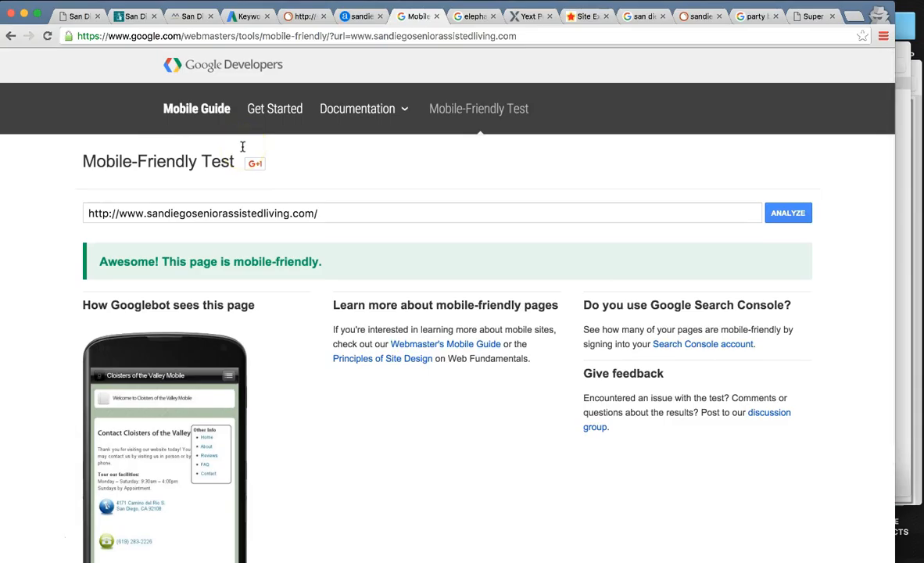
mouse_move(389, 188)
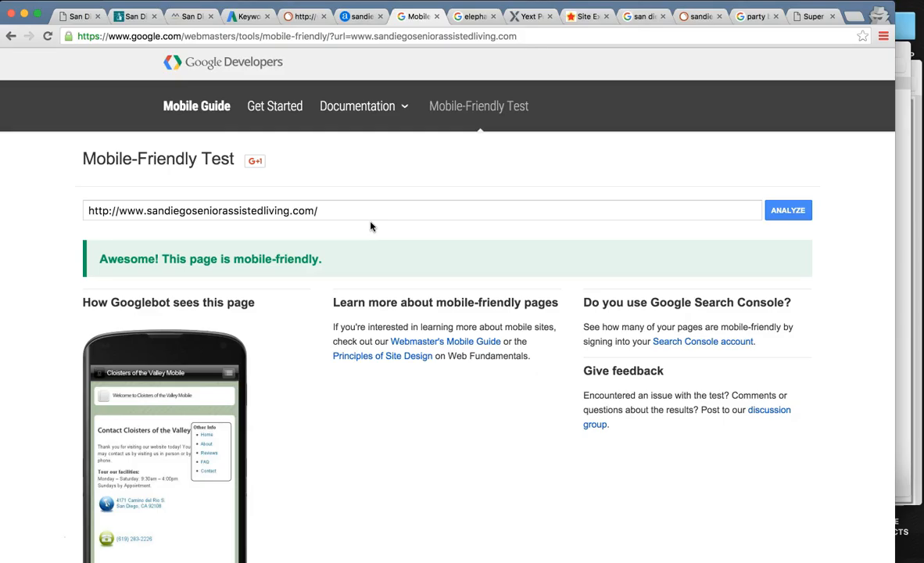
mouse_move(310, 258)
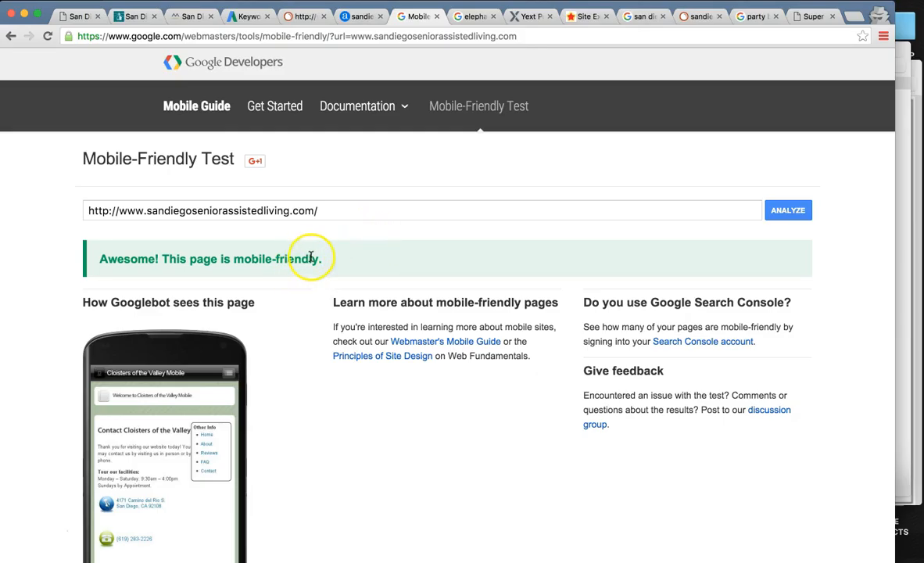
mouse_move(473, 15)
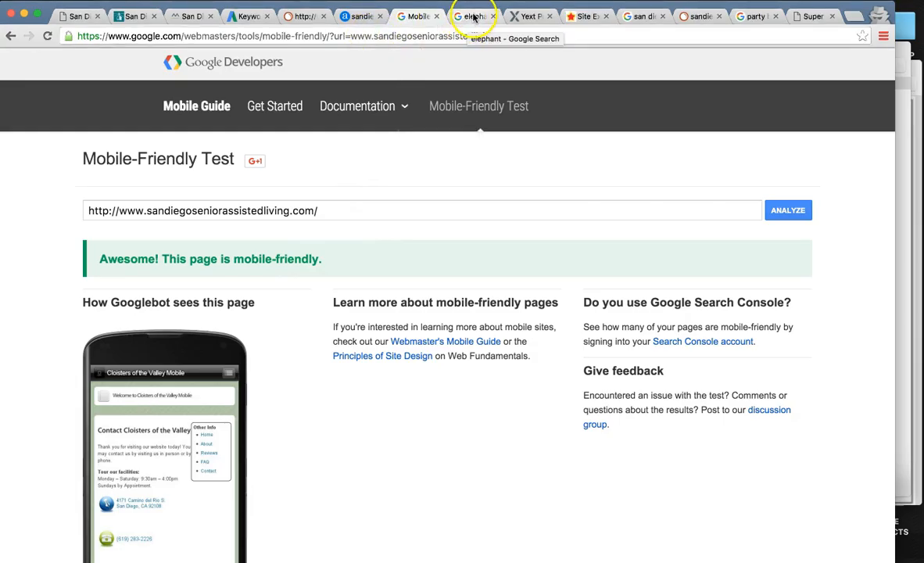
Step: Read the Wikipedia Elephant article from the elephant search, then return to the mobile-friendly results
click(475, 16)
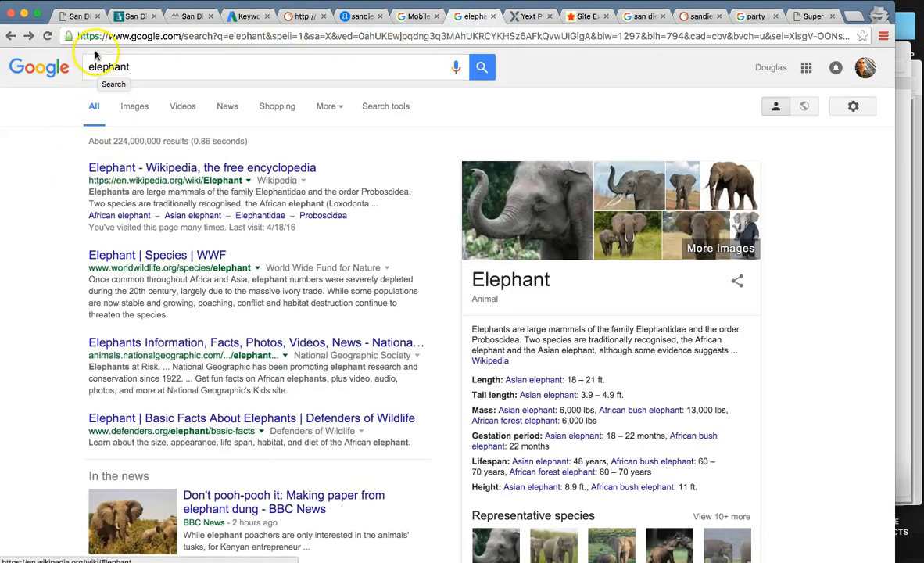
mouse_move(162, 176)
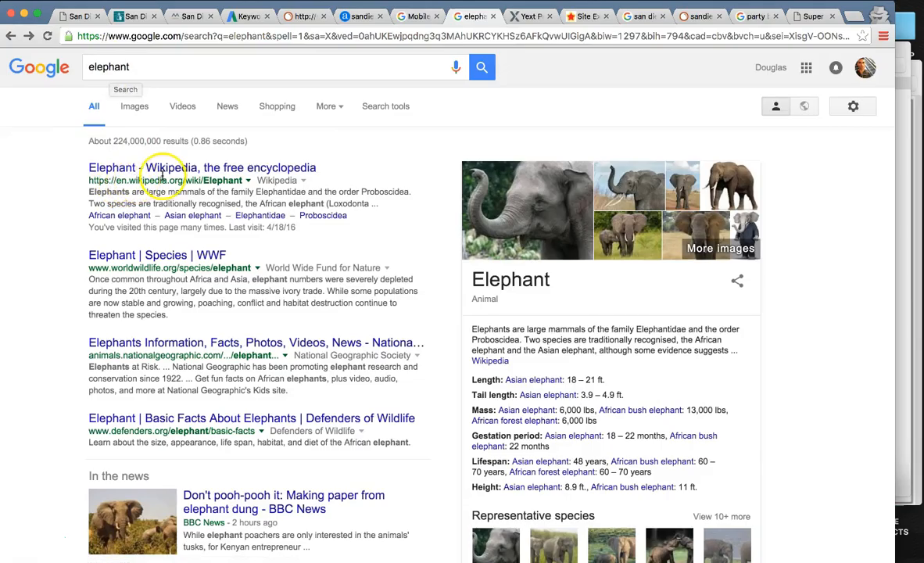
click(201, 167)
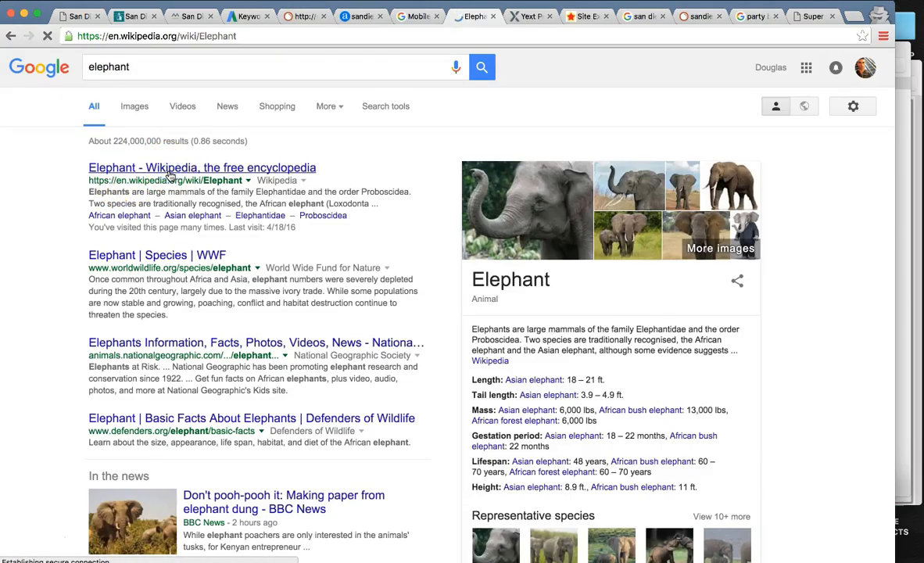
click(202, 167)
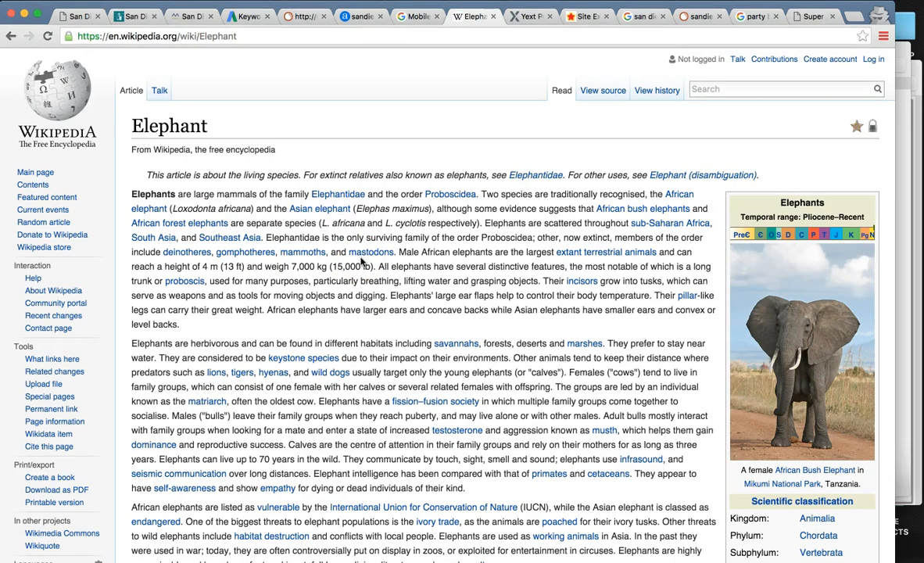
scroll(down, 3)
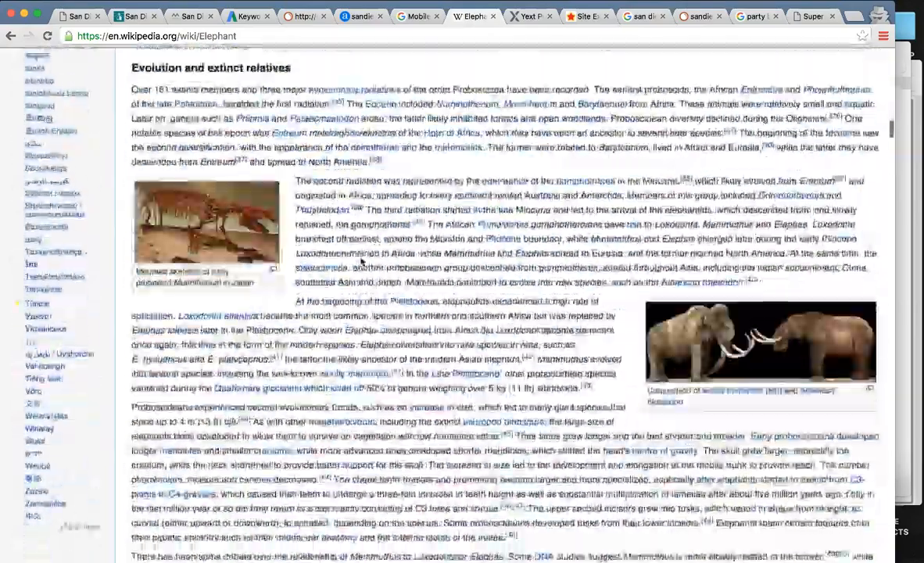
scroll(down, 3)
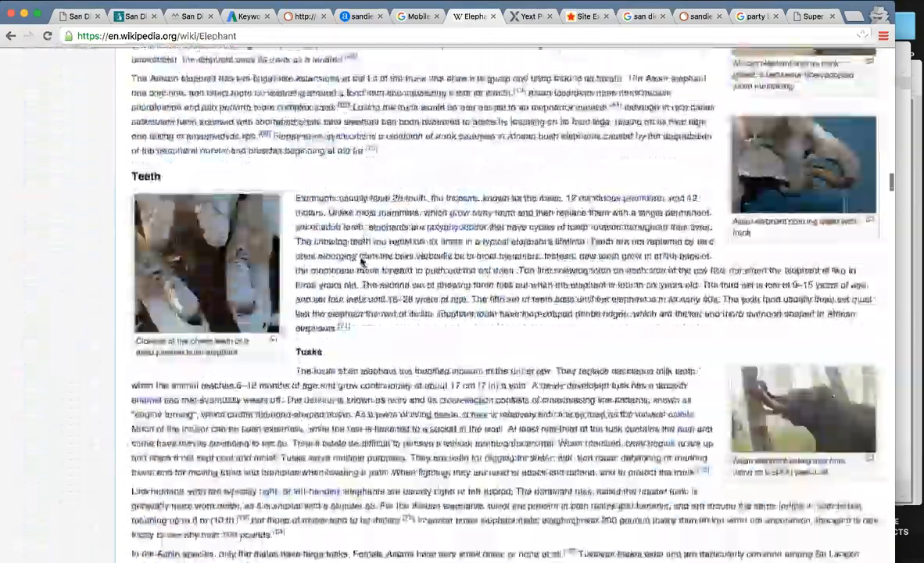
scroll(down, 3)
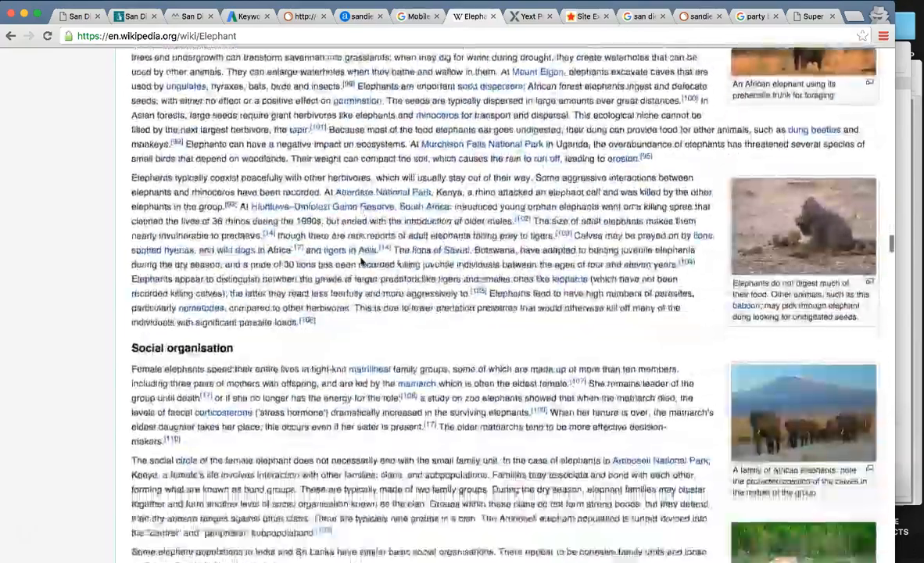
scroll(down, 3)
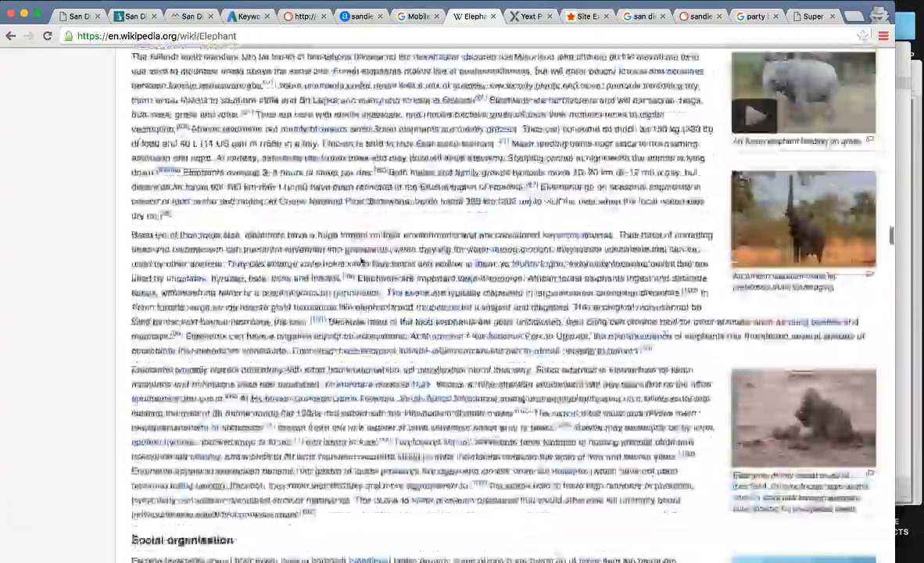
scroll(up, 3)
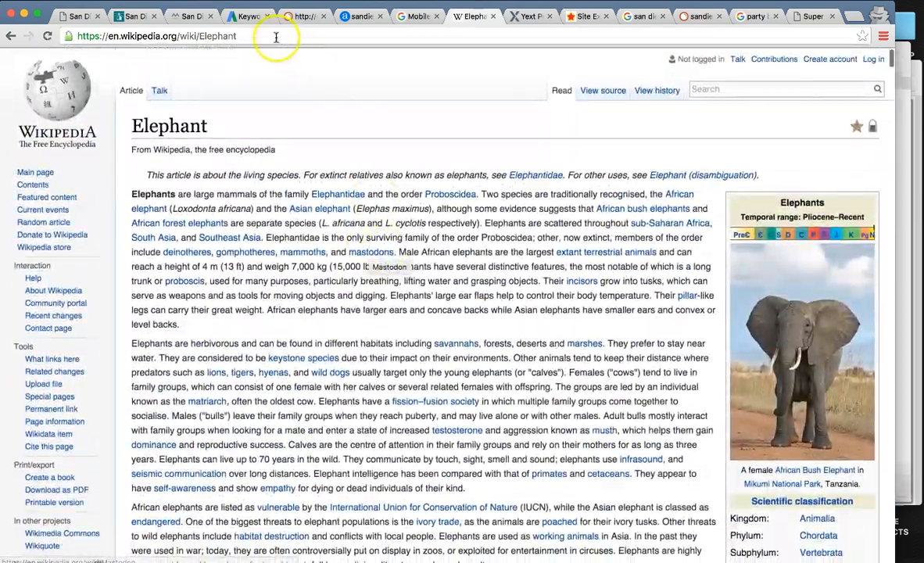
click(133, 16)
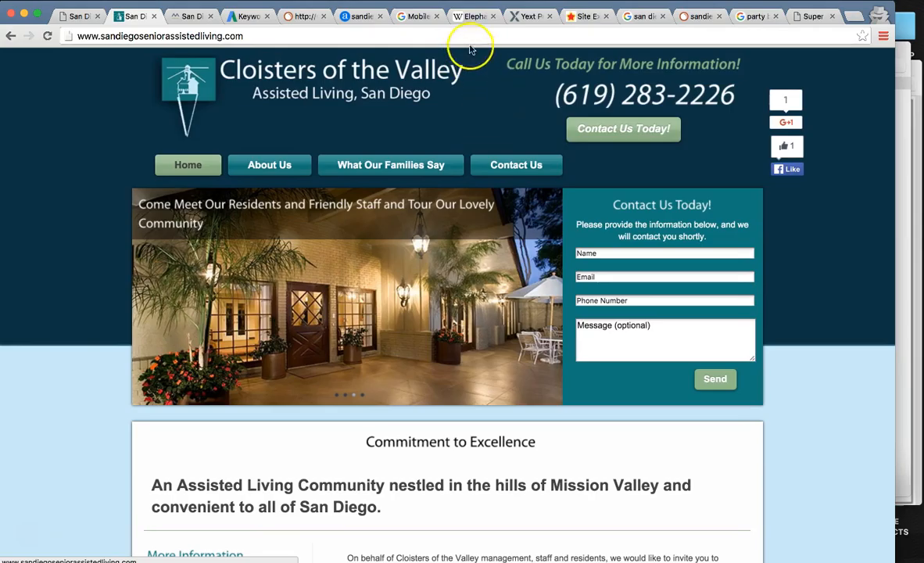
click(418, 15)
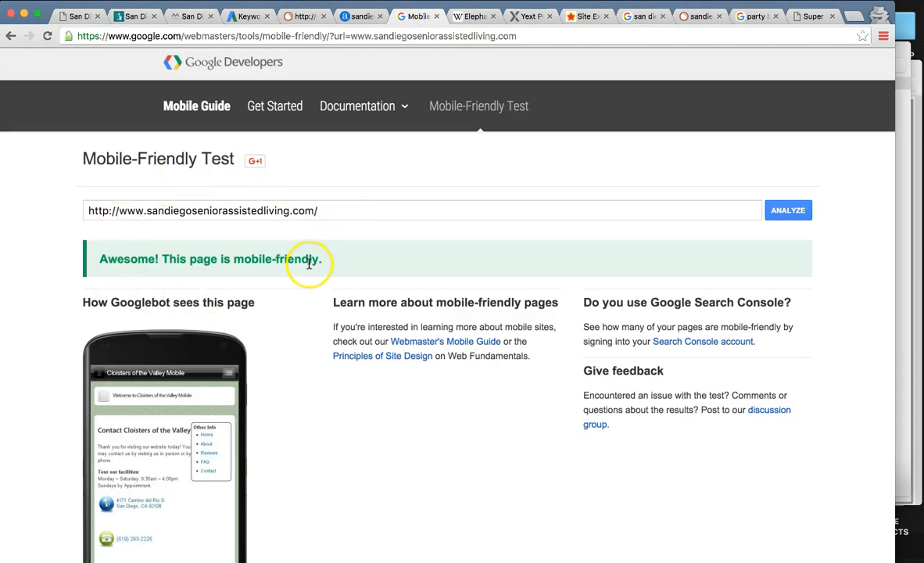
mouse_move(531, 16)
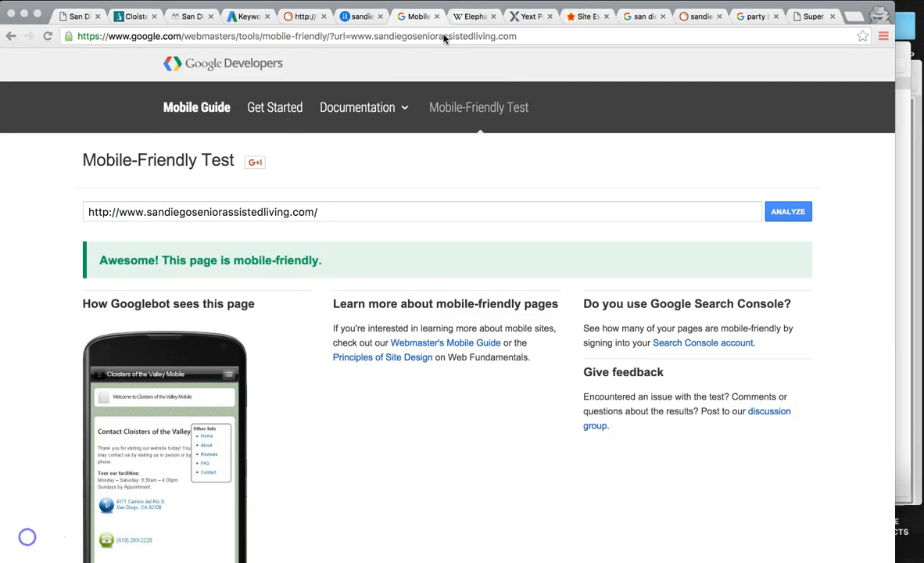
Step: Bring up the Yext PowerListings scan for Cloisters of the Valley with its 9% error rate
click(530, 16)
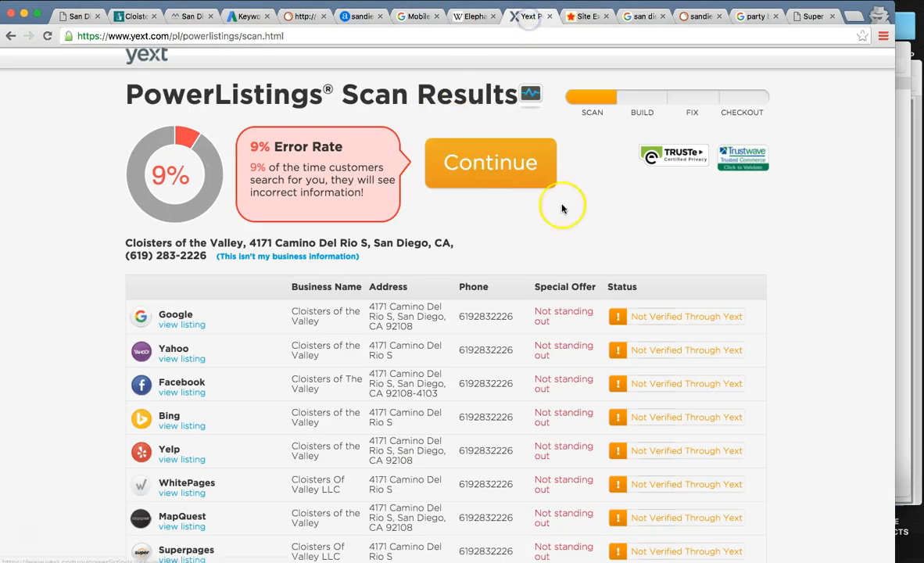
mouse_move(613, 210)
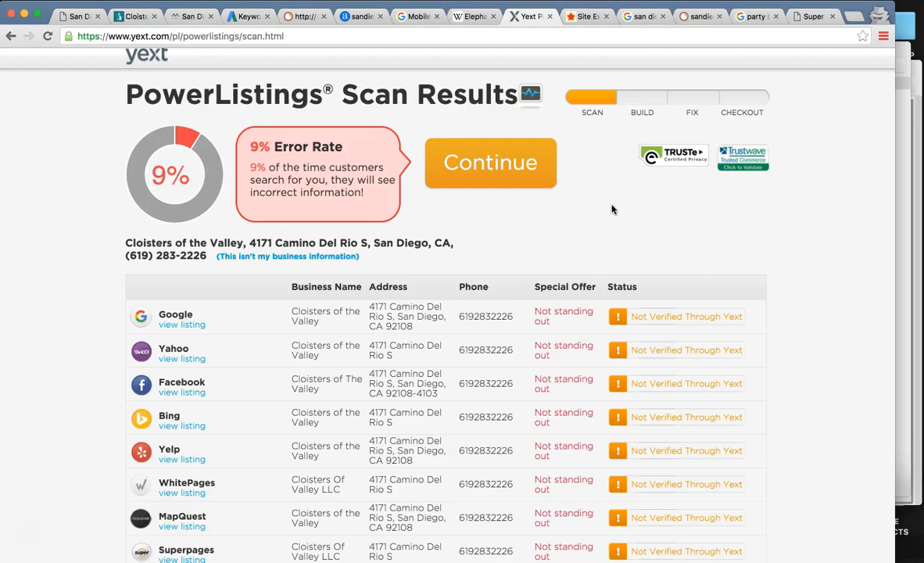
scroll(down, 3)
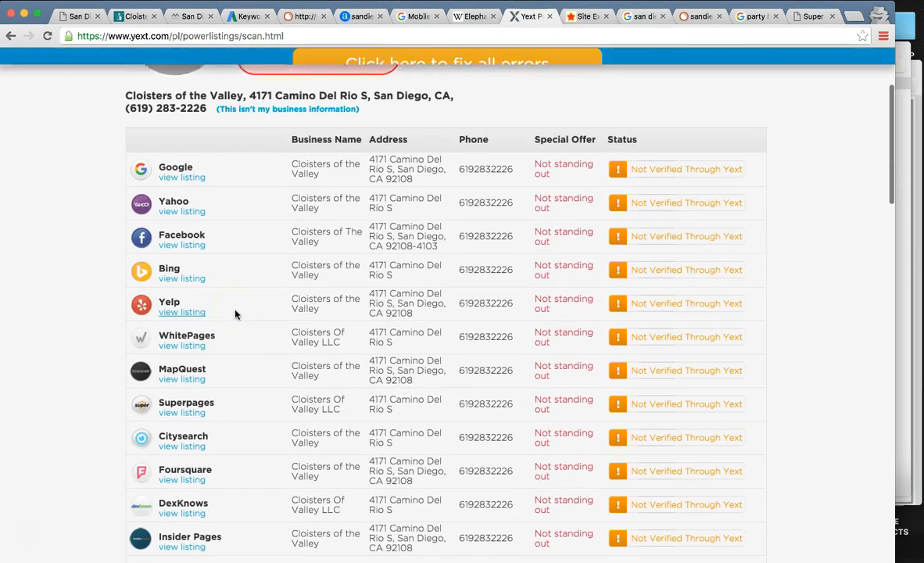
scroll(down, 3)
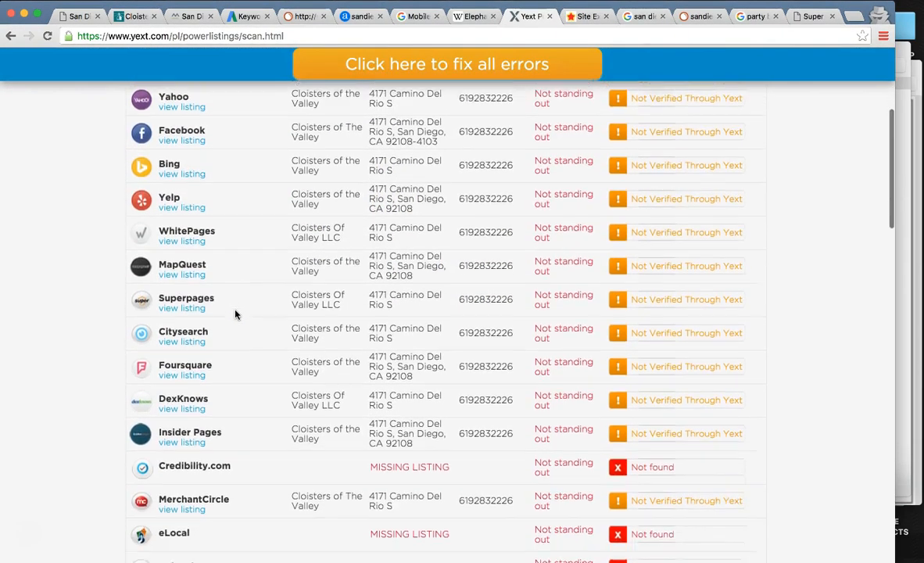
scroll(up, 3)
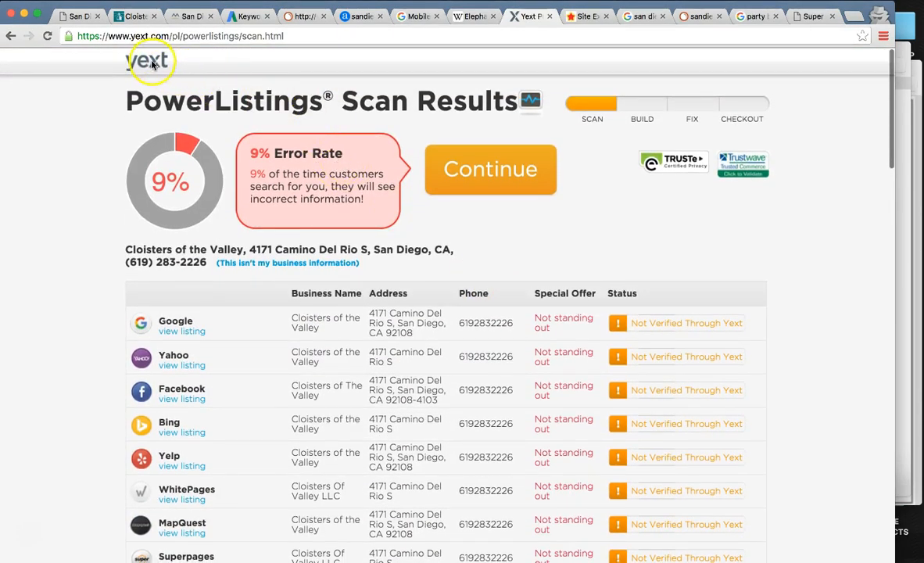
mouse_move(171, 158)
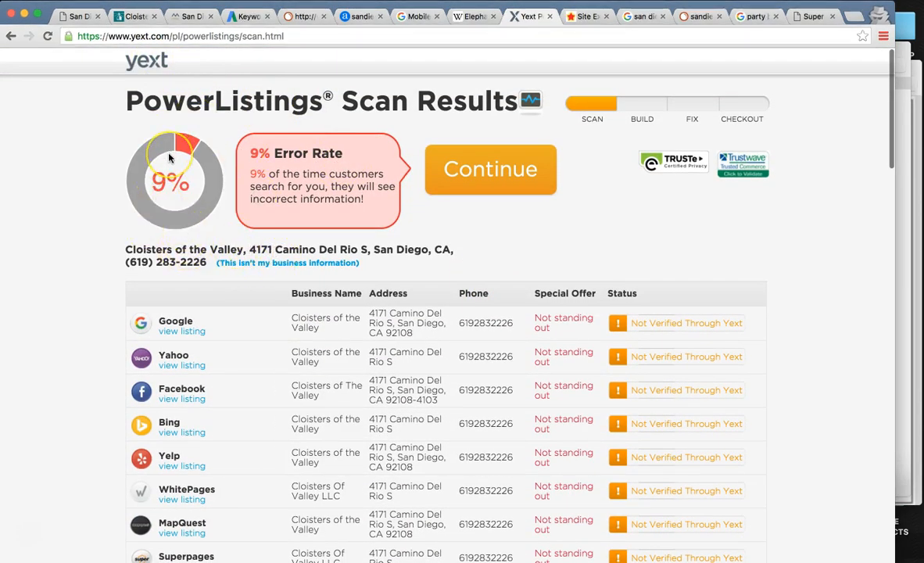
mouse_move(356, 220)
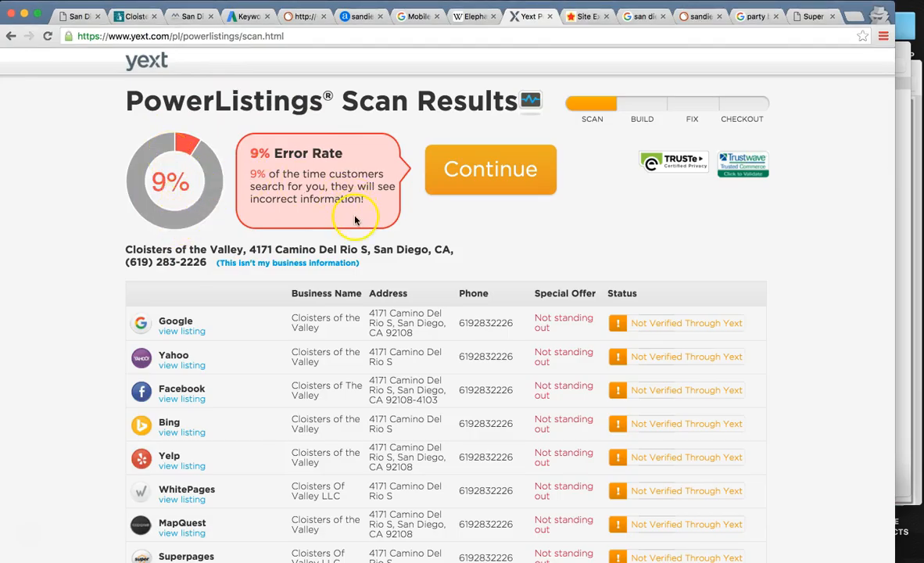
mouse_move(270, 280)
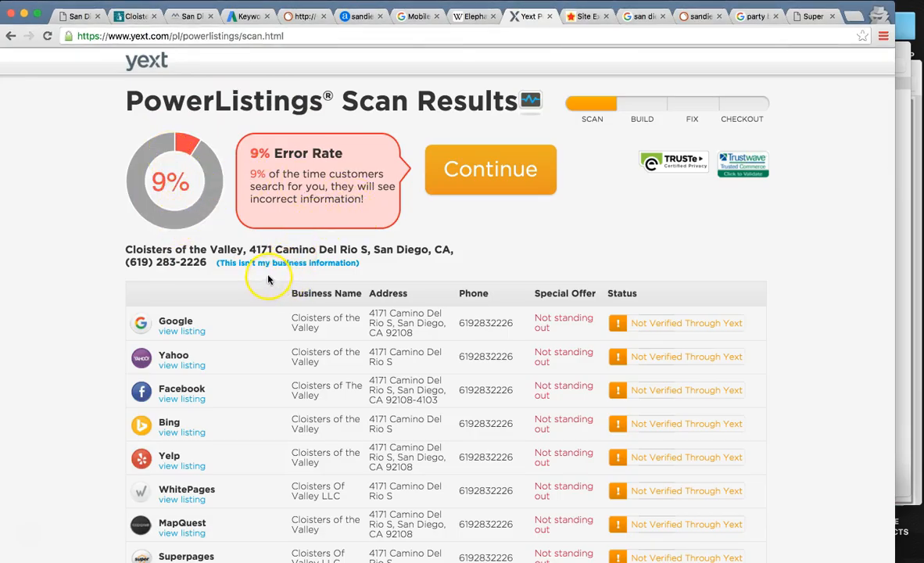
mouse_move(368, 244)
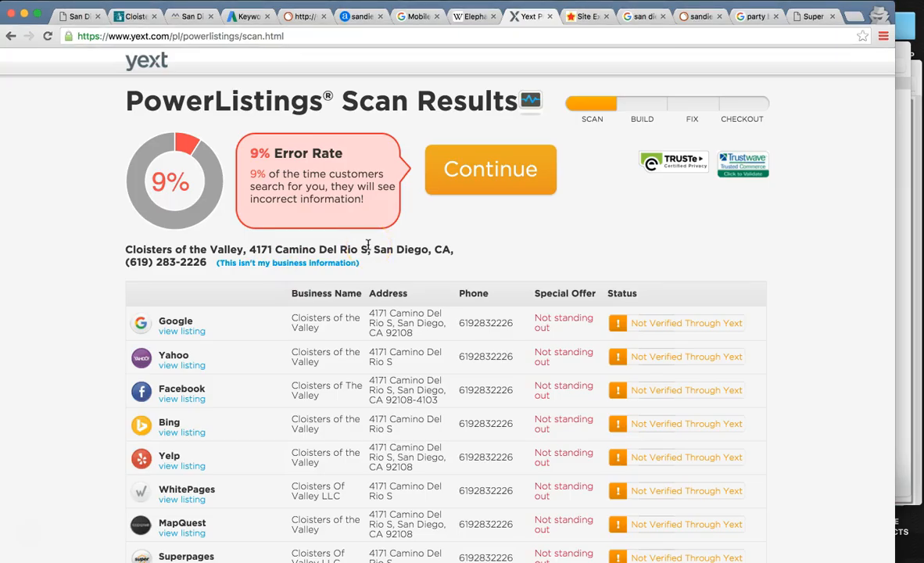
mouse_move(423, 256)
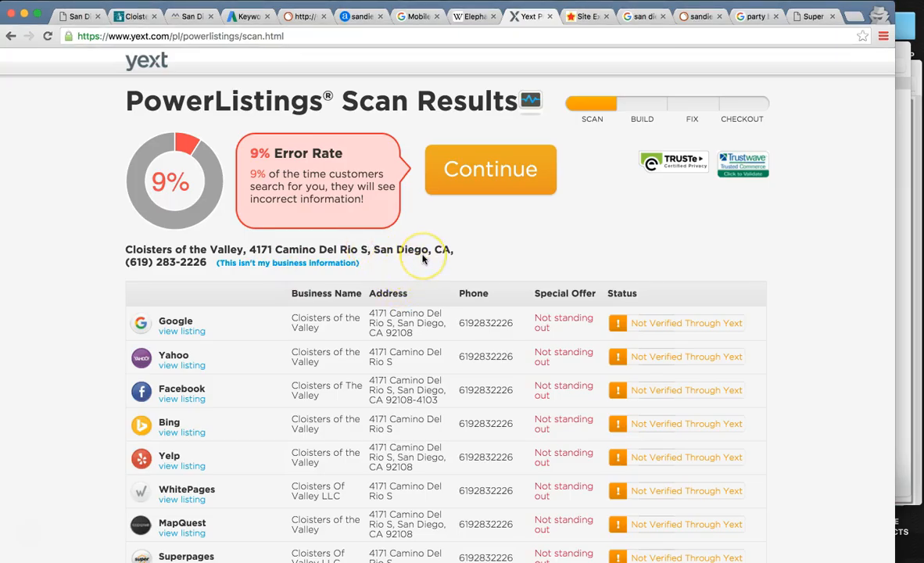
Step: Scroll through each directory's listing status, then switch to the Cloisters homepage tab
scroll(down, 3)
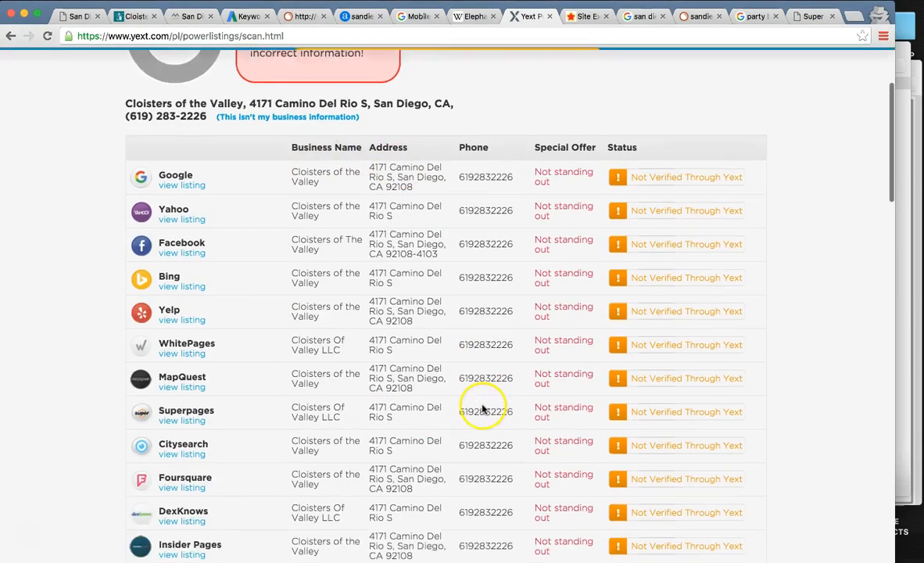
scroll(down, 3)
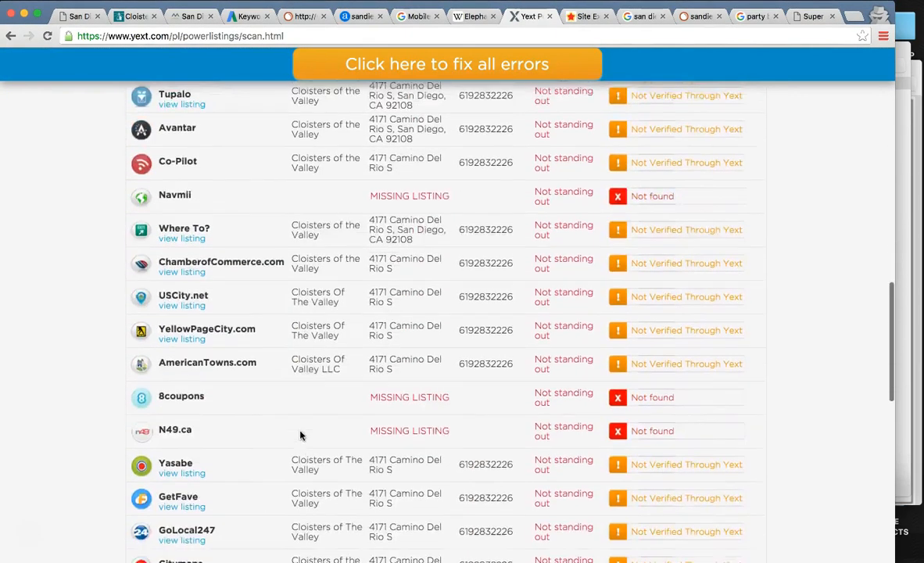
scroll(down, 3)
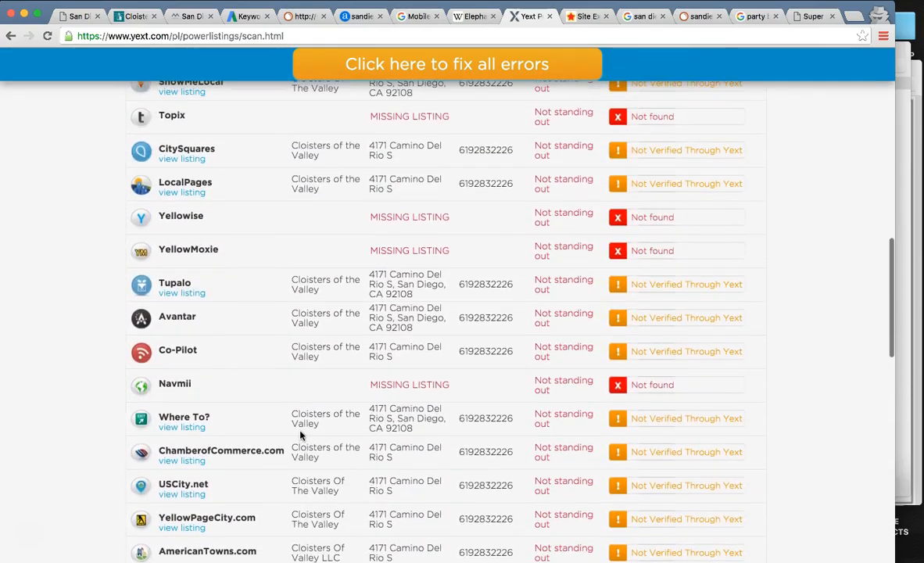
mouse_move(339, 305)
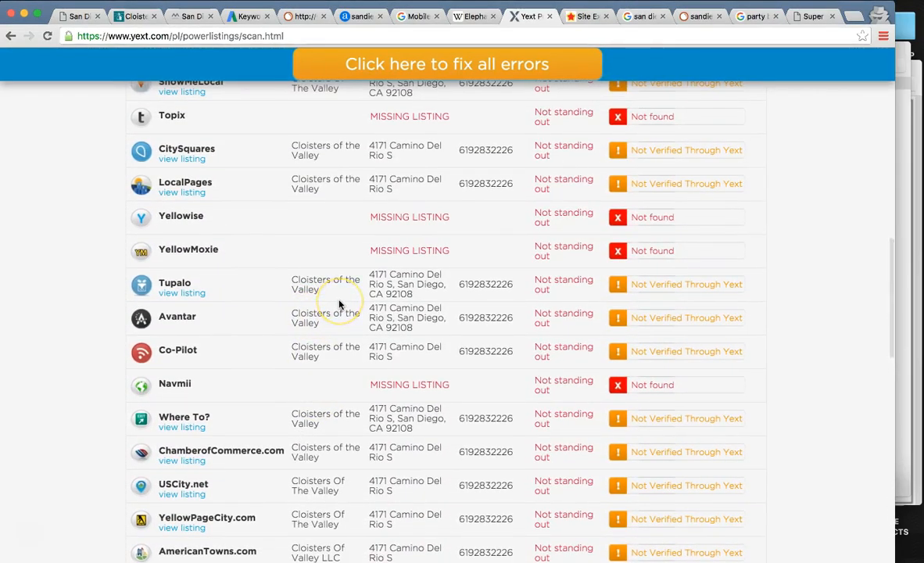
mouse_move(326, 276)
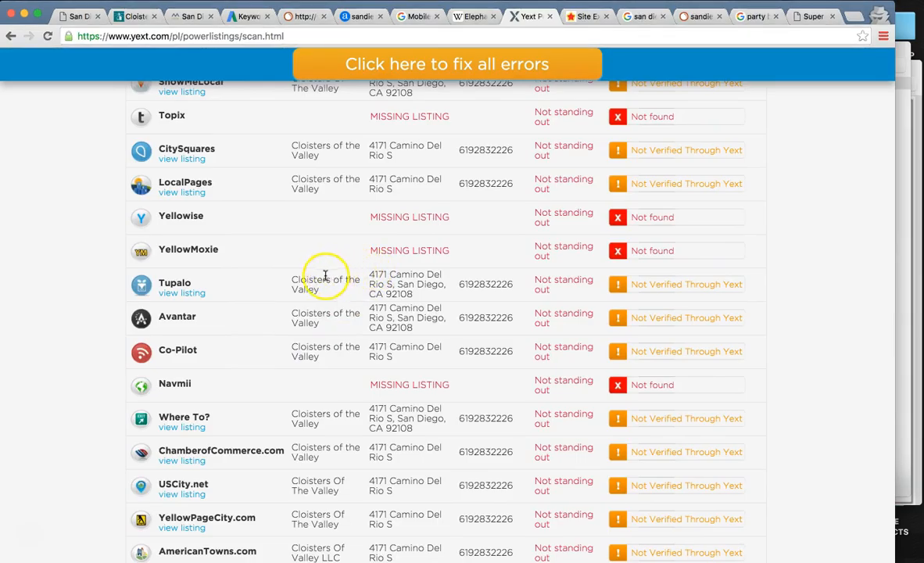
mouse_move(440, 303)
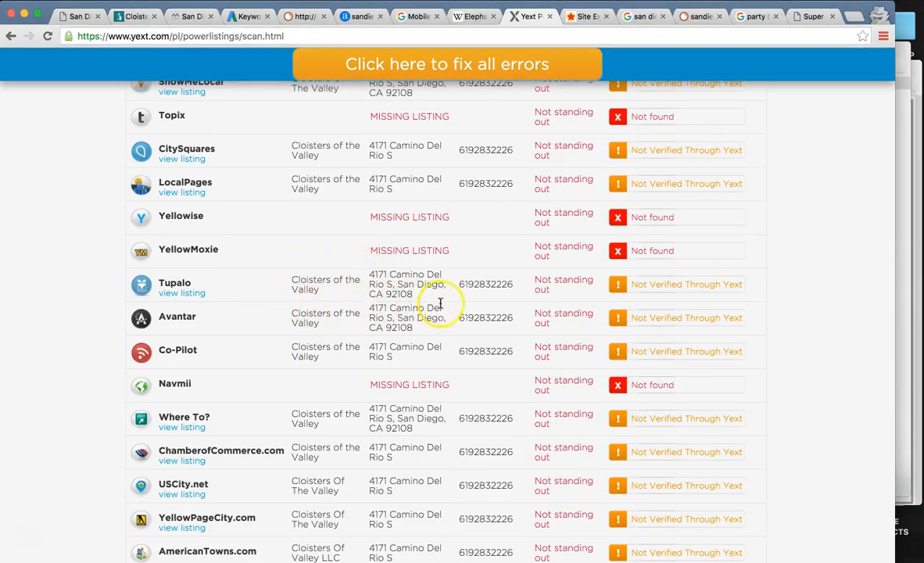
mouse_move(372, 281)
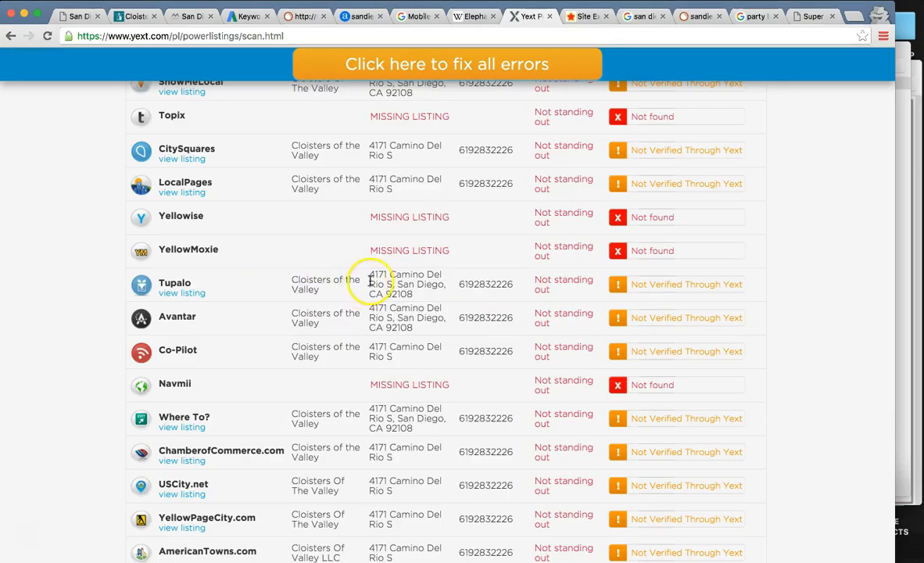
scroll(up, 3)
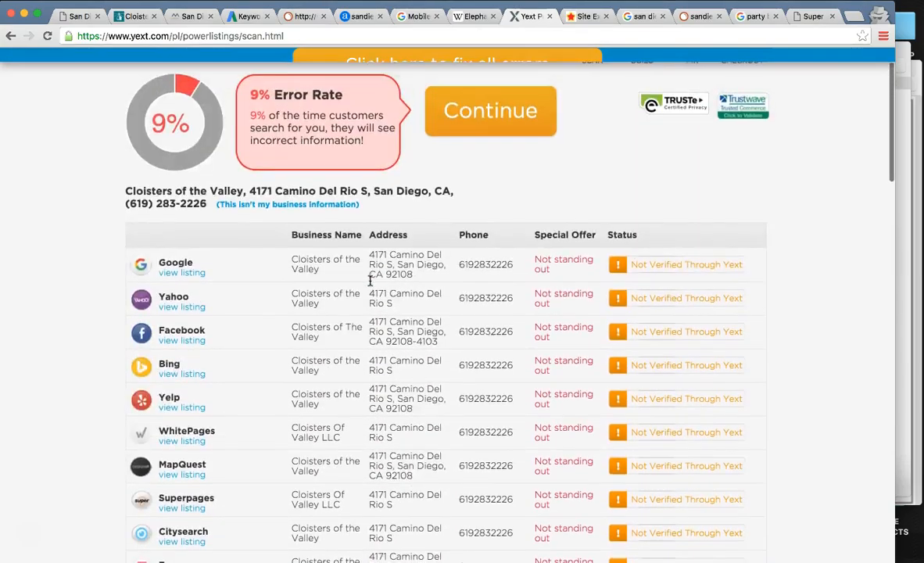
scroll(down, 3)
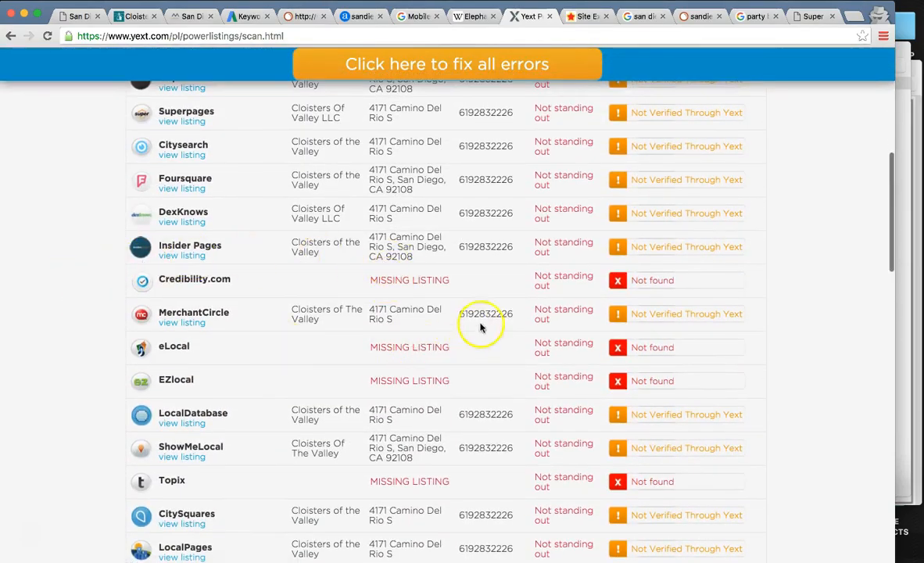
scroll(down, 3)
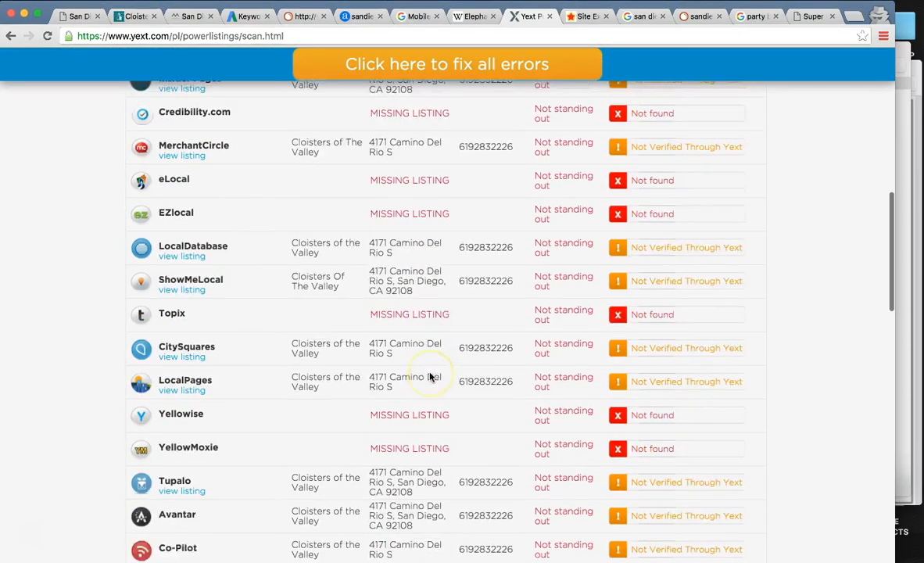
scroll(down, 3)
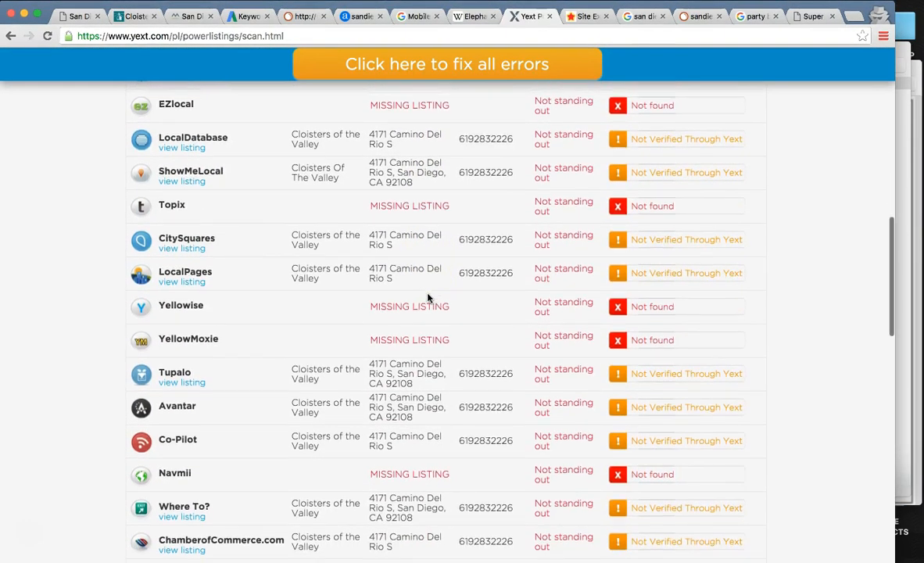
scroll(down, 3)
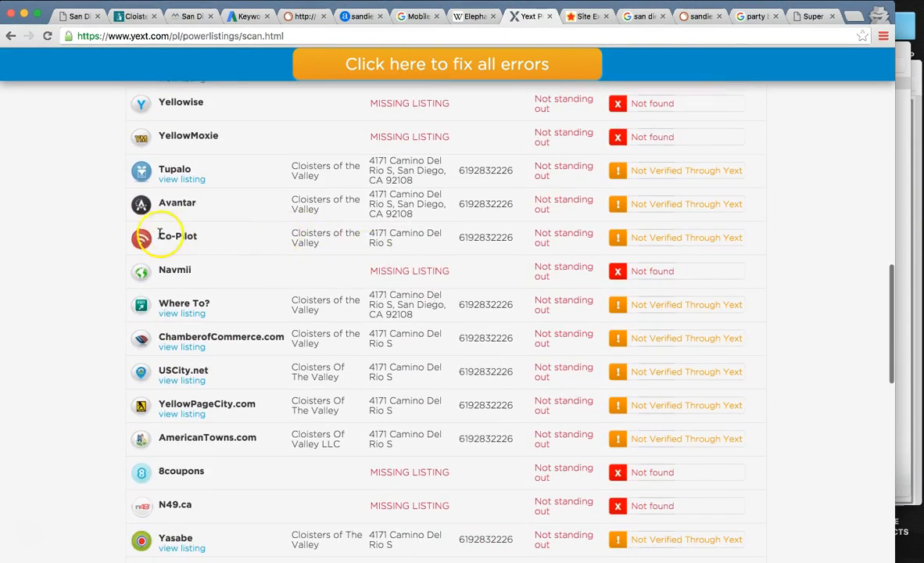
scroll(down, 3)
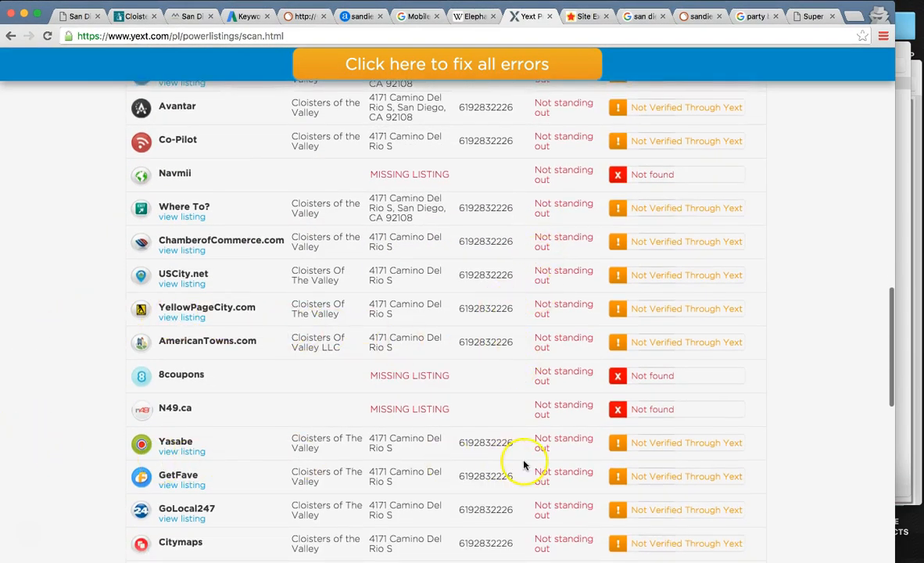
click(133, 15)
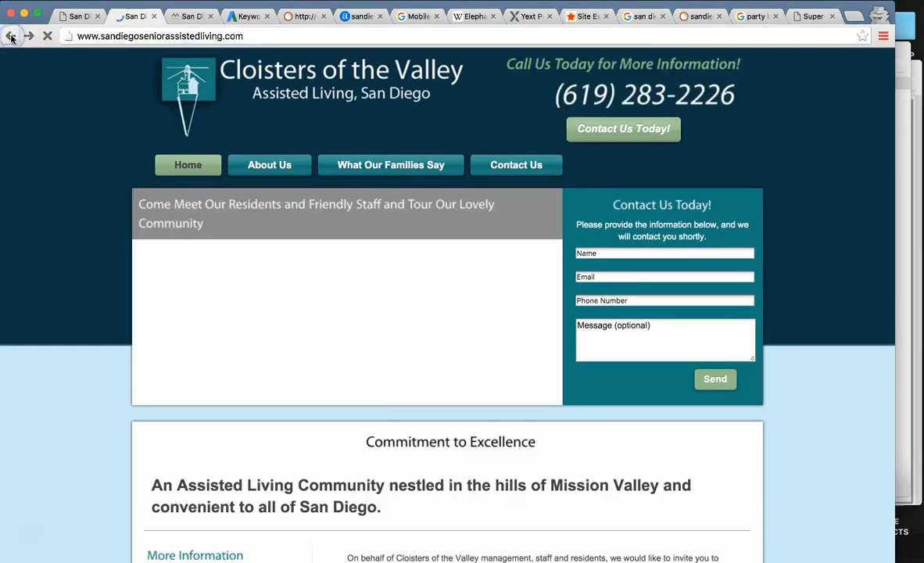
Step: Go back to the cloisters san diego results and Cloisters business panel, then return to PowerListings
click(11, 35)
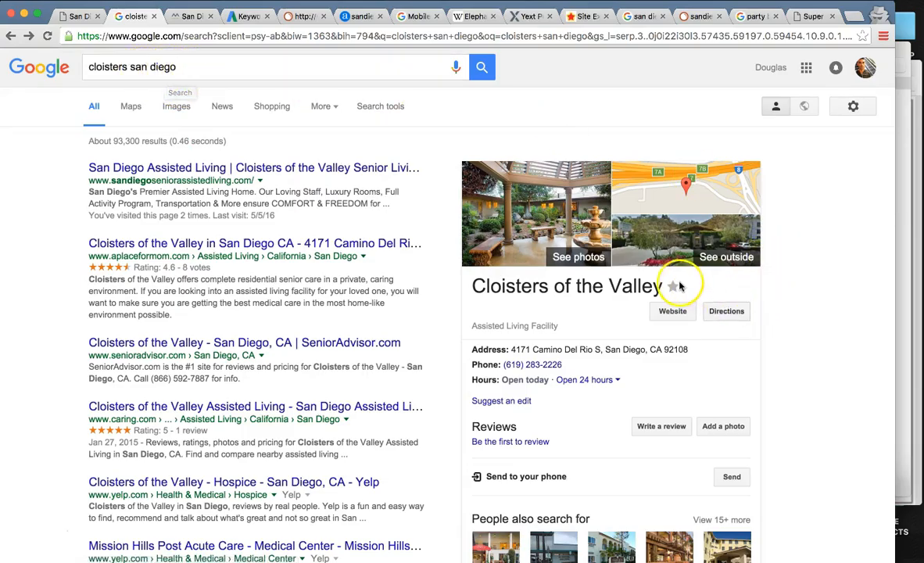
scroll(down, 3)
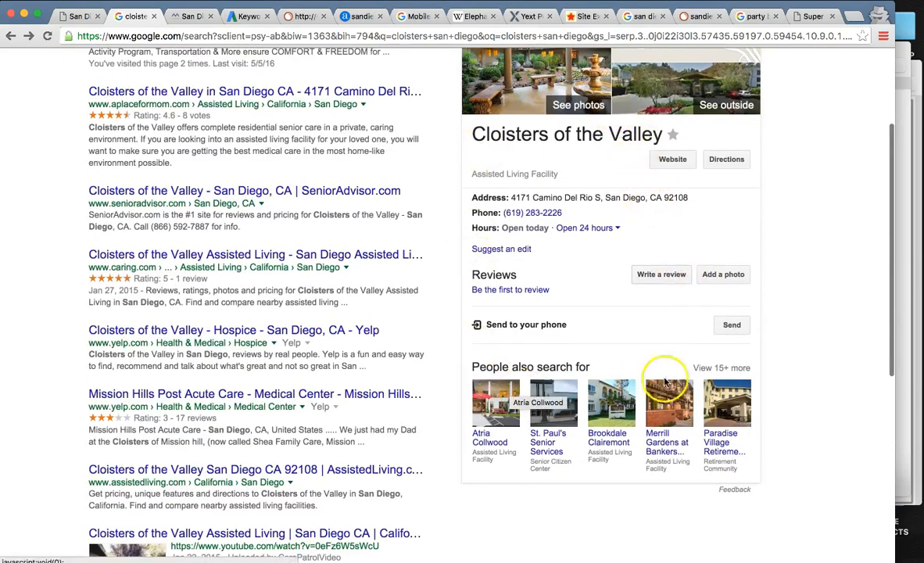
scroll(up, 3)
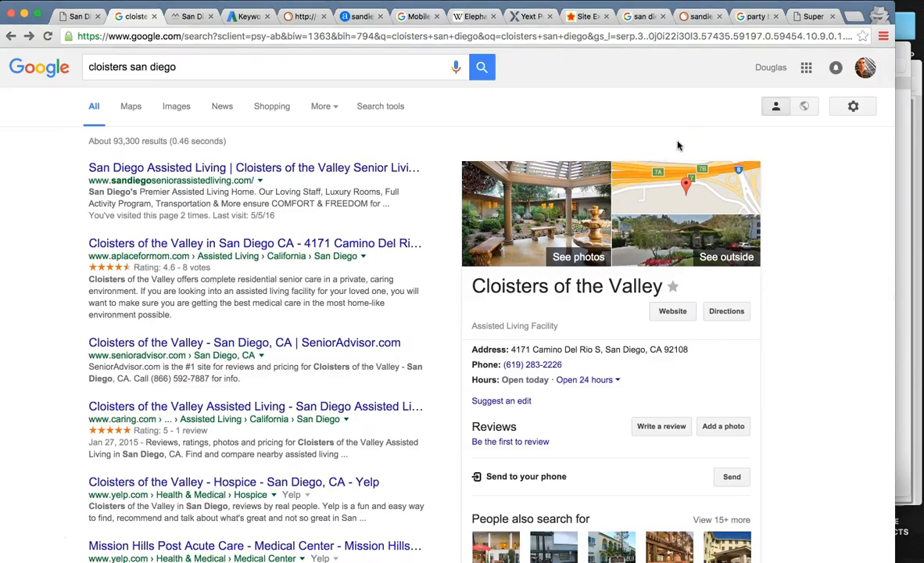
mouse_move(524, 16)
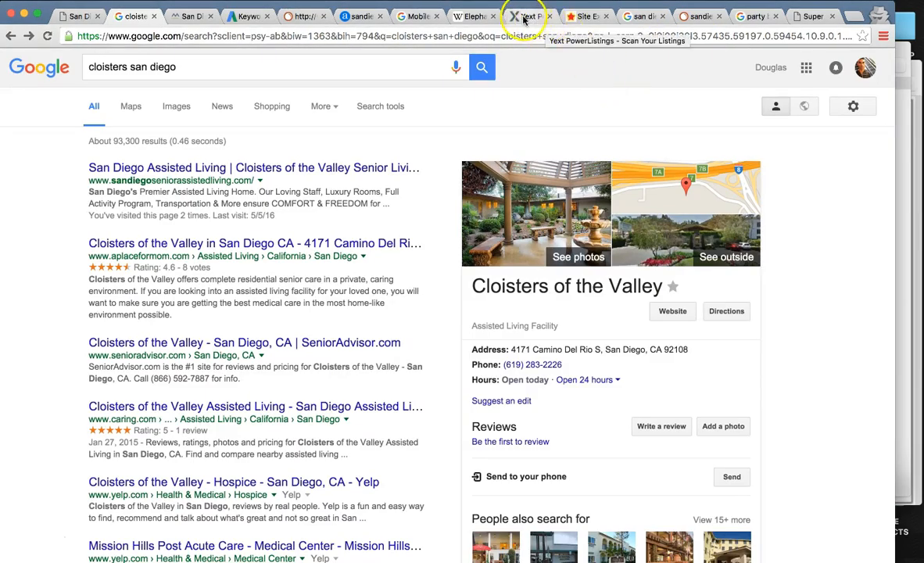
click(531, 15)
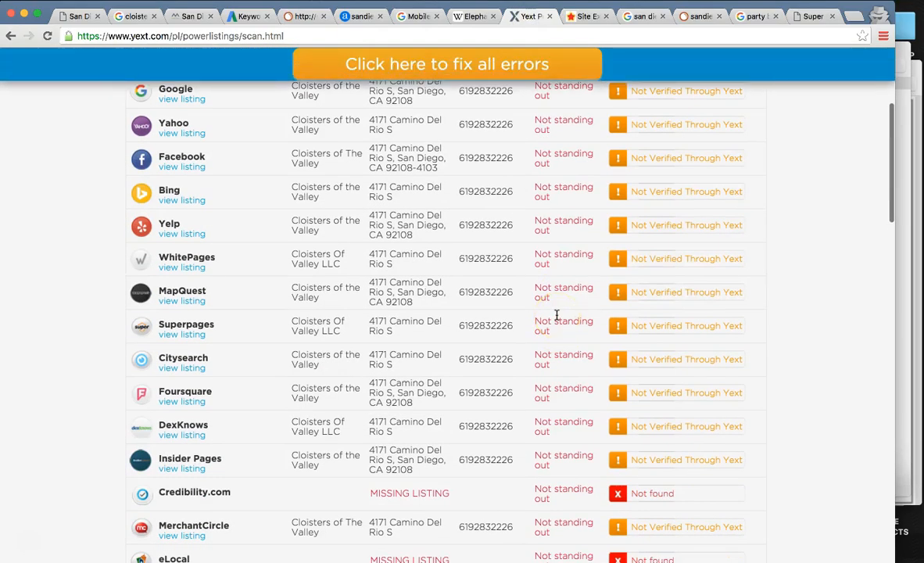
Step: Scroll up and down the Cloisters of the Valley PowerListings scan results table again
scroll(up, 3)
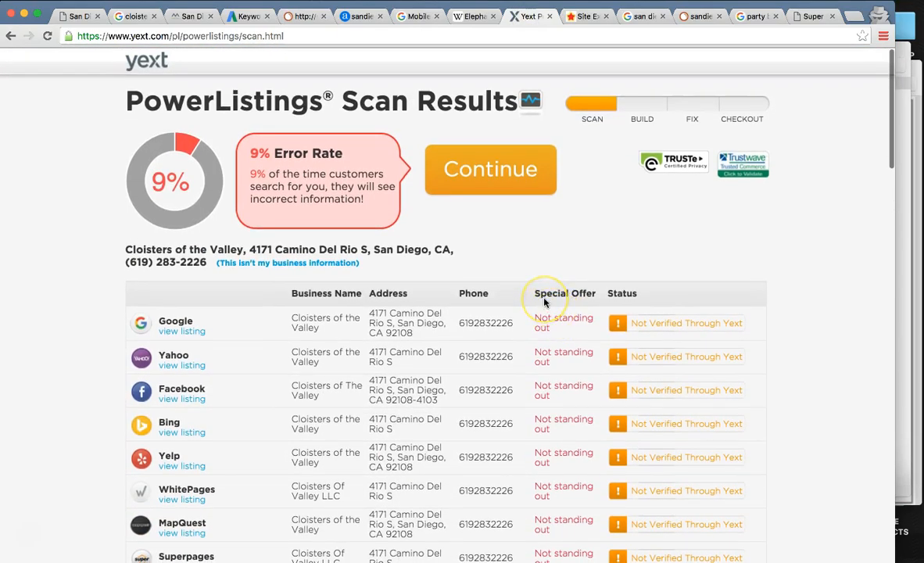
mouse_move(471, 338)
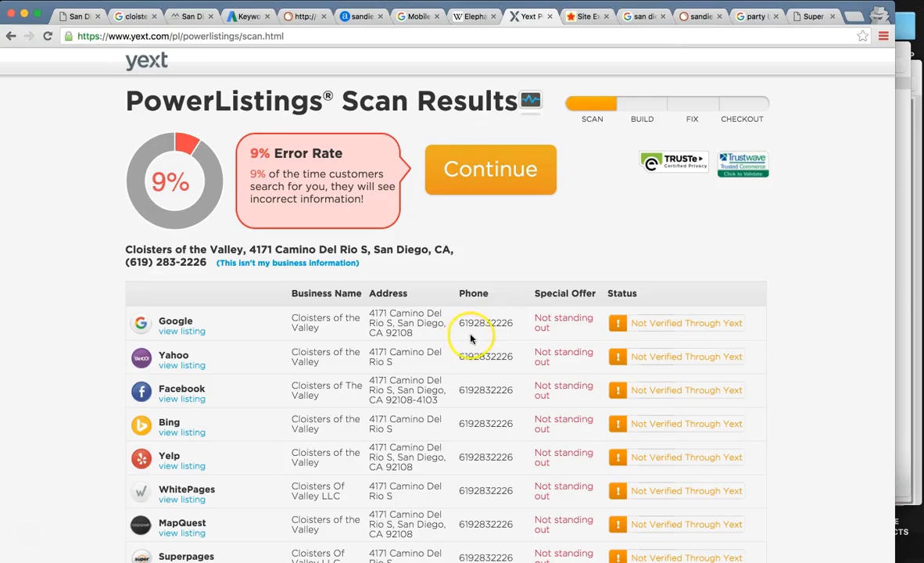
mouse_move(469, 337)
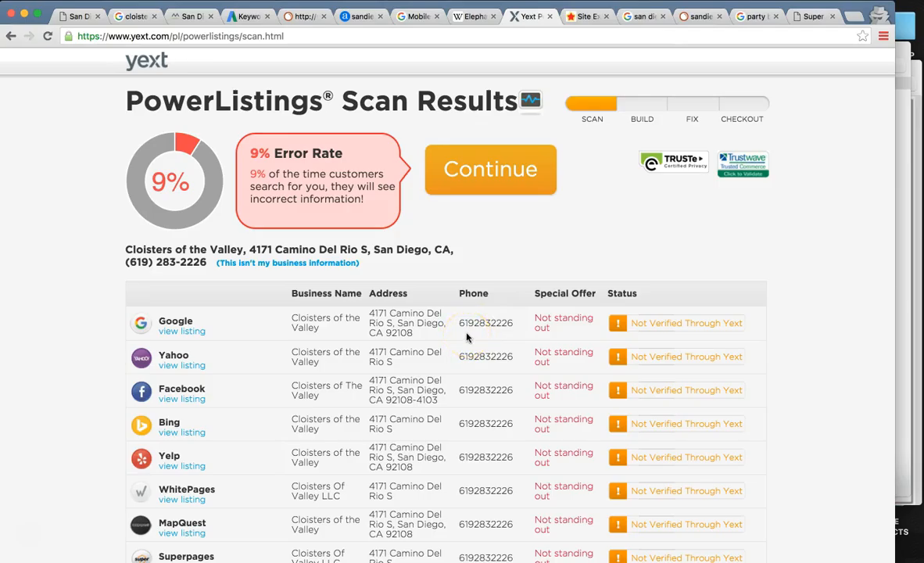
scroll(down, 3)
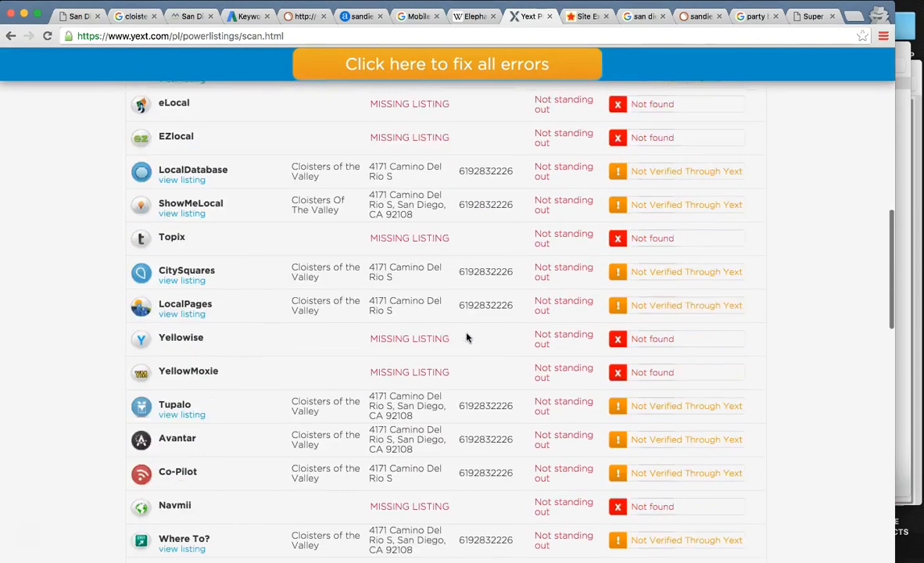
scroll(down, 3)
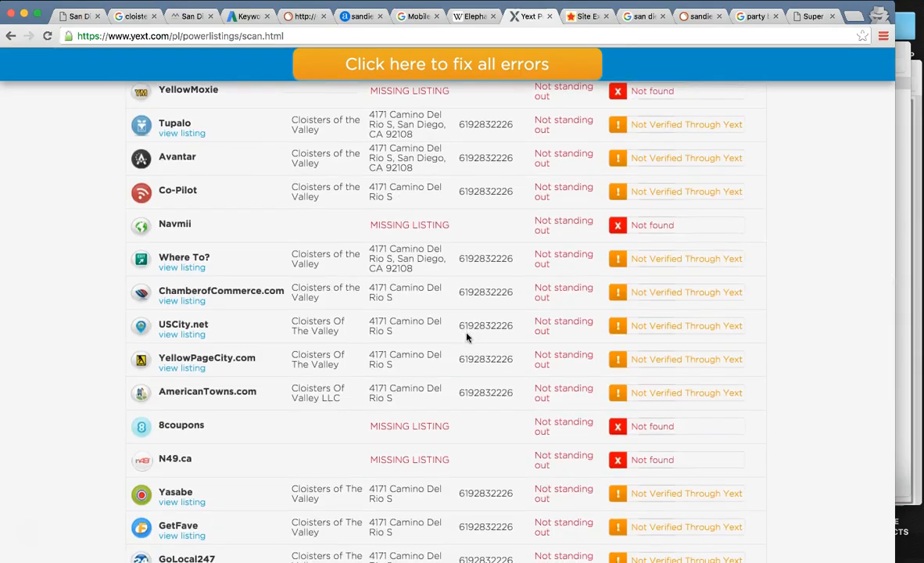
scroll(down, 3)
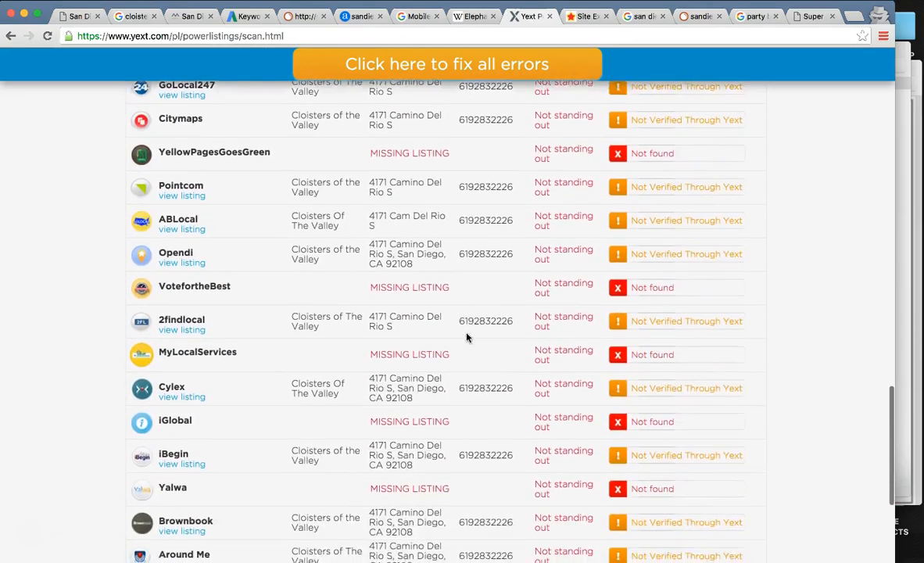
scroll(down, 3)
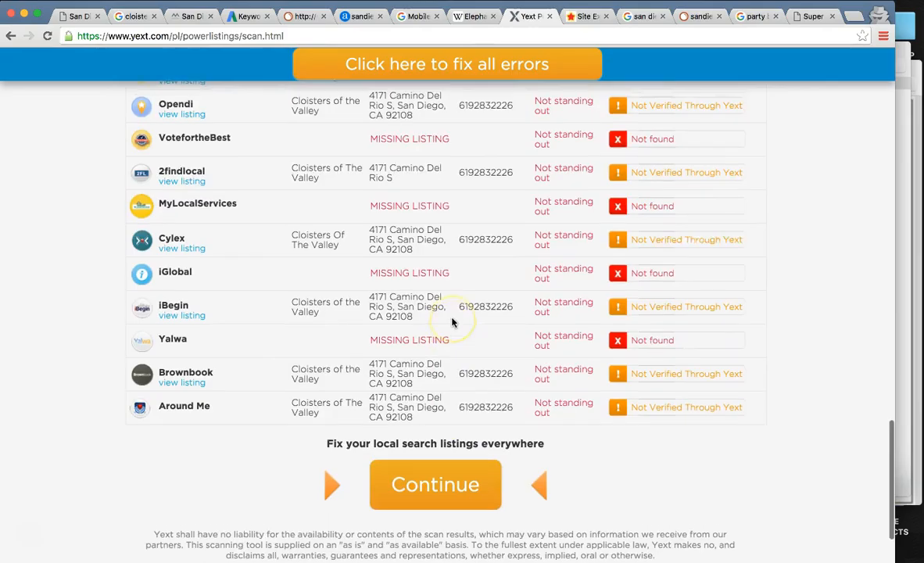
scroll(up, 3)
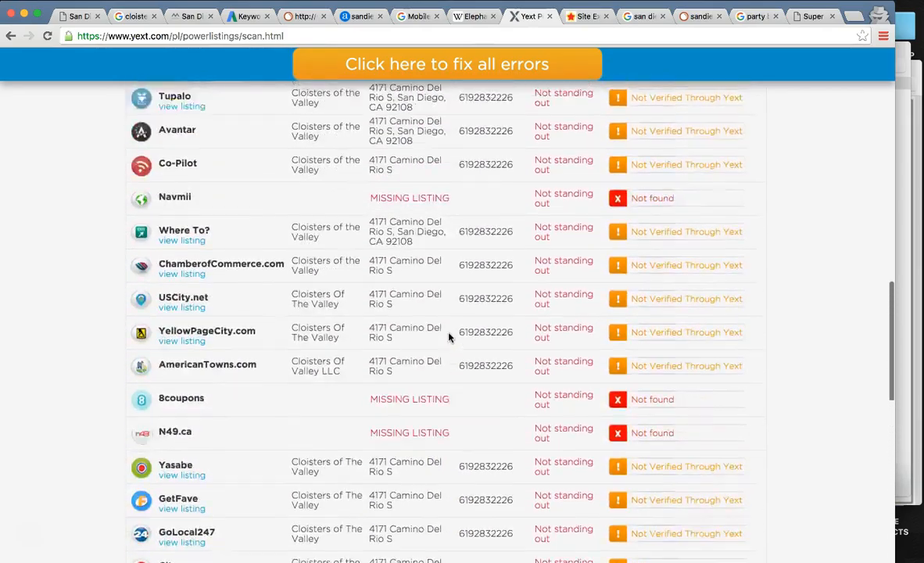
scroll(up, 3)
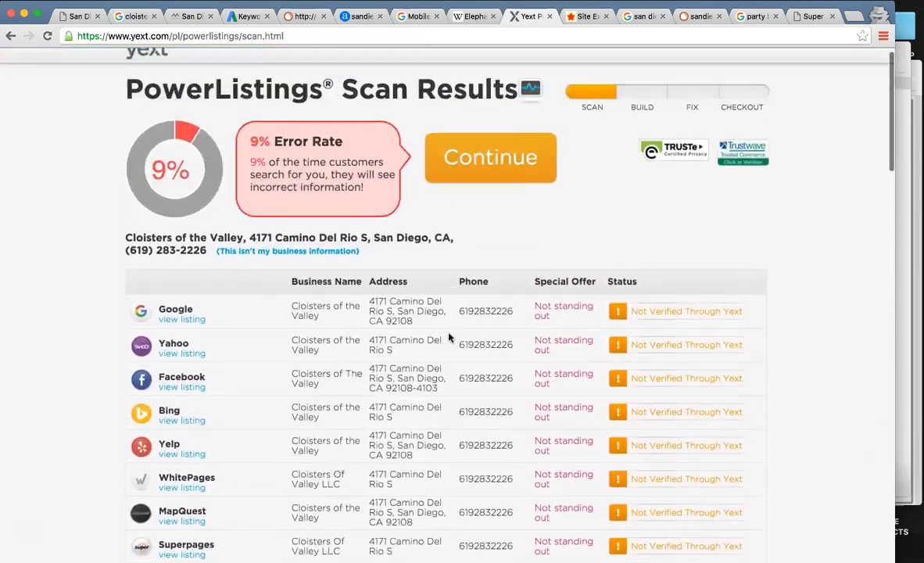
scroll(down, 3)
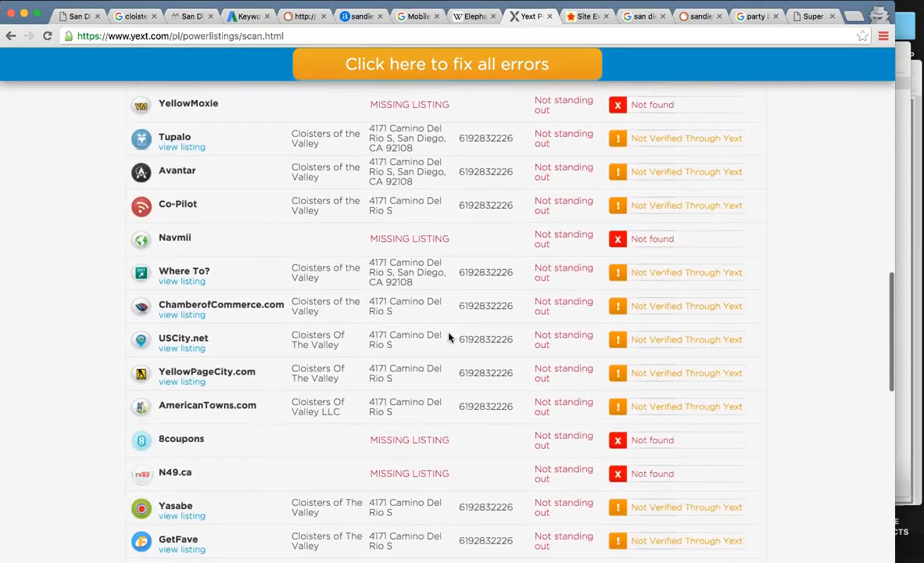
scroll(down, 3)
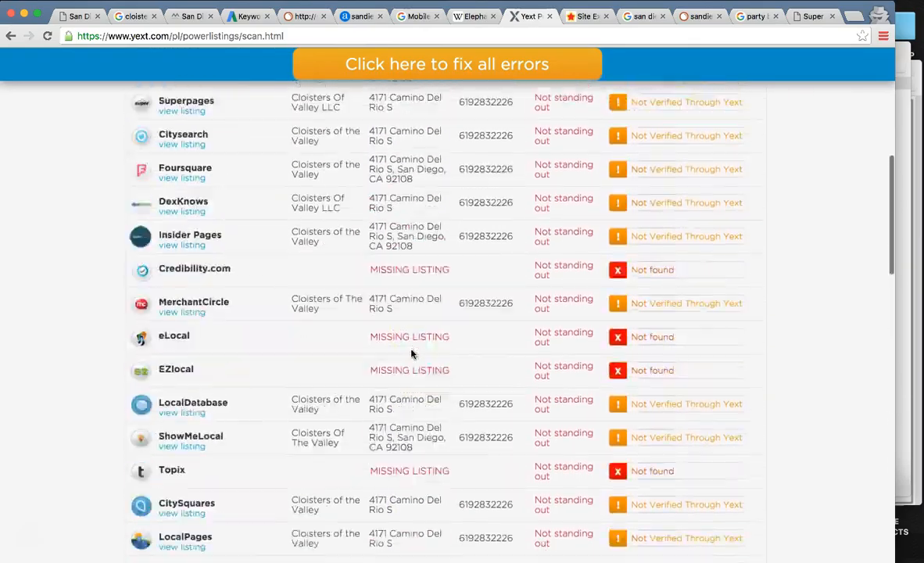
scroll(up, 3)
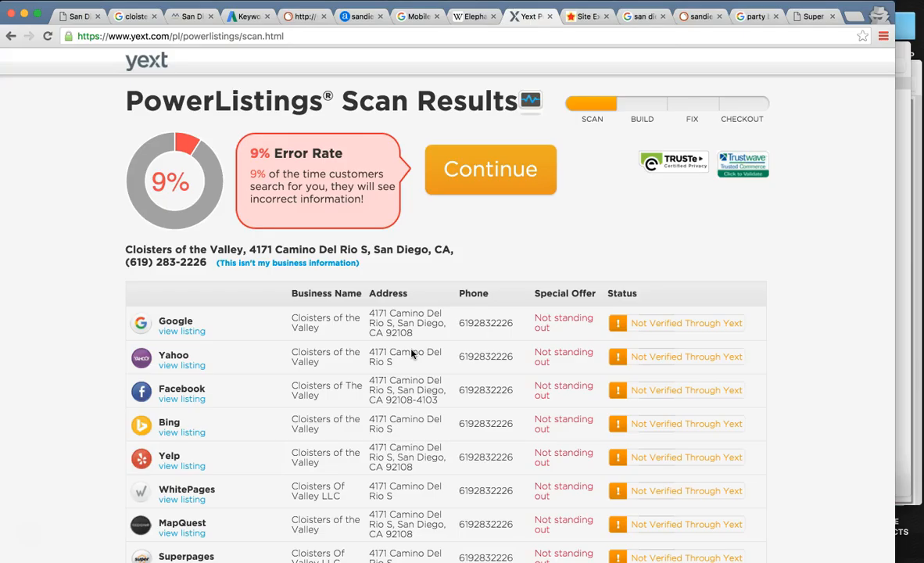
mouse_move(122, 295)
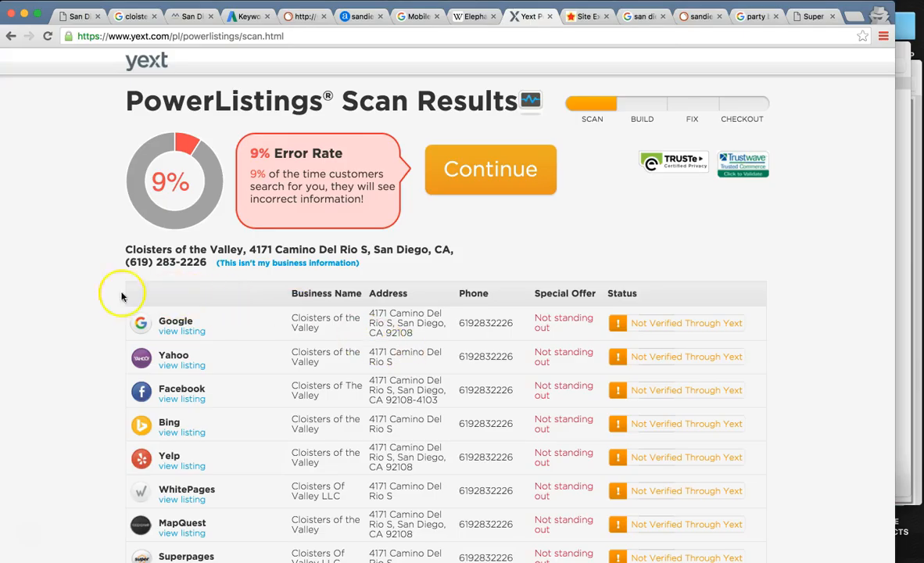
mouse_move(222, 325)
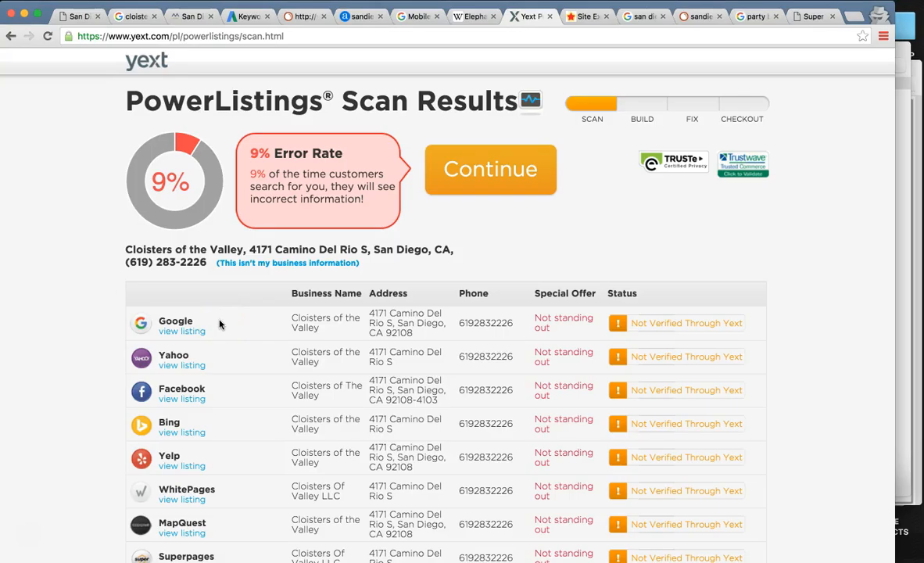
Step: Switch to Majestic: 50 backlinks, 5 referring domains, trust flow 0, citation flow 12
scroll(down, 3)
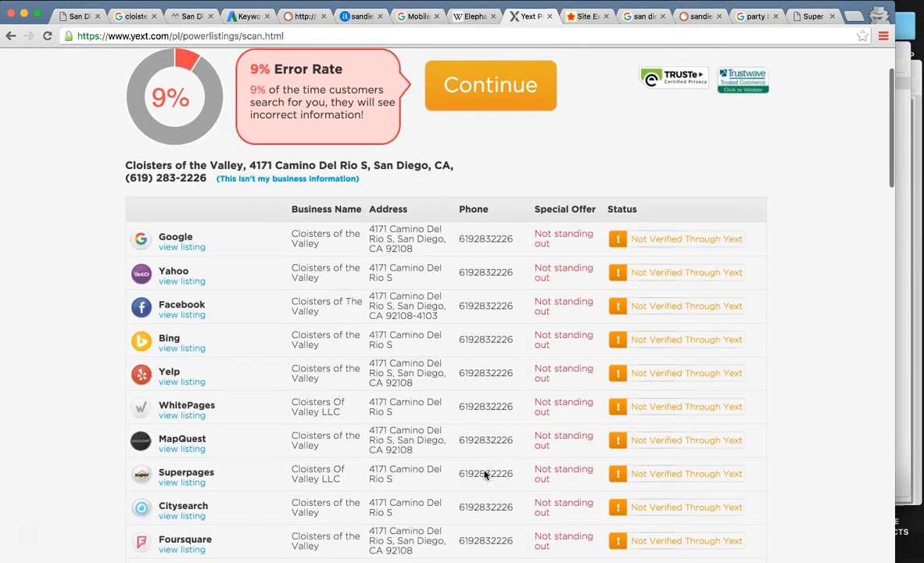
scroll(up, 3)
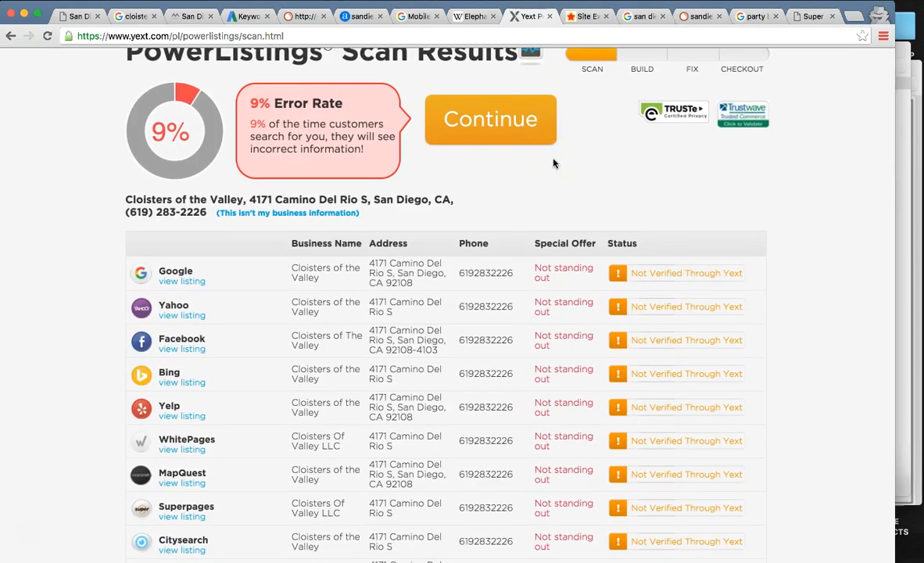
click(585, 15)
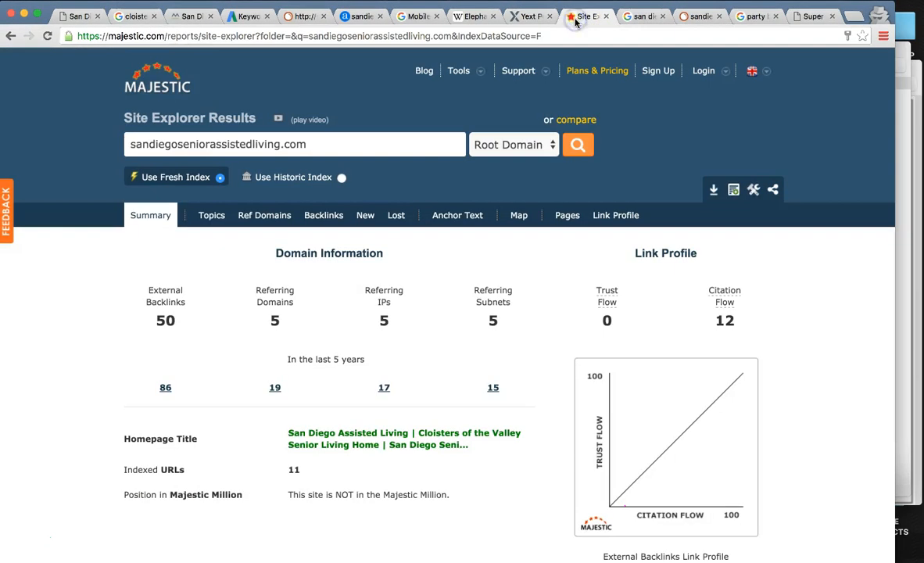
mouse_move(647, 145)
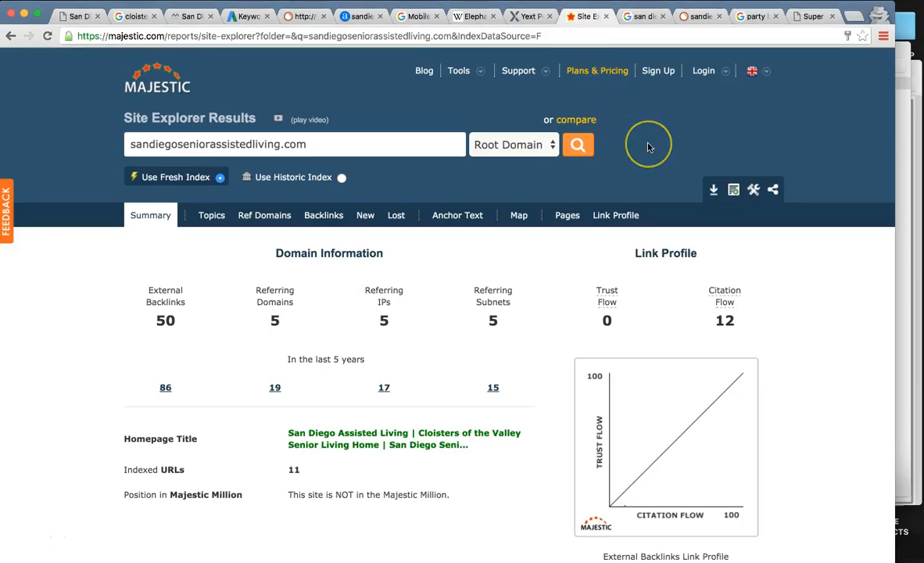
mouse_move(648, 147)
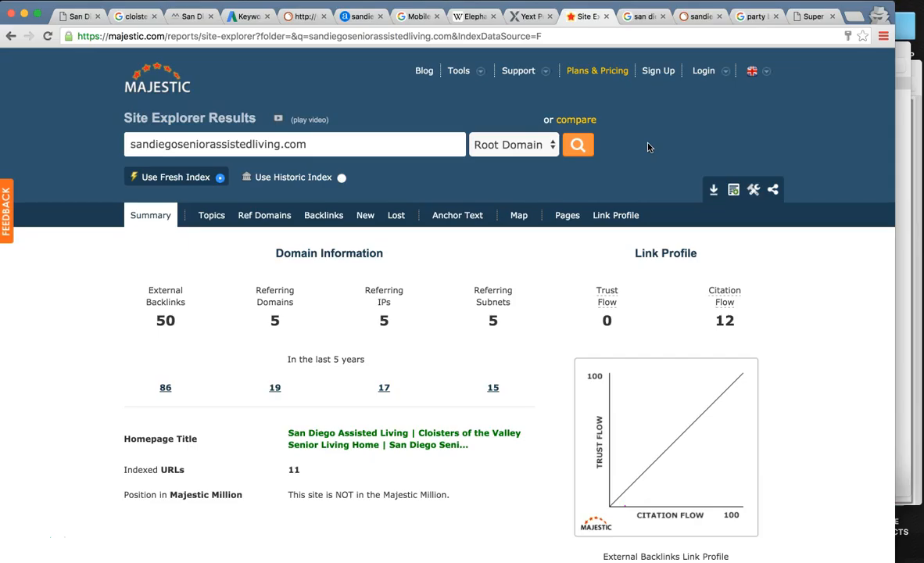
mouse_move(413, 245)
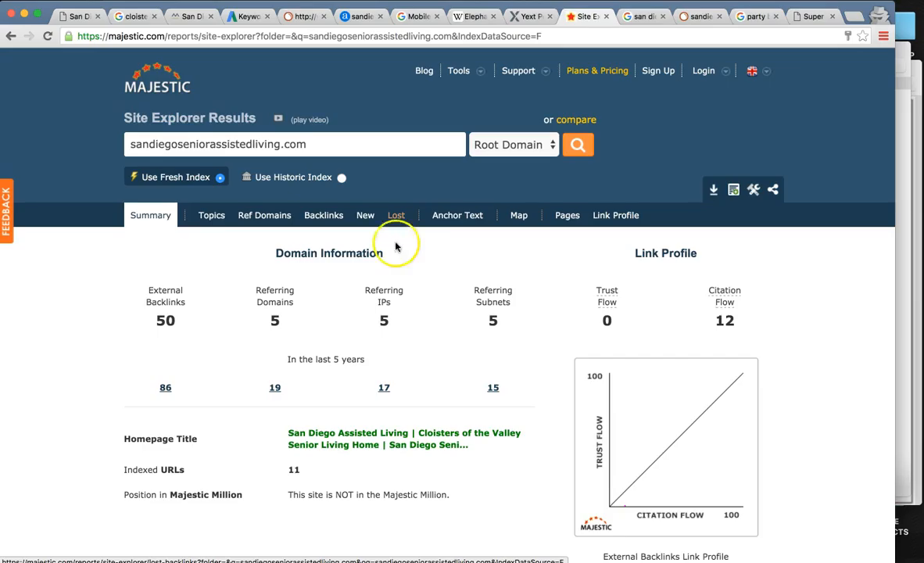
mouse_move(382, 241)
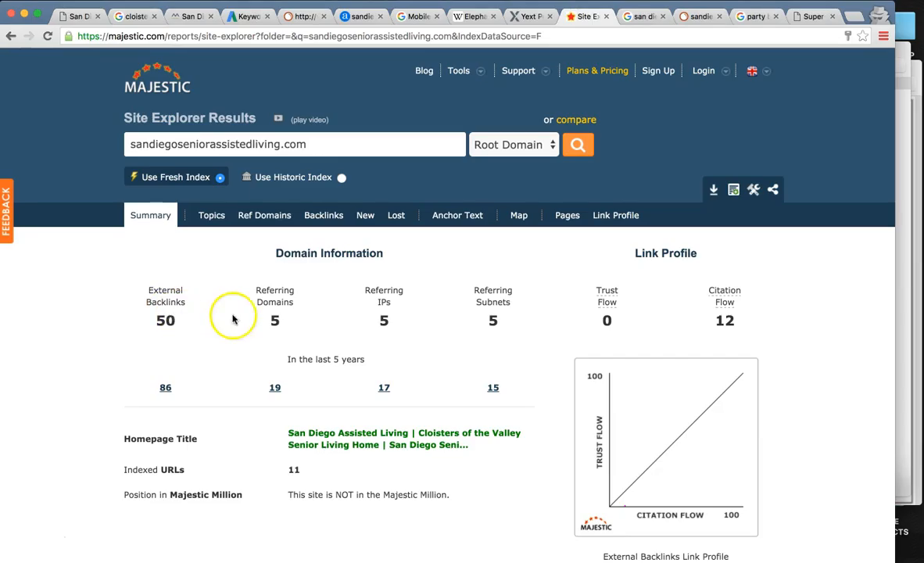
mouse_move(284, 283)
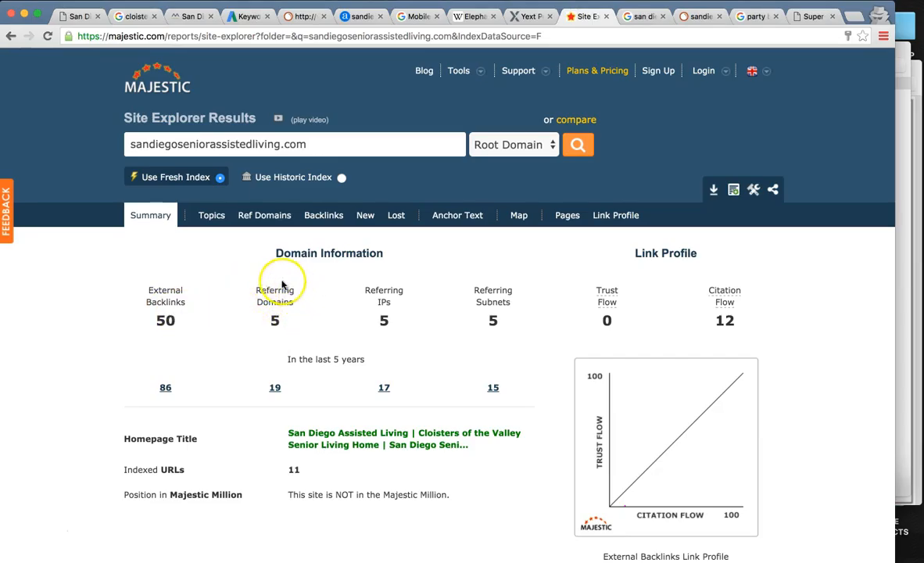
mouse_move(337, 321)
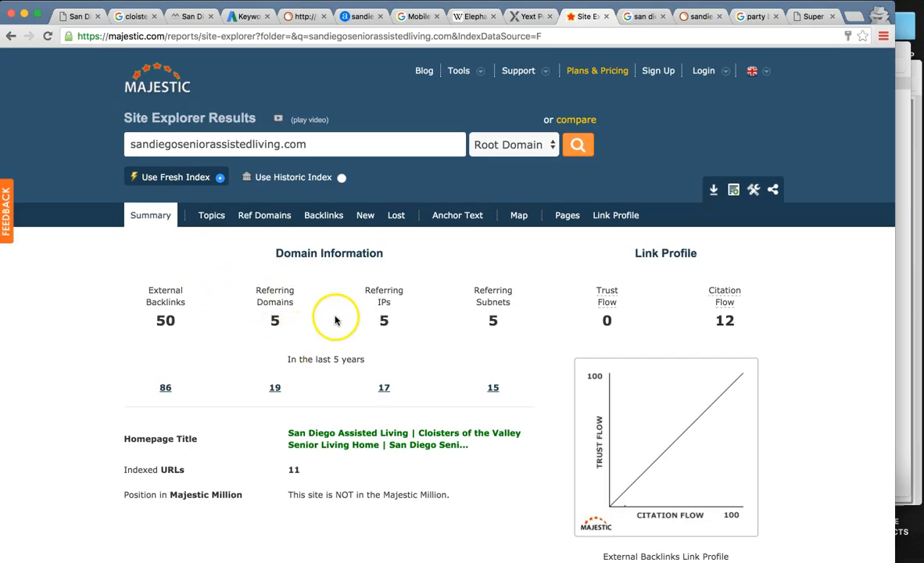
mouse_move(153, 289)
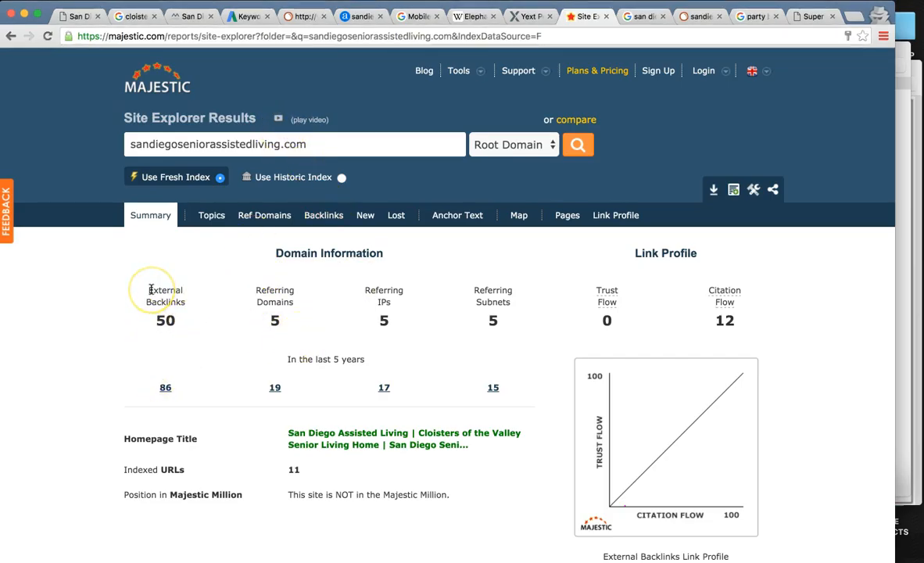
mouse_move(190, 316)
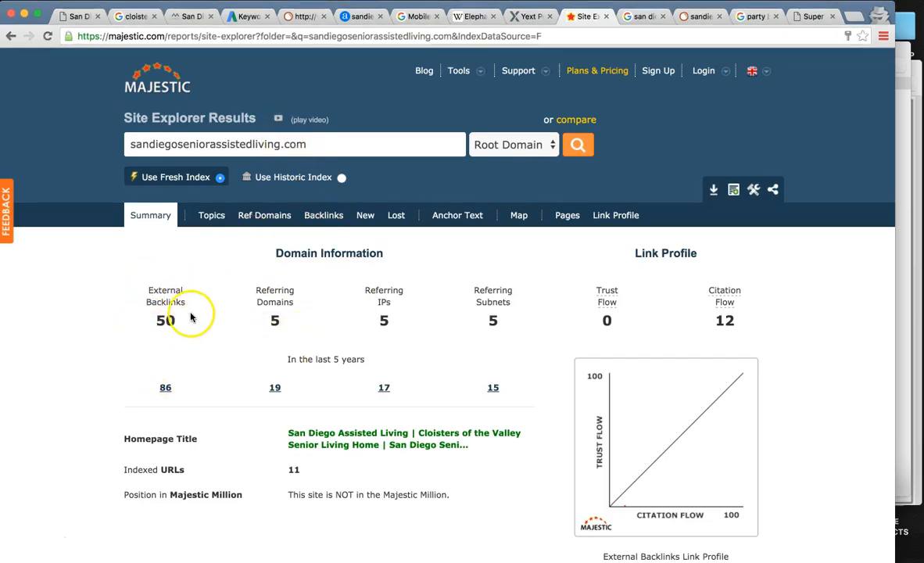
mouse_move(180, 293)
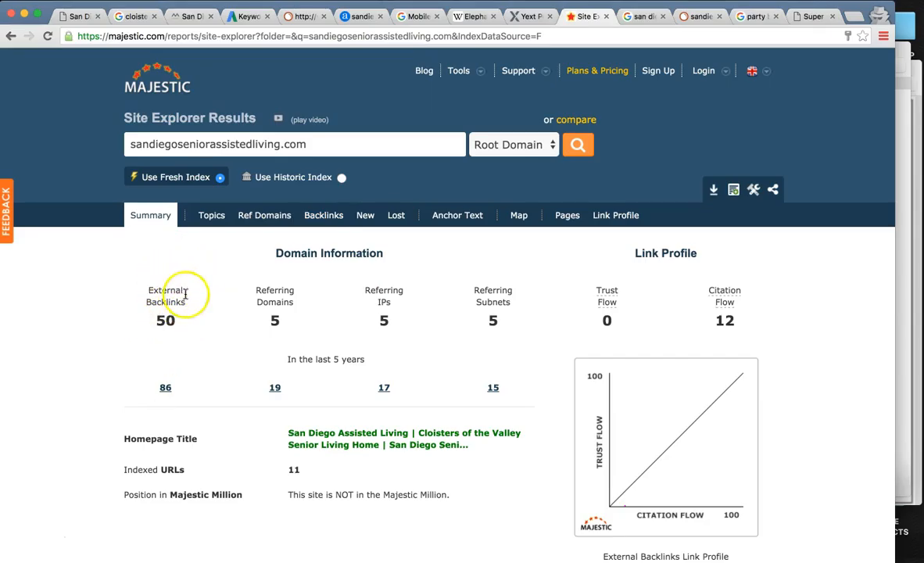
mouse_move(291, 296)
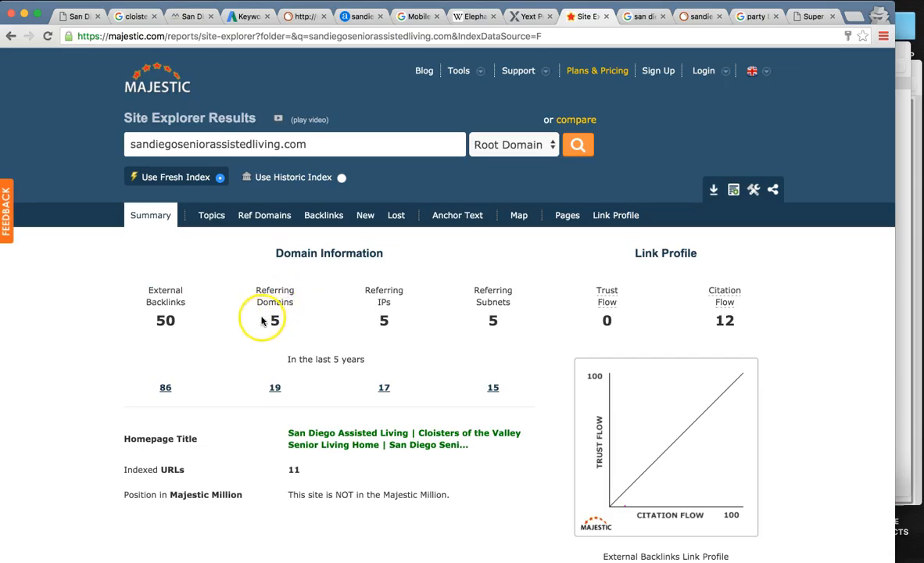
mouse_move(608, 325)
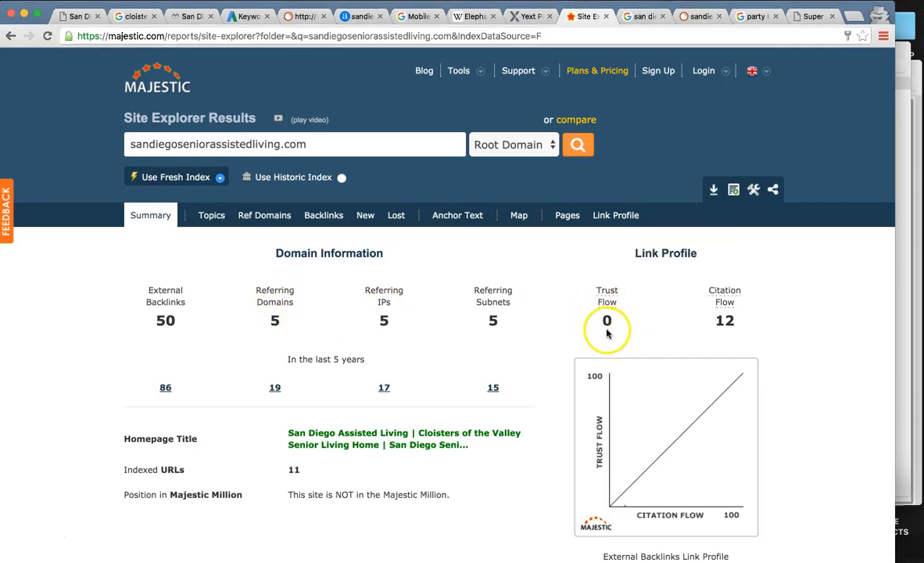
mouse_move(629, 306)
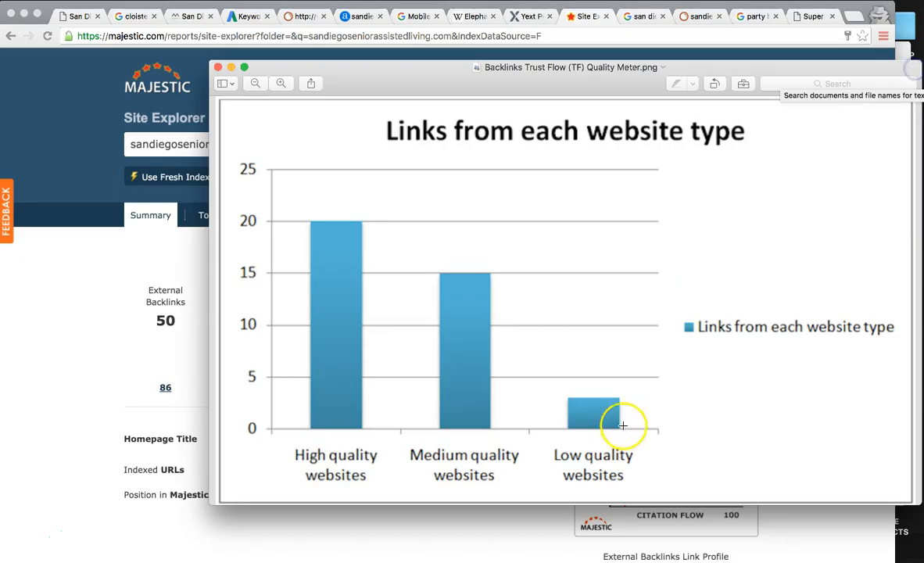
mouse_move(574, 443)
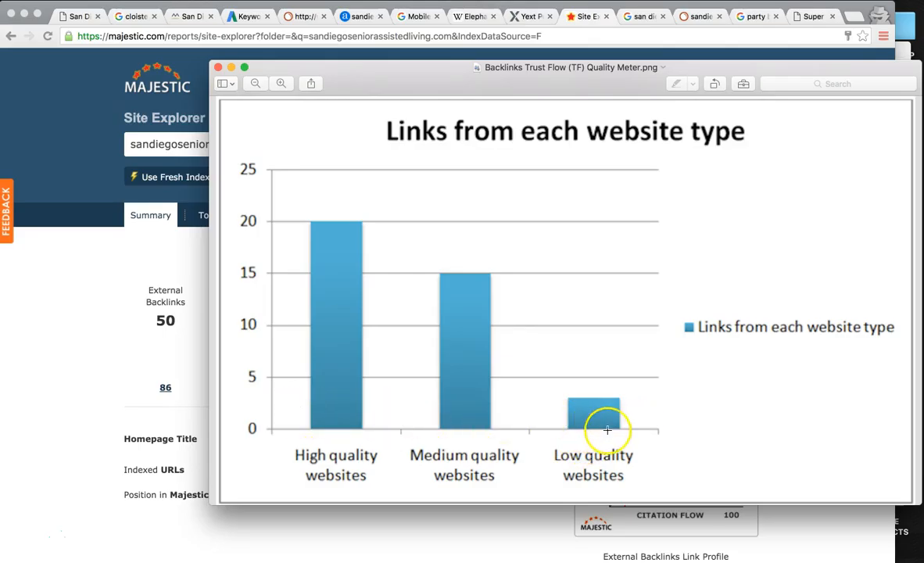
mouse_move(623, 429)
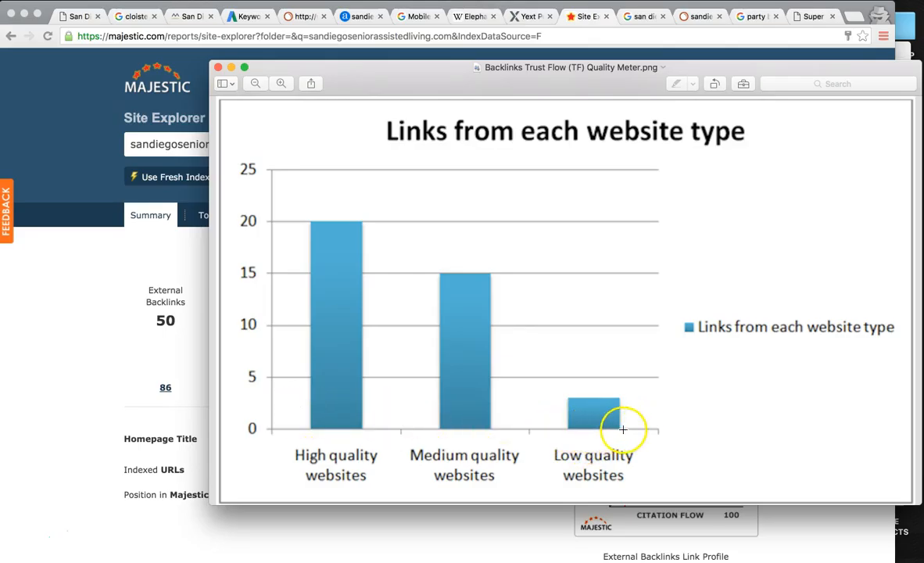
mouse_move(613, 412)
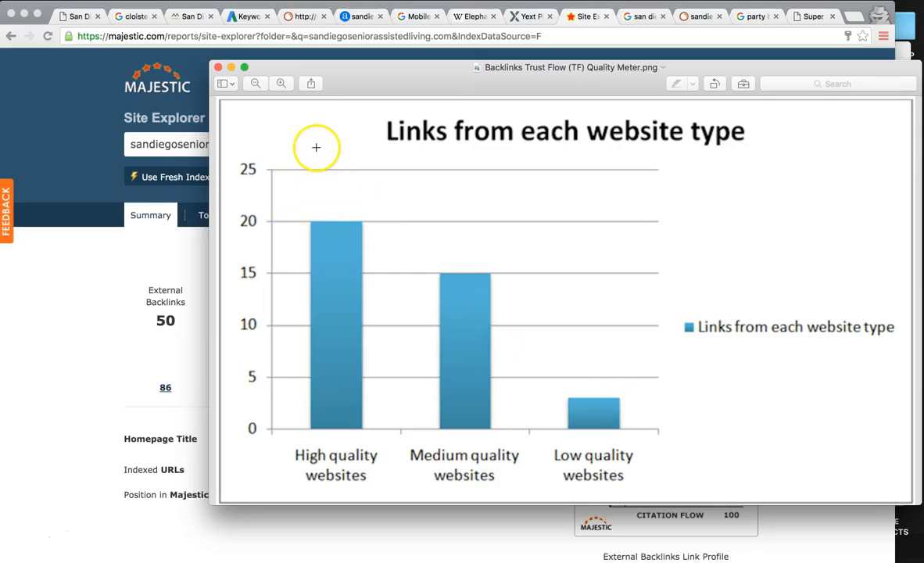
mouse_move(332, 36)
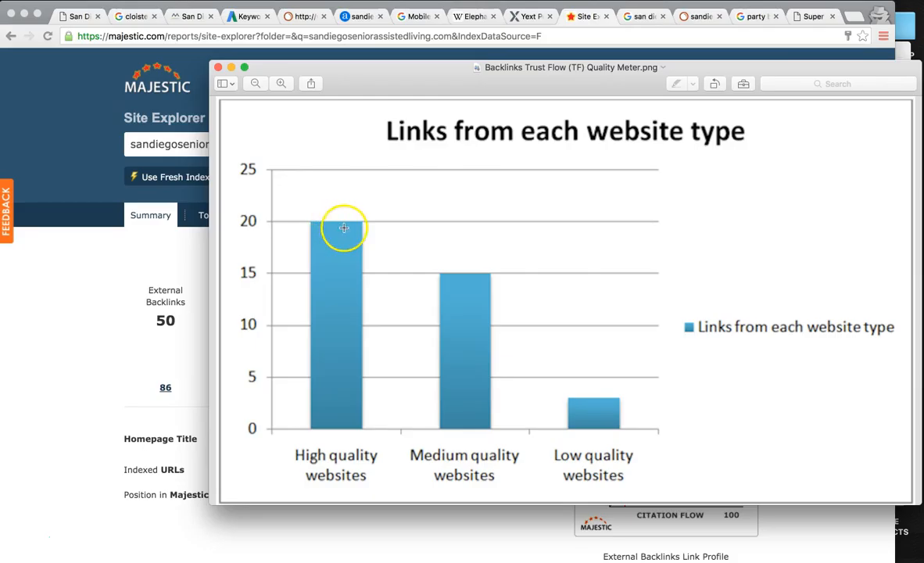
mouse_move(599, 9)
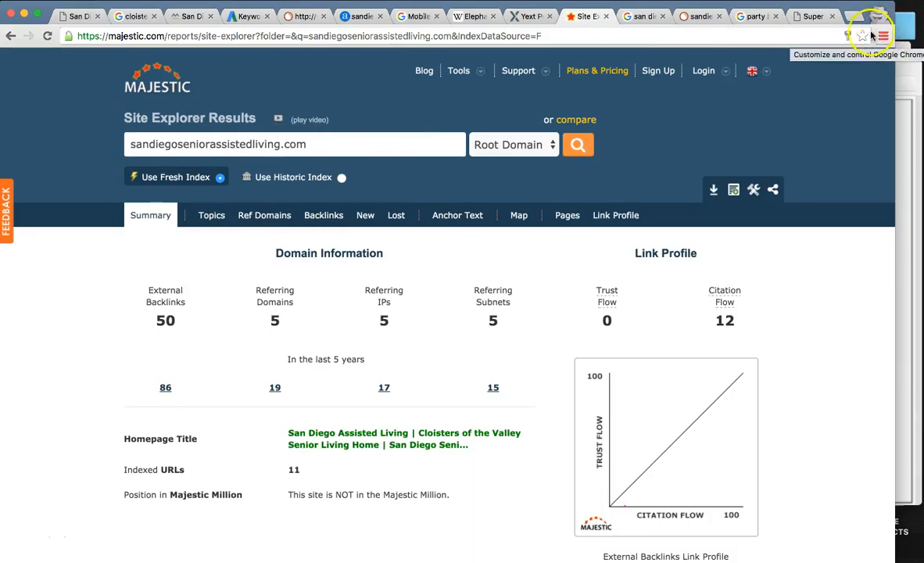
Step: Switch to the Super Solar San Diego website tab
click(812, 16)
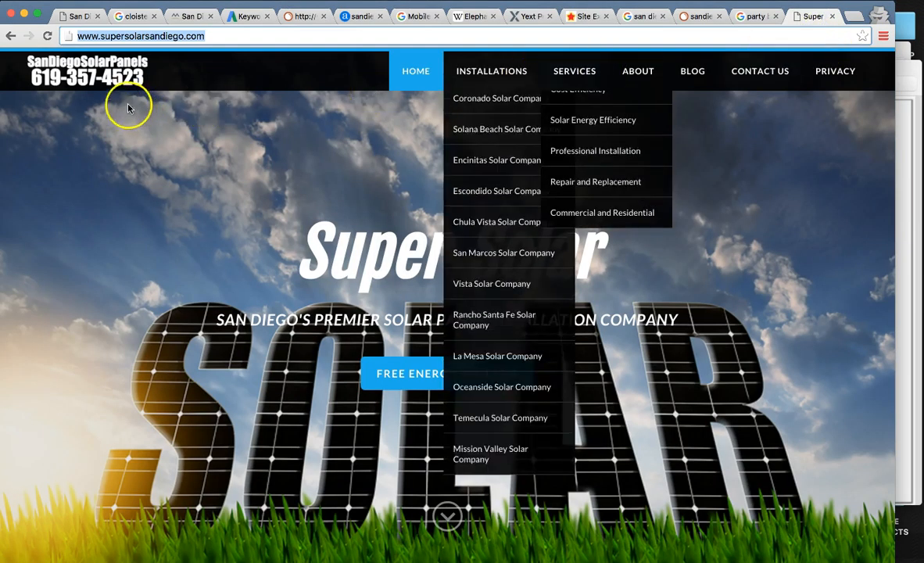
Step: Copy the supersolarsandiego.com address and return to the Majestic backlink report
right_click(141, 36)
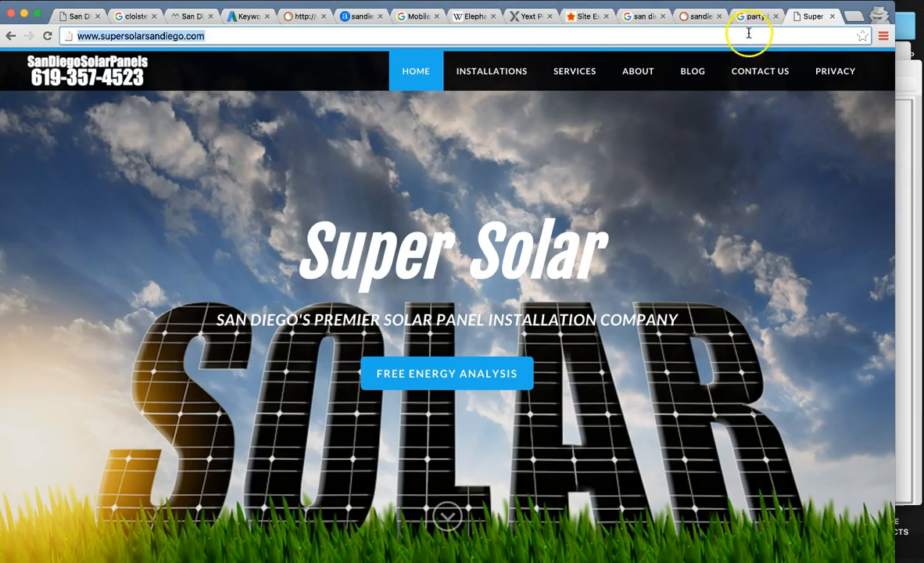
click(583, 16)
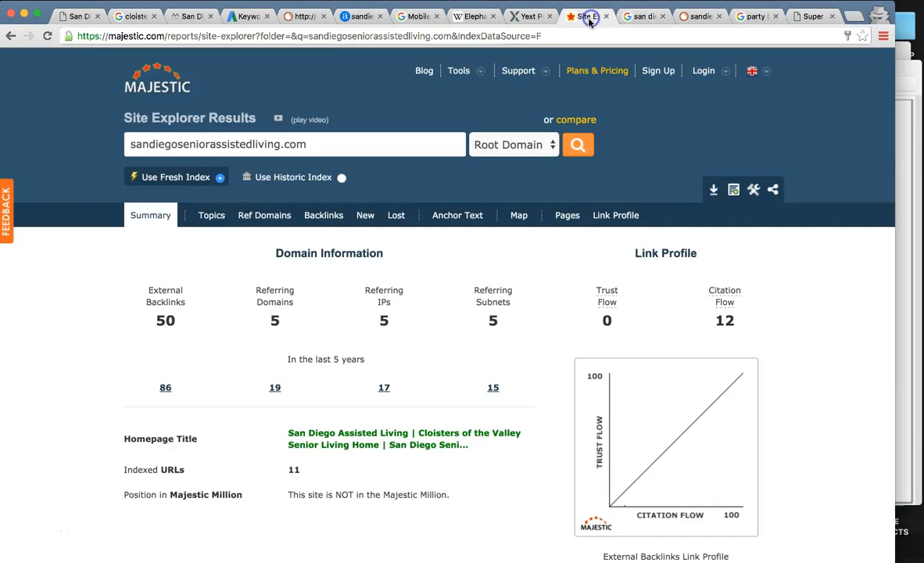
Step: Paste supersolarsandiego.com into Site Explorer and scroll its Trust Flow 32, Citation Flow 30 summary
right_click(188, 144)
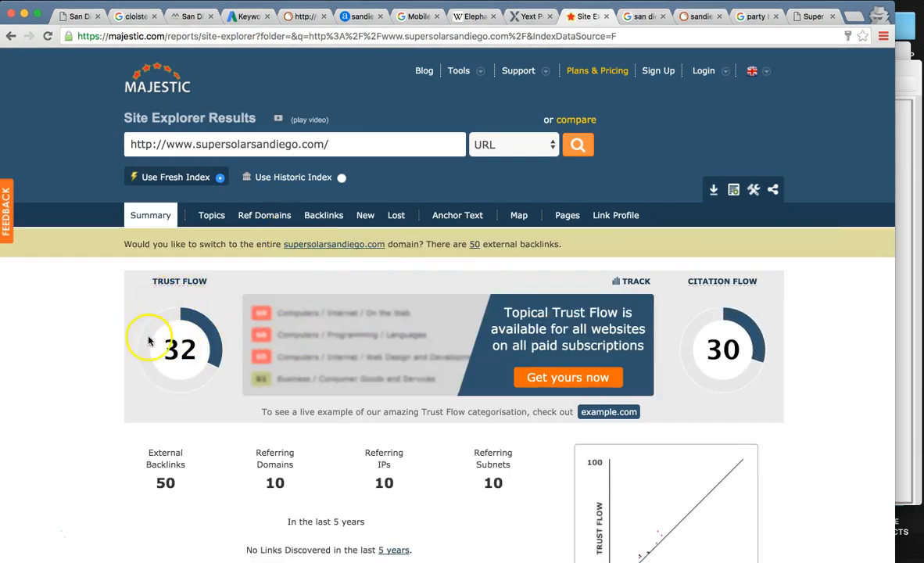
scroll(down, 3)
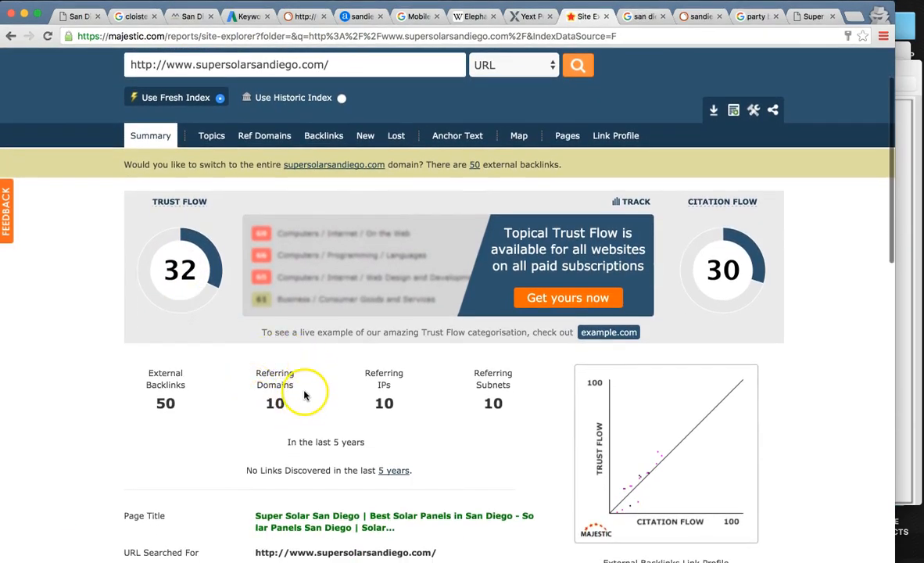
mouse_move(184, 380)
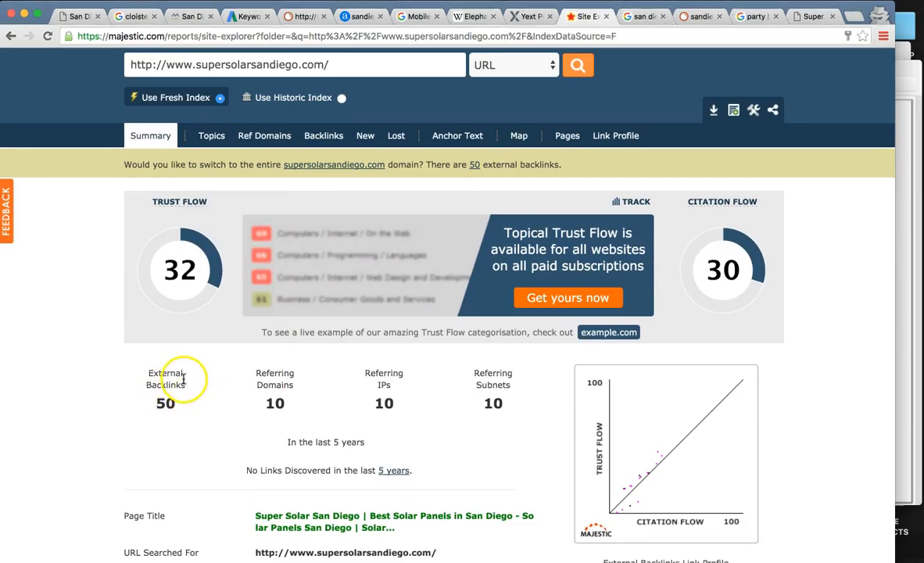
mouse_move(275, 379)
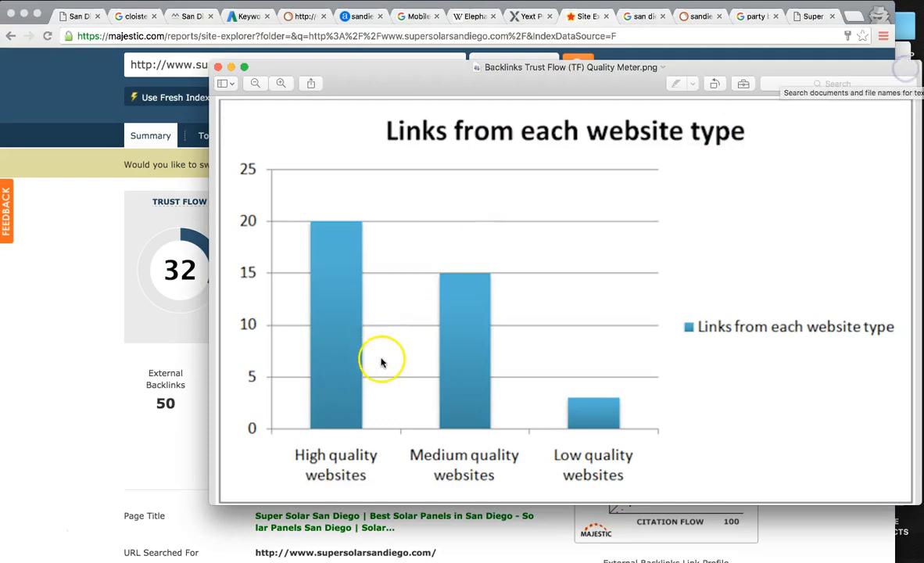
mouse_move(590, 168)
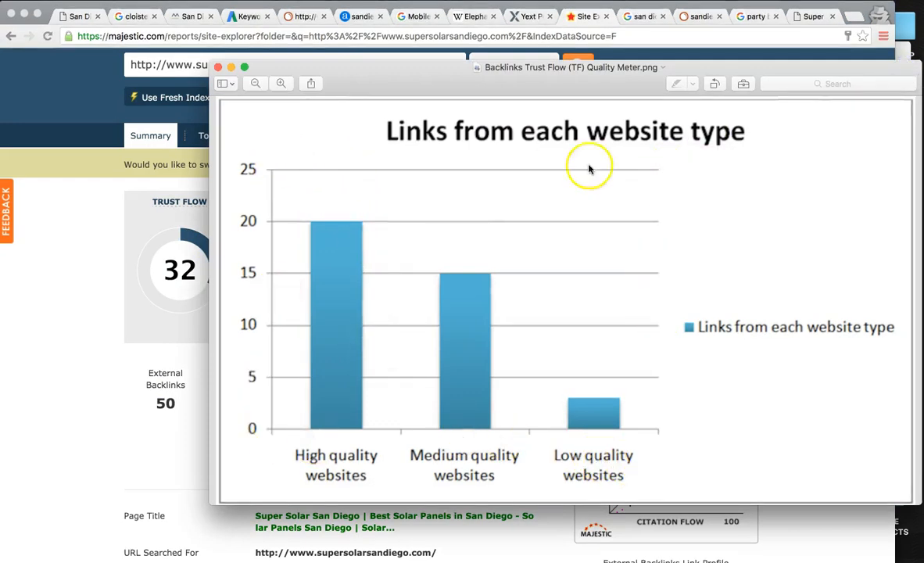
mouse_move(441, 164)
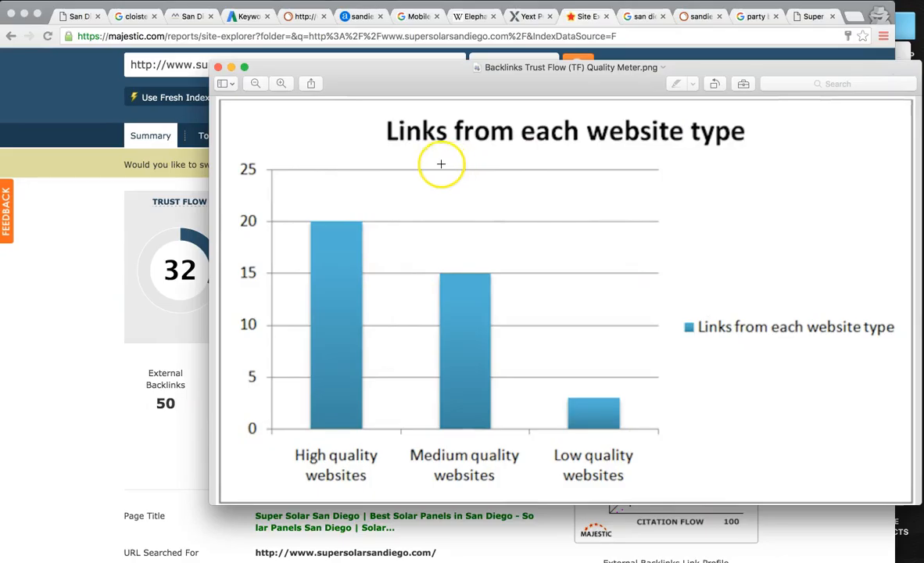
mouse_move(148, 108)
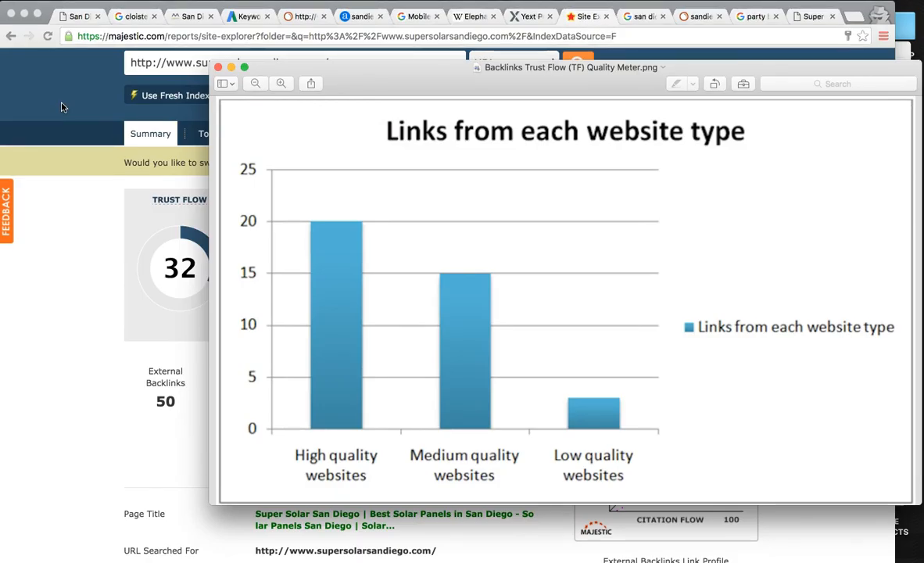
click(218, 66)
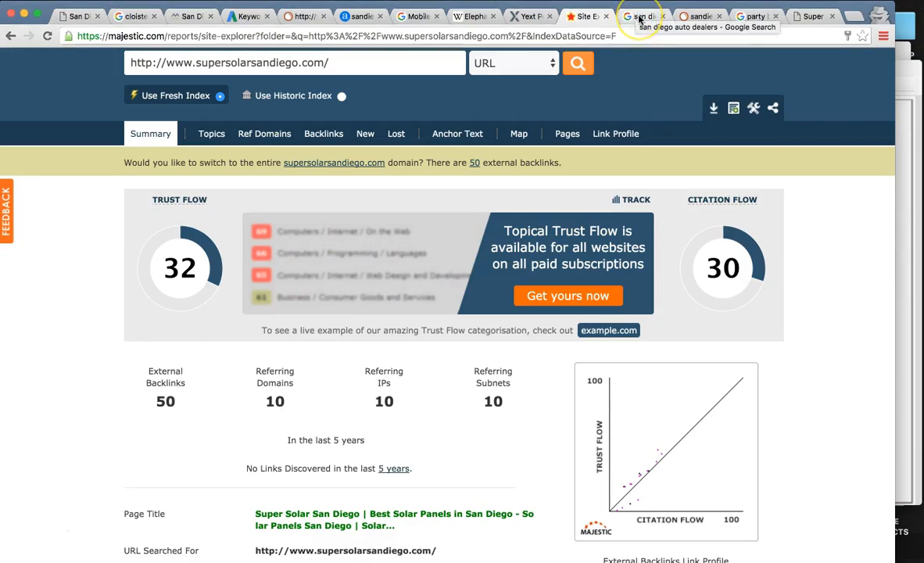
click(641, 16)
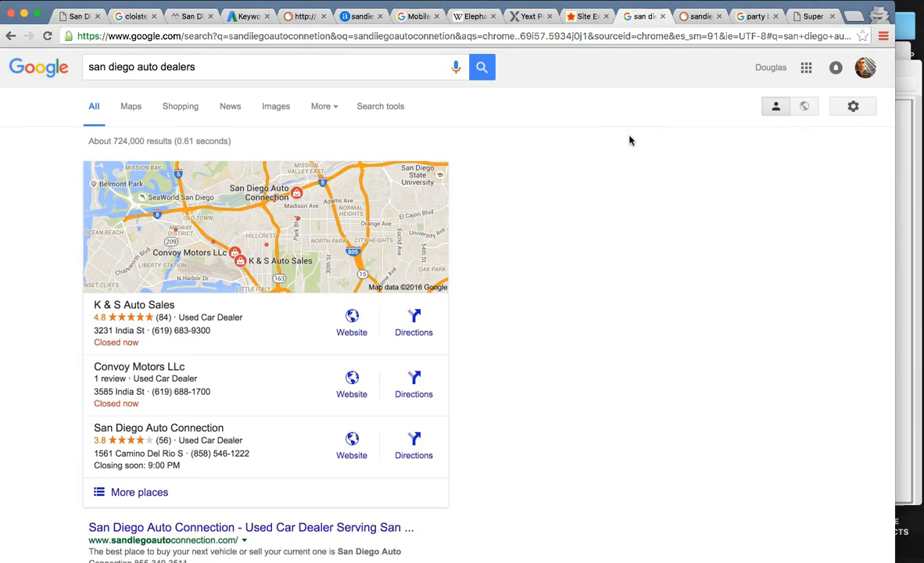
mouse_move(142, 88)
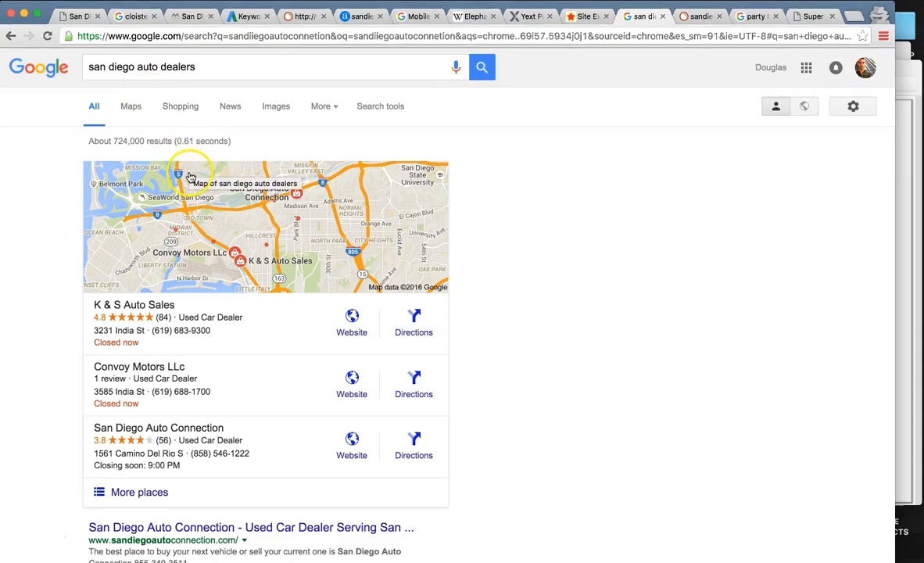
mouse_move(252, 209)
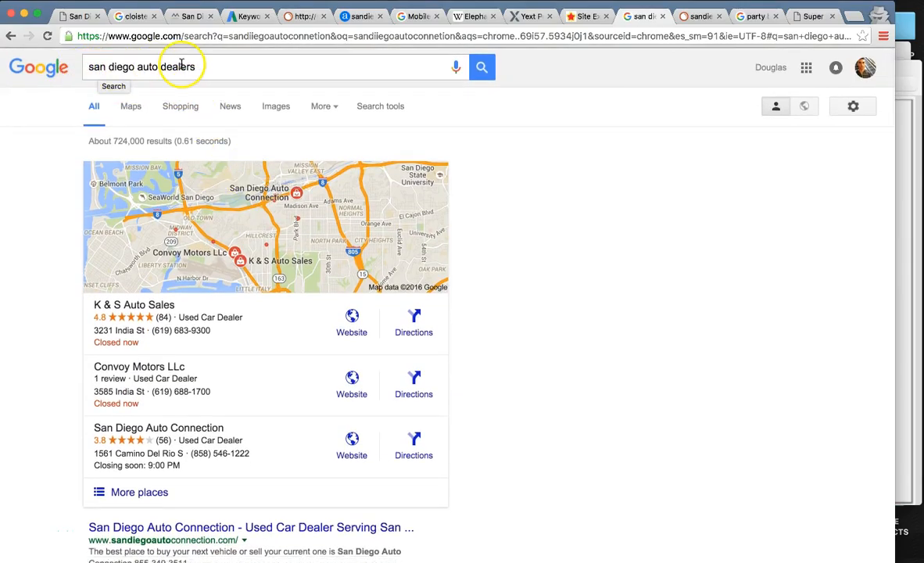
mouse_move(582, 164)
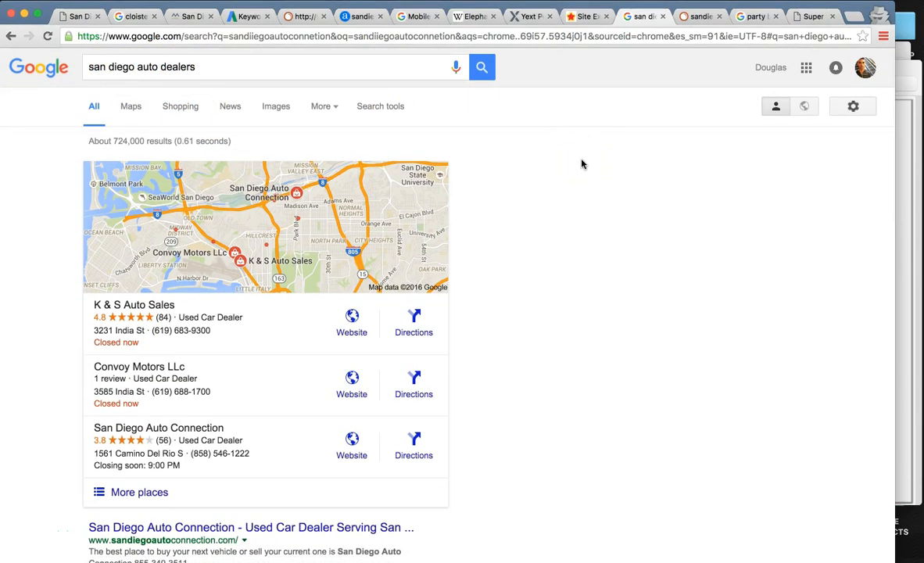
Step: Scroll past the san diego auto dealers results to the sandiegoautoconnection.com SEMrush organic research tab
scroll(down, 3)
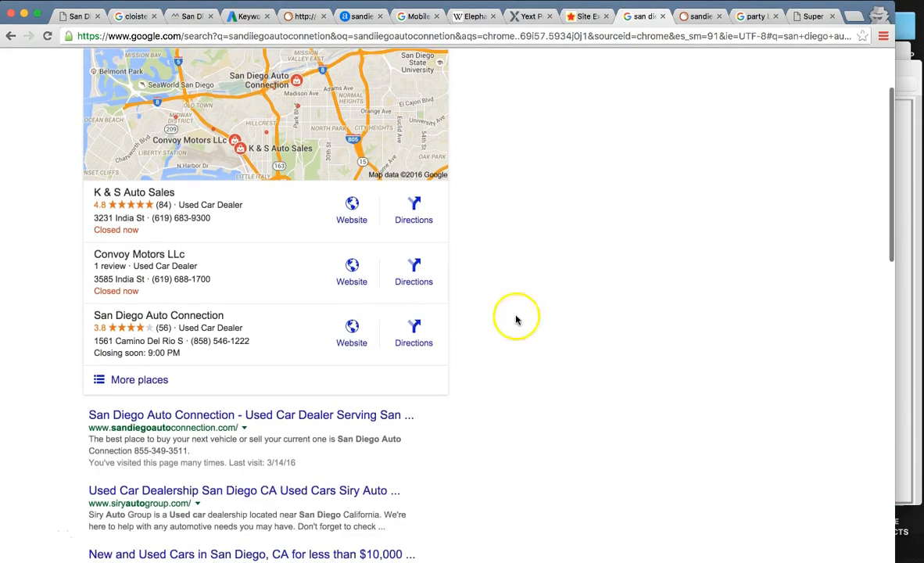
scroll(down, 3)
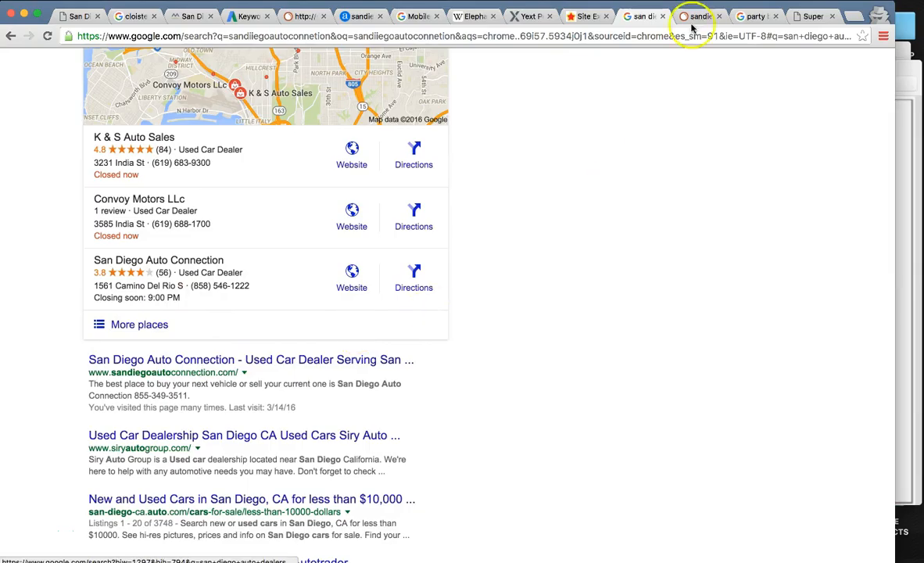
click(698, 16)
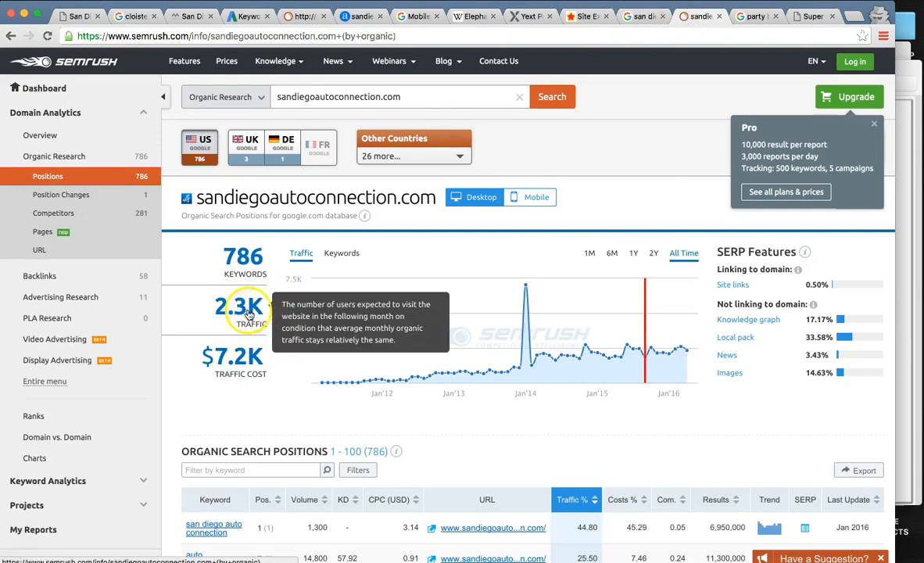
mouse_move(668, 345)
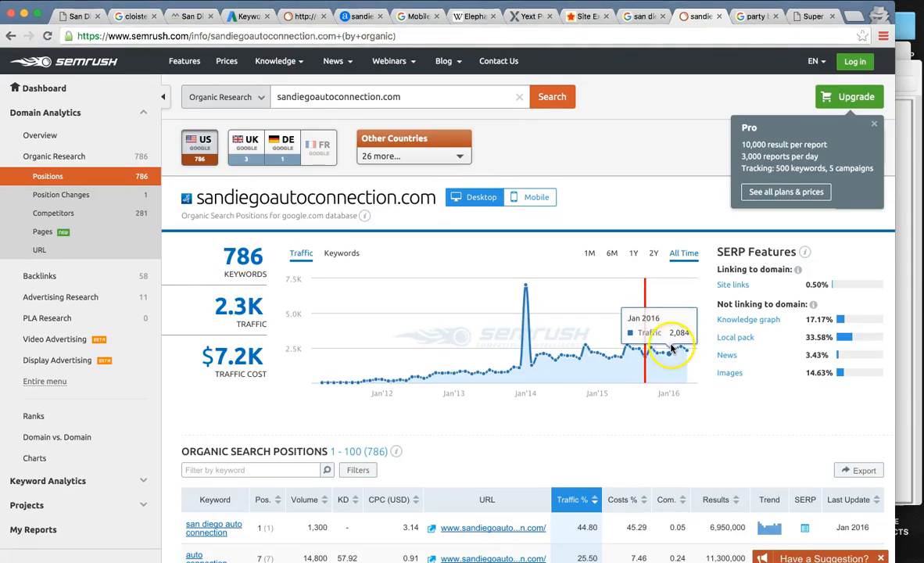
mouse_move(676, 348)
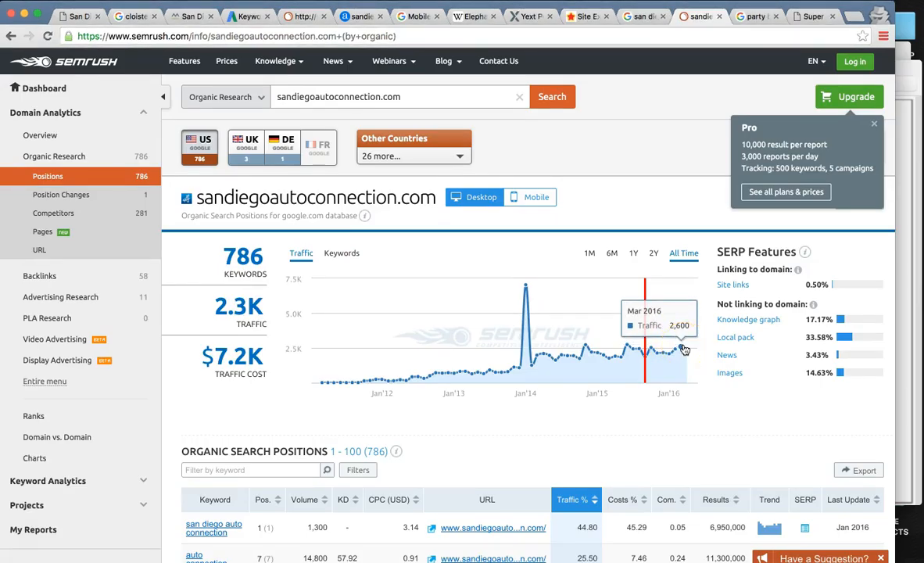
mouse_move(687, 348)
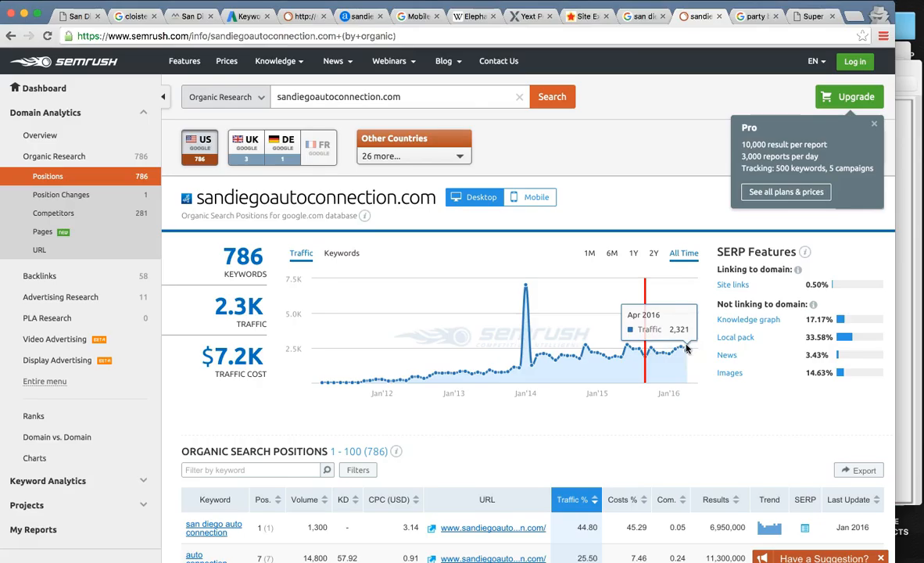
mouse_move(238, 309)
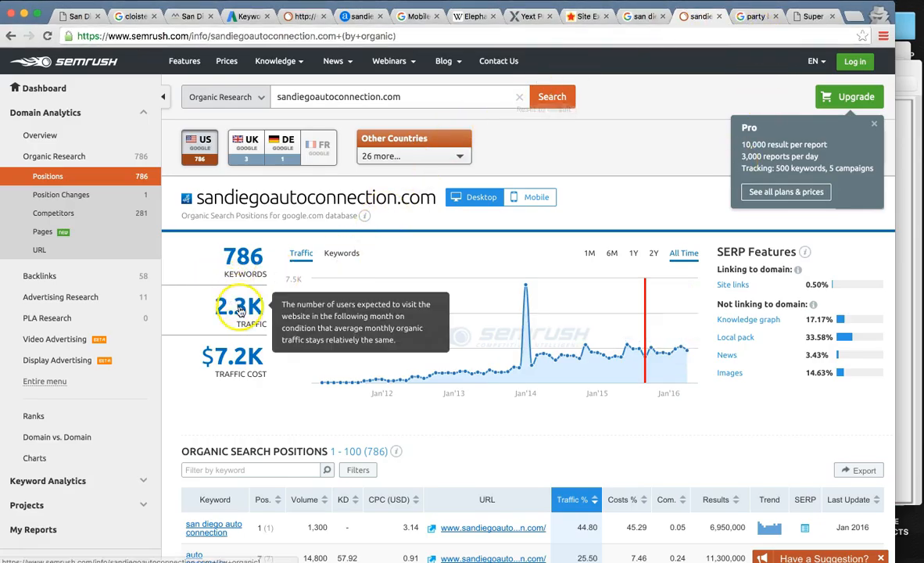
Step: Return to the Google tab and rerun the party bus rental escondido search
click(755, 16)
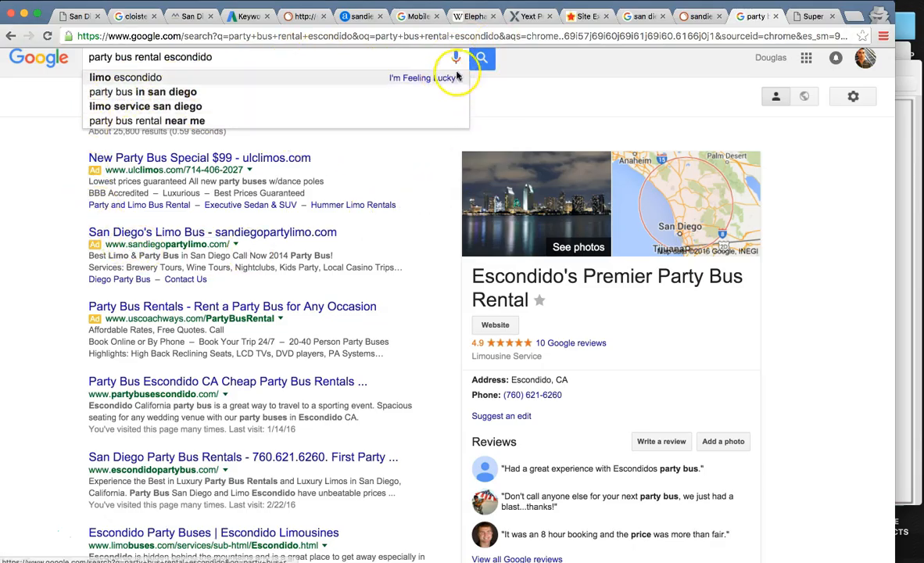
click(482, 66)
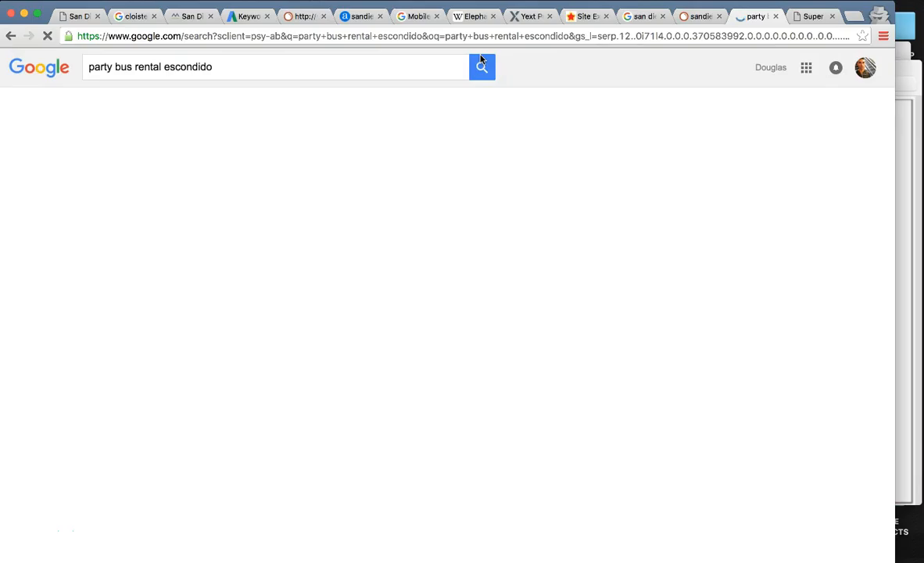
Step: Review the party bus rental escondido results, then return to the Amped Local homepage tab
click(482, 66)
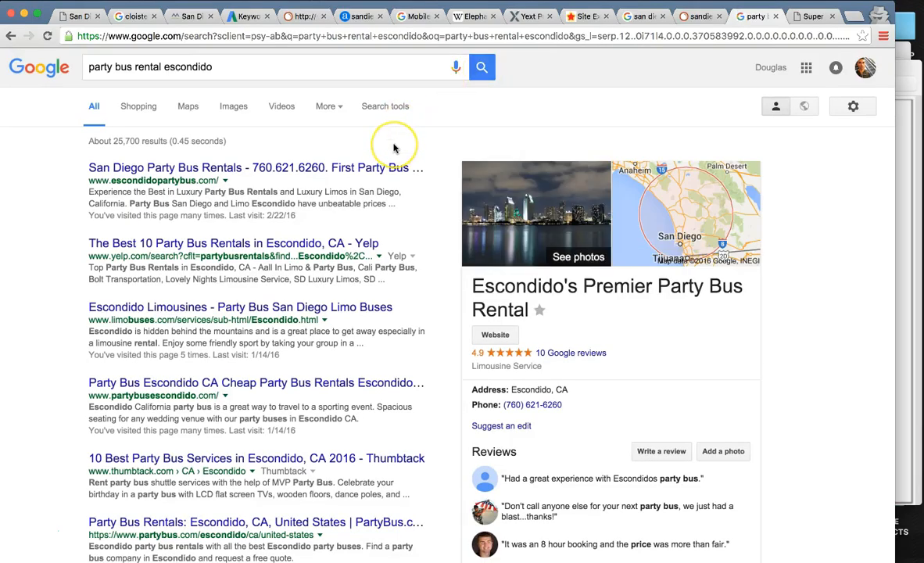
mouse_move(395, 147)
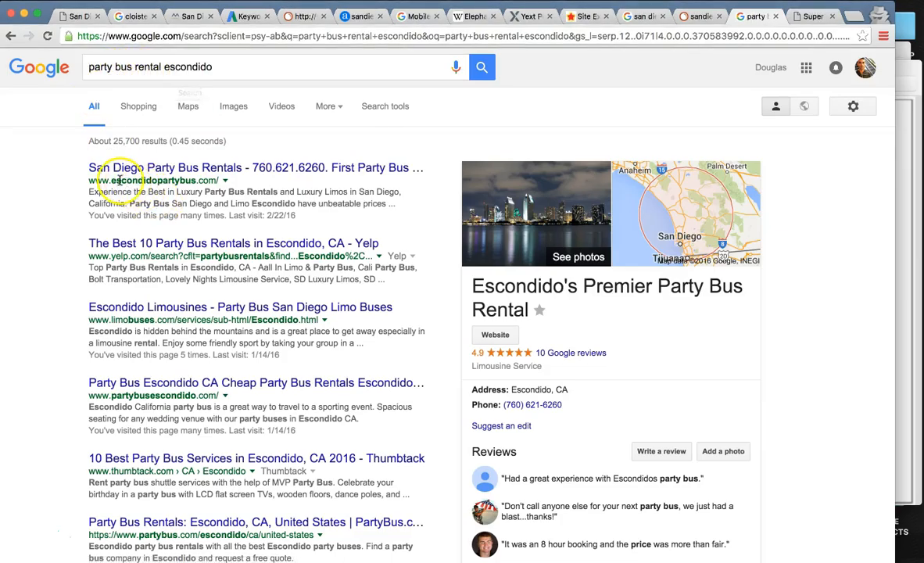
mouse_move(559, 274)
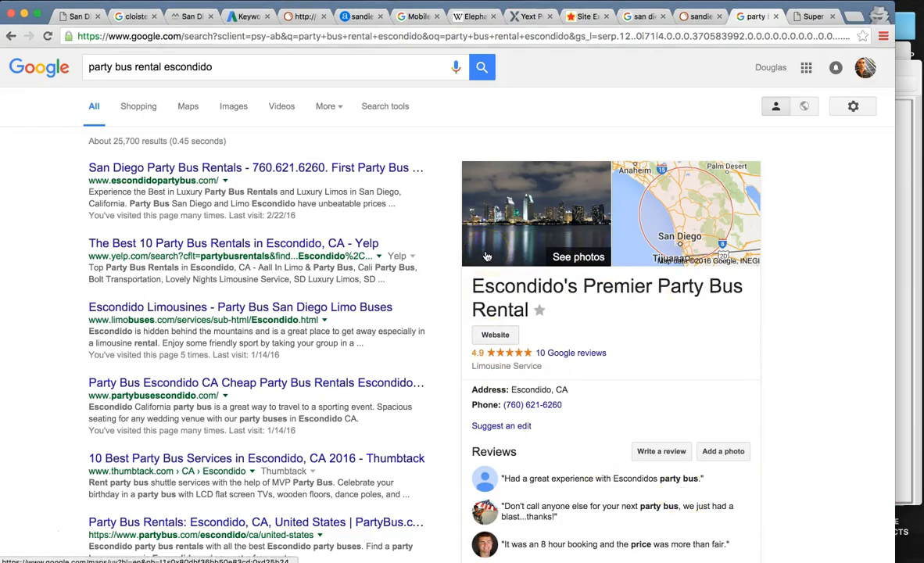
mouse_move(427, 209)
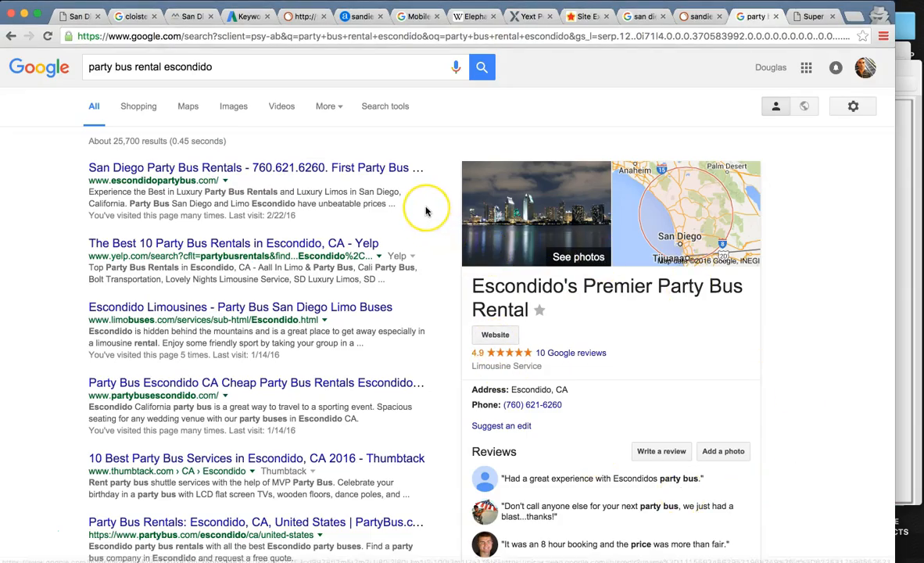
mouse_move(426, 211)
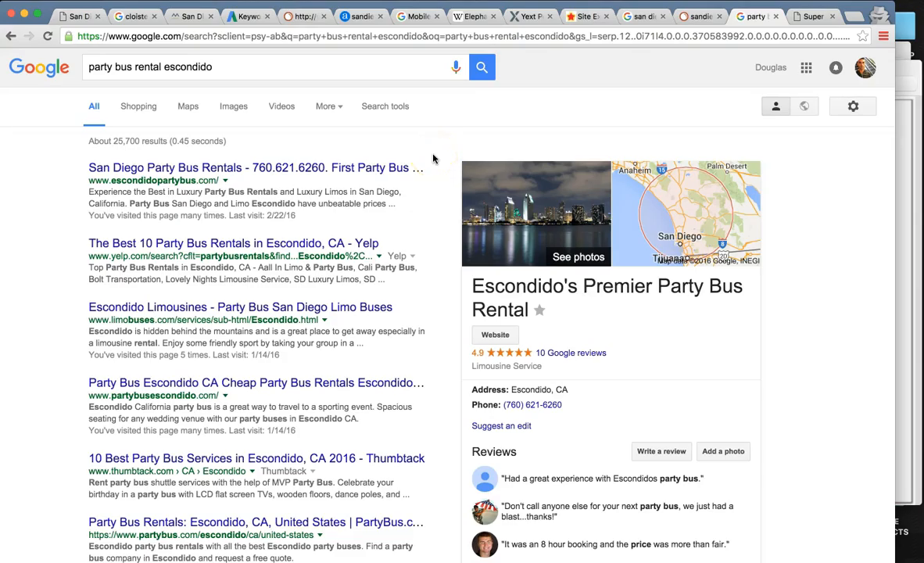
mouse_move(397, 145)
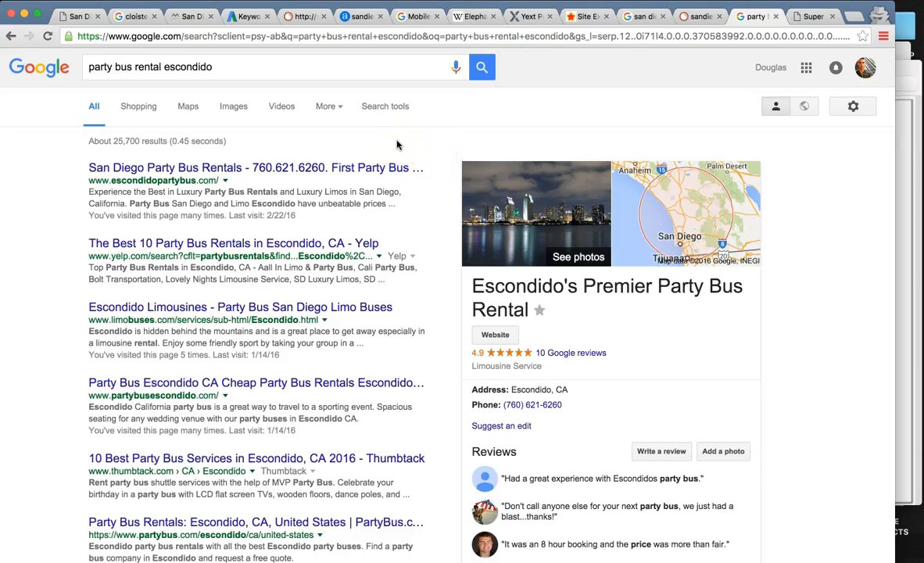
mouse_move(352, 179)
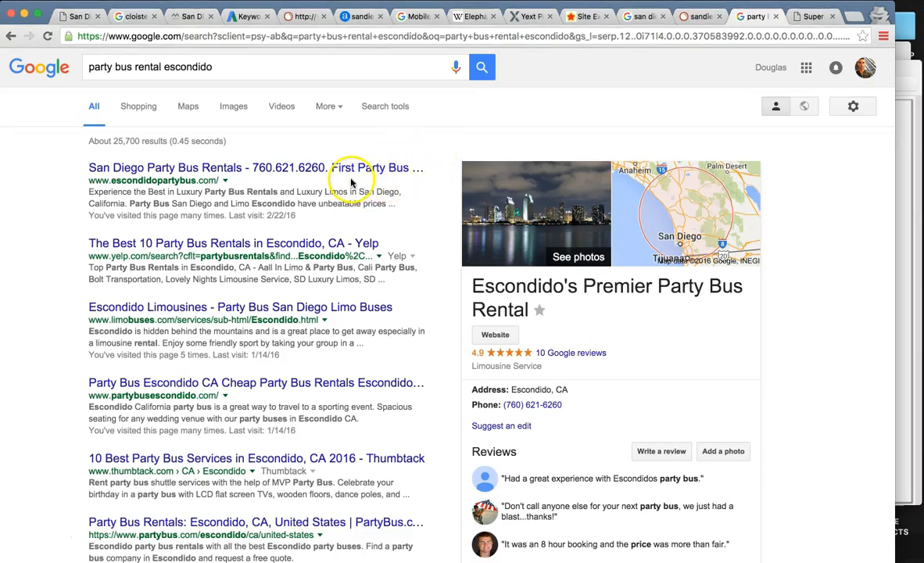
mouse_move(391, 202)
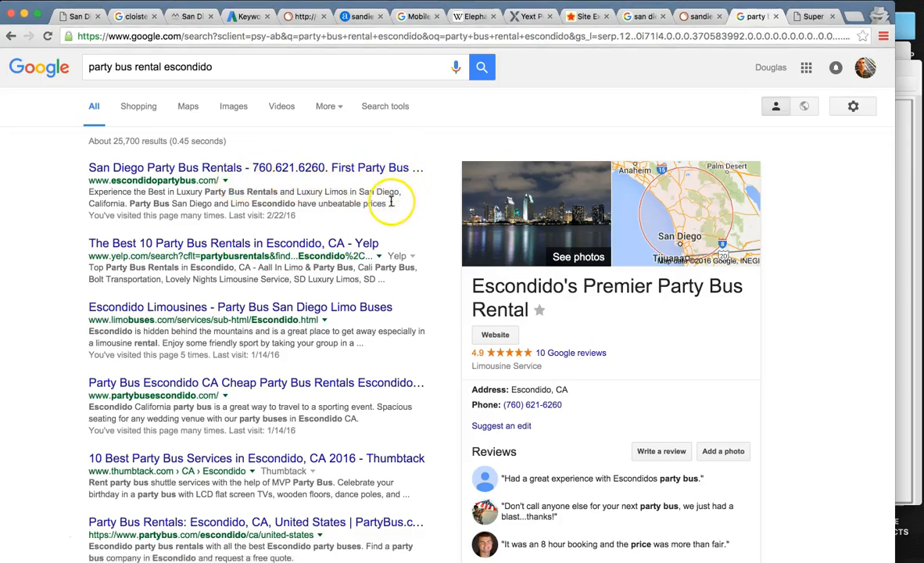
mouse_move(778, 55)
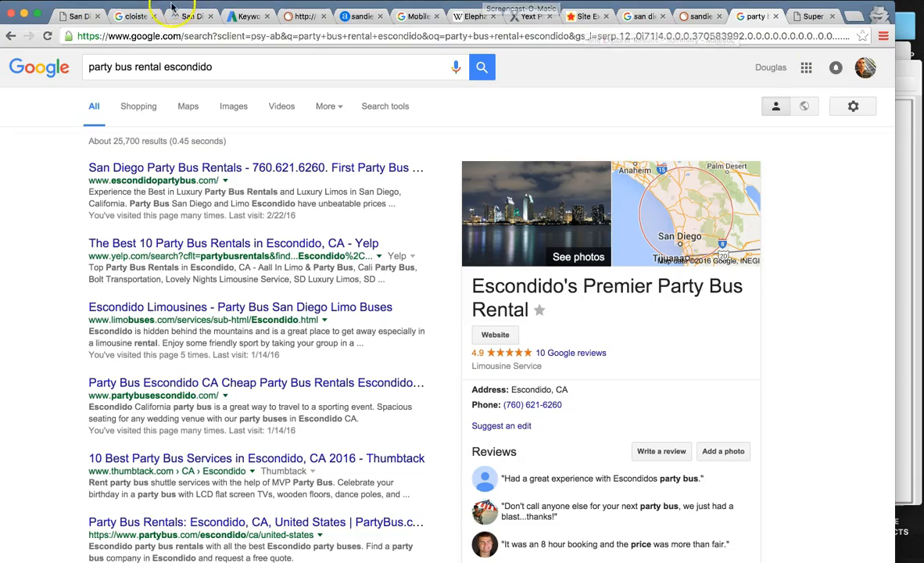
click(76, 15)
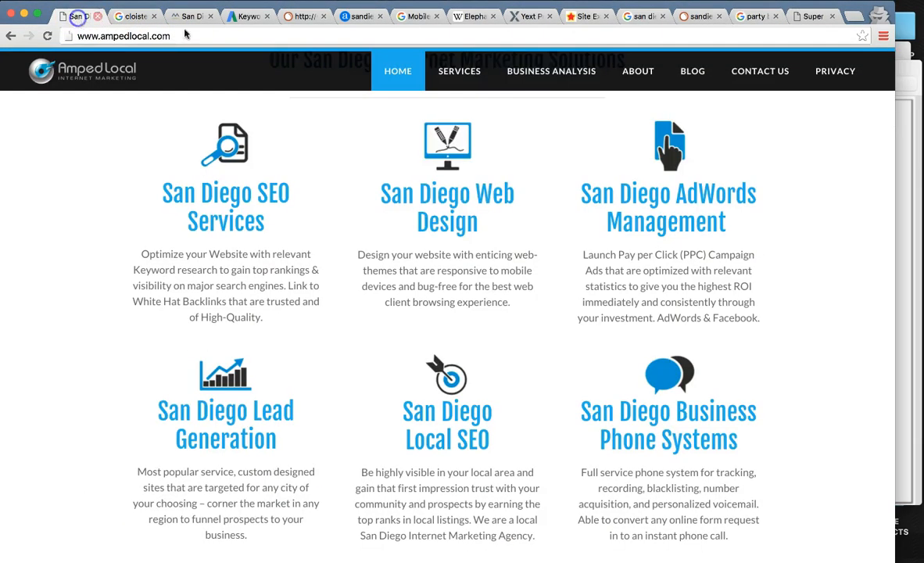
Step: Go to Amped Local's Contact Us page with its form, phone and San Diego map
click(759, 70)
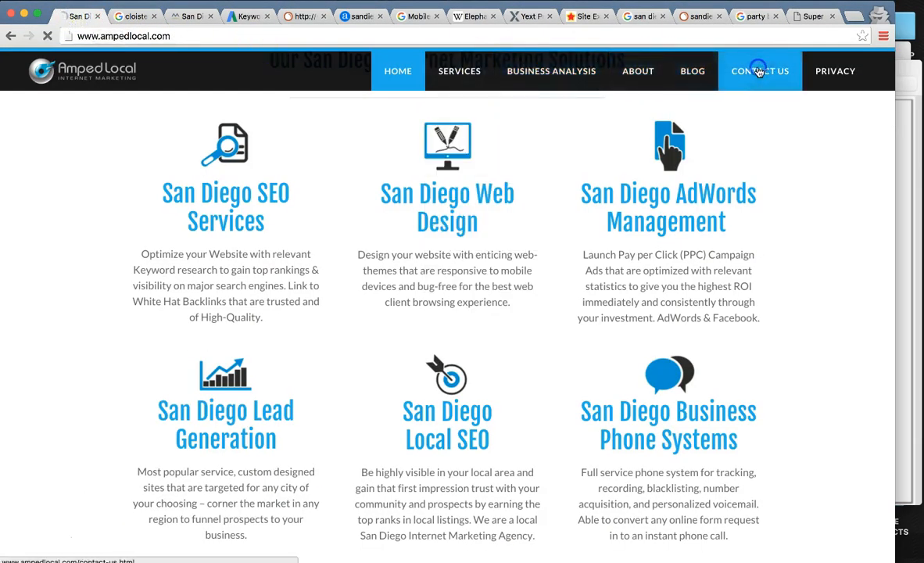
click(759, 71)
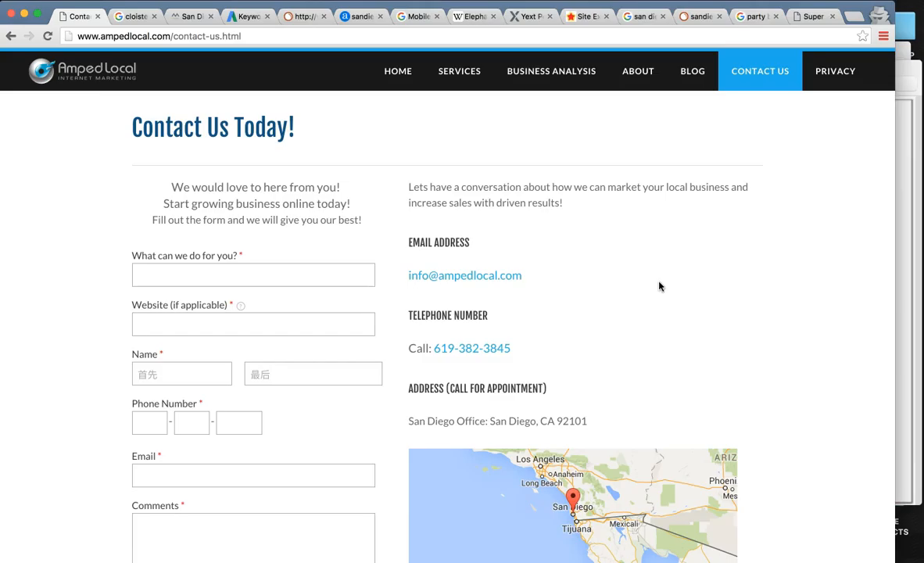
mouse_move(640, 289)
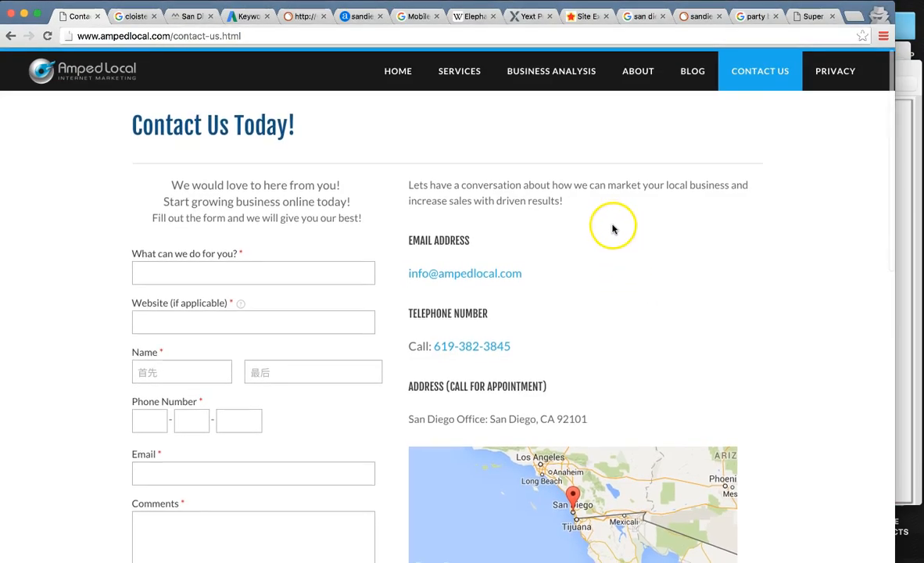
mouse_move(419, 344)
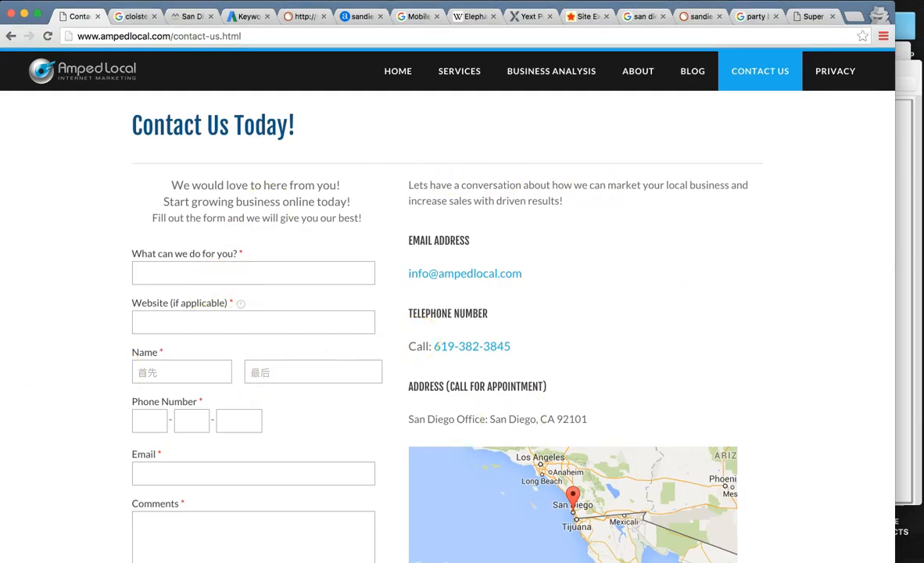
mouse_move(55, 450)
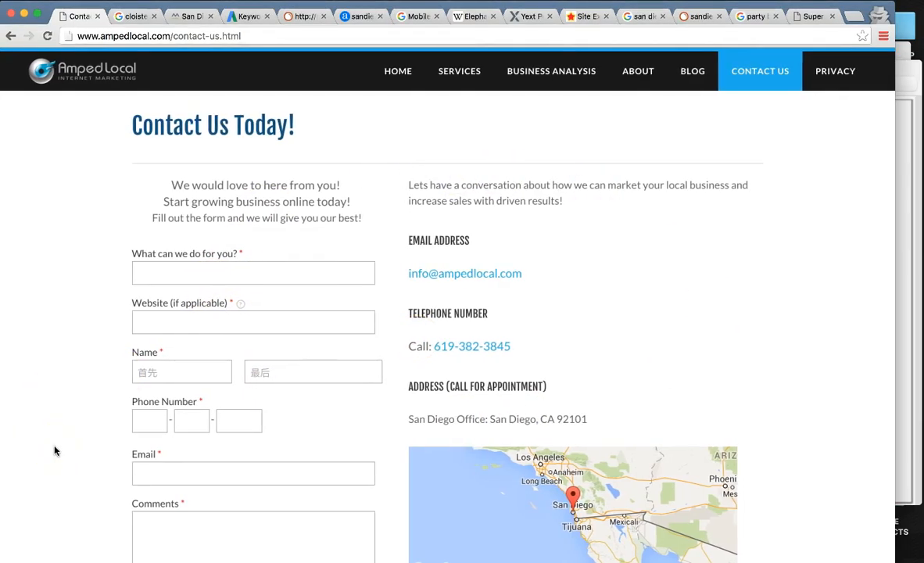